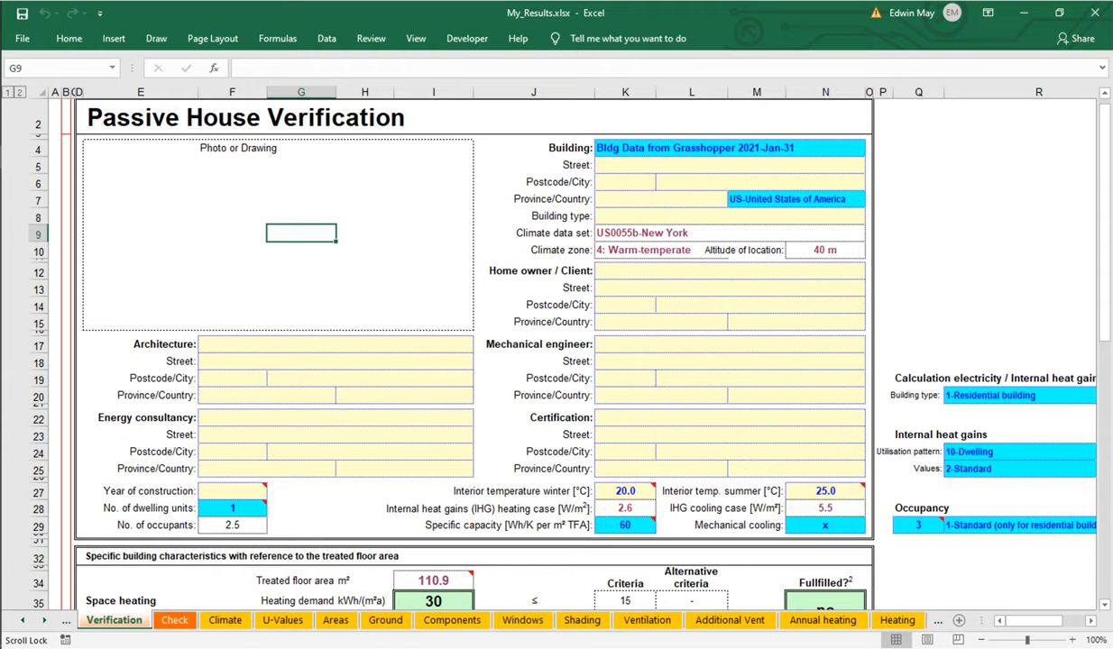
mouse_move(512, 220)
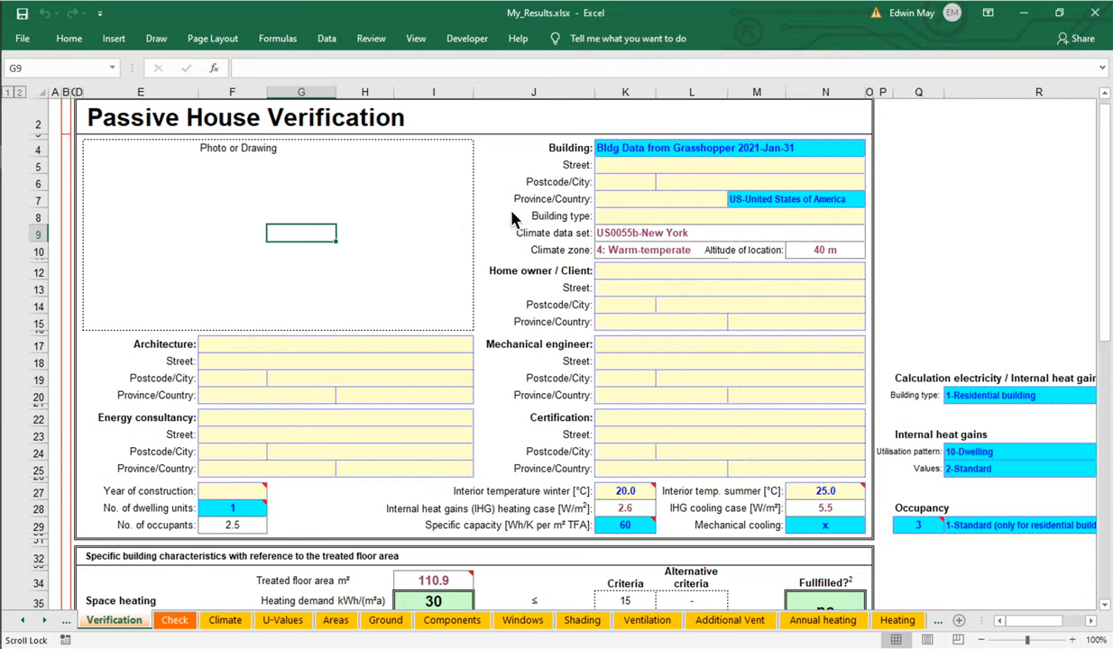
- Bring up the Heating worksheet and scroll to annual heating demand 30 against limit 15
scroll("down", 3)
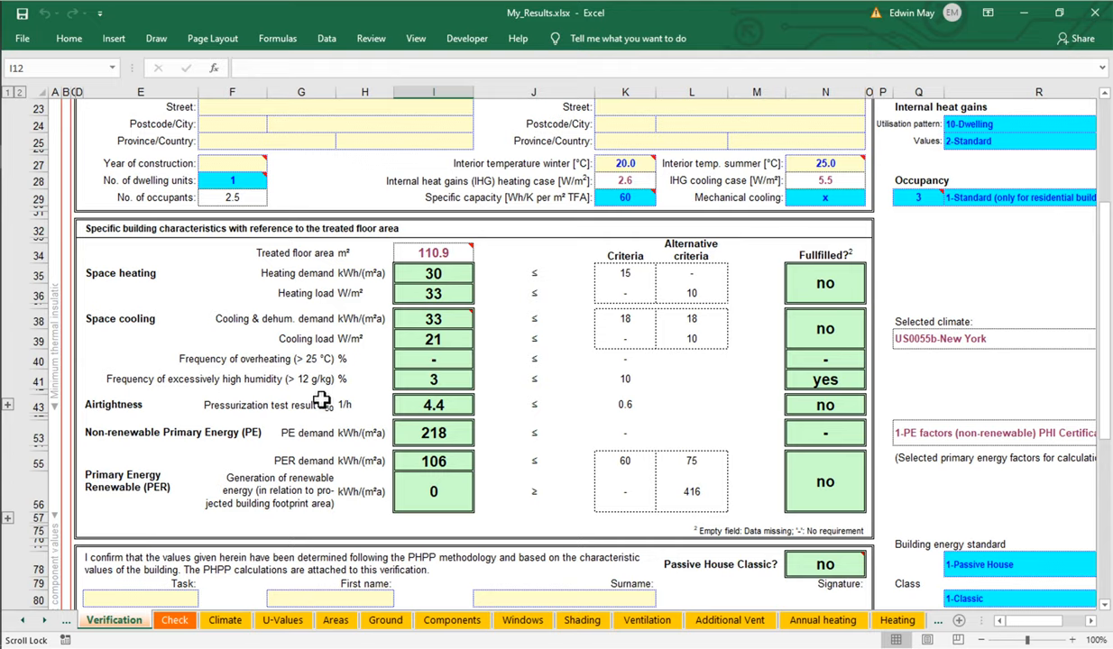
mouse_move(378, 352)
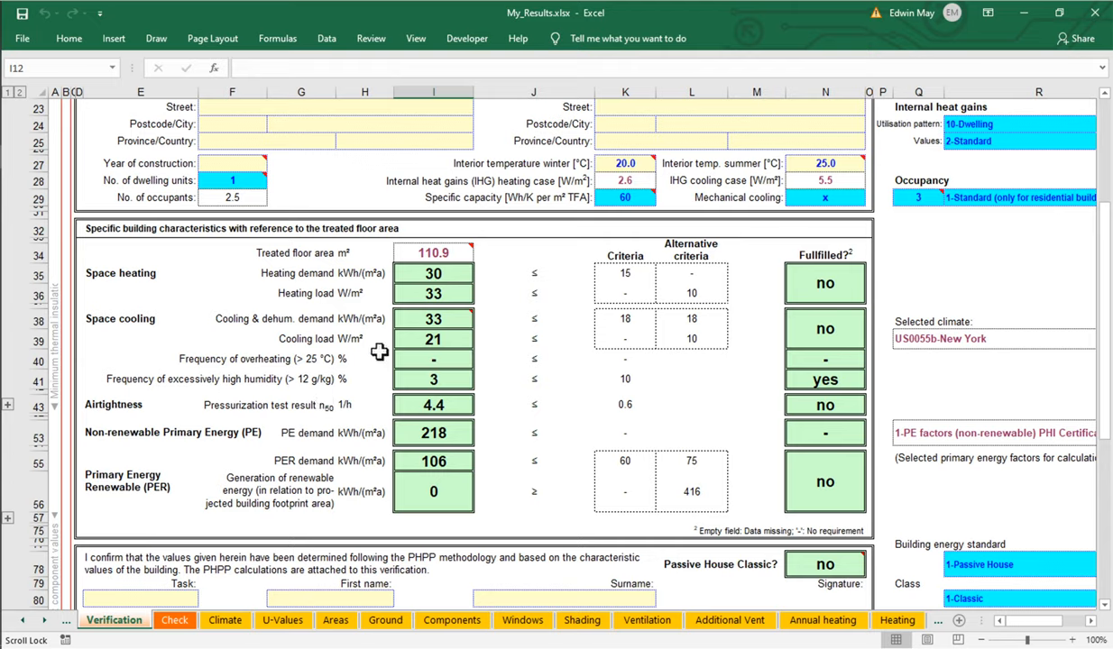
mouse_move(388, 321)
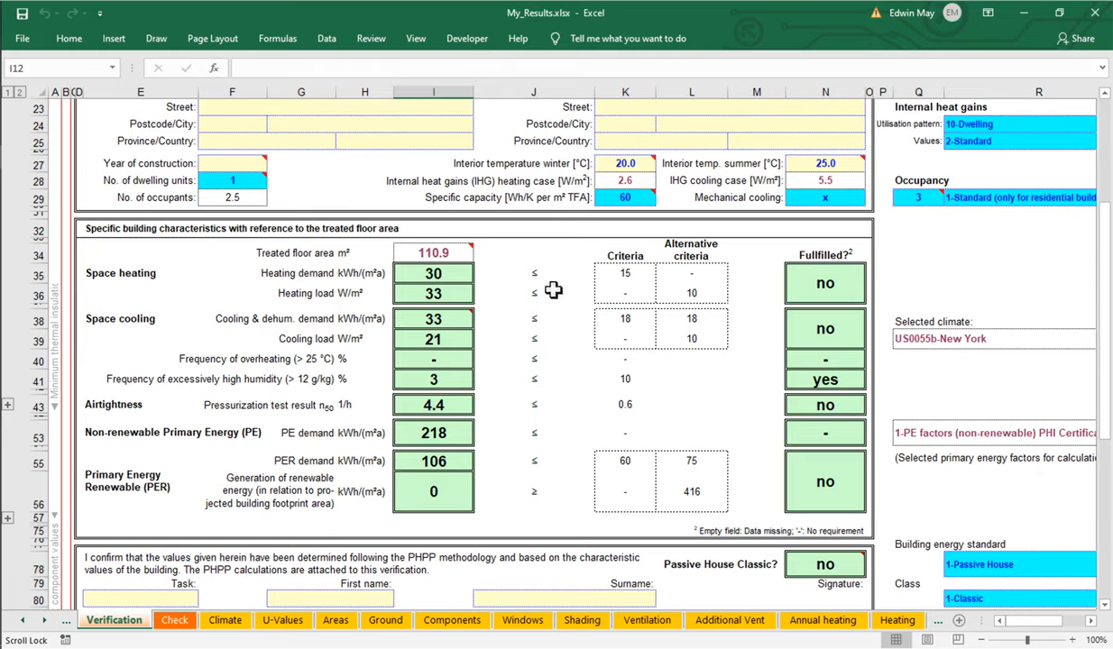
left_click(432, 273)
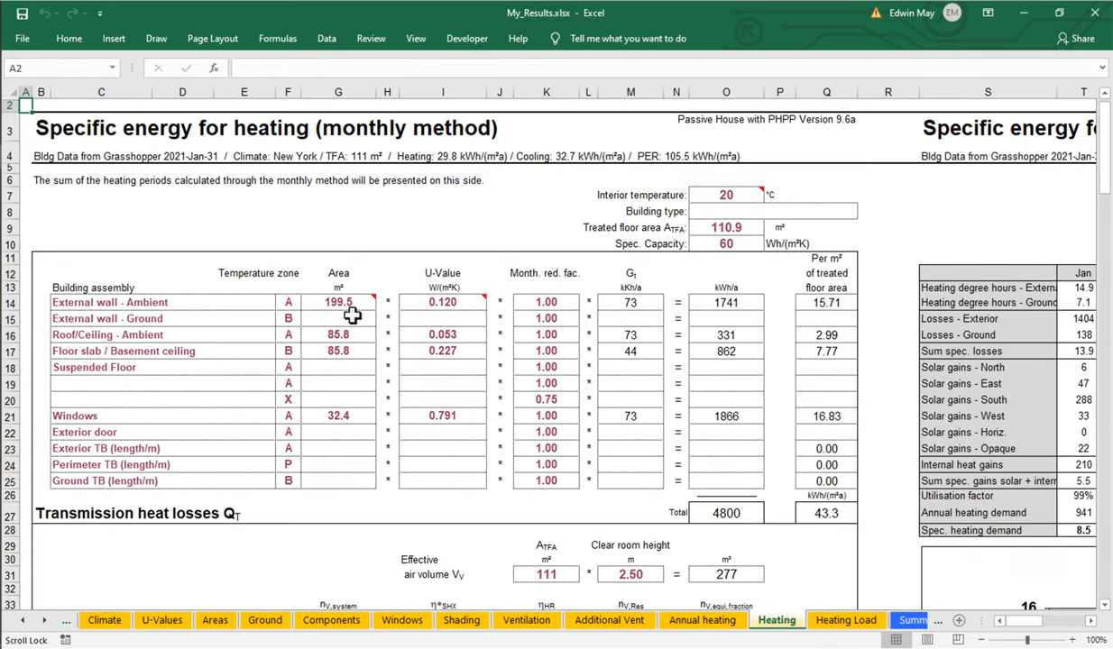
mouse_move(328, 314)
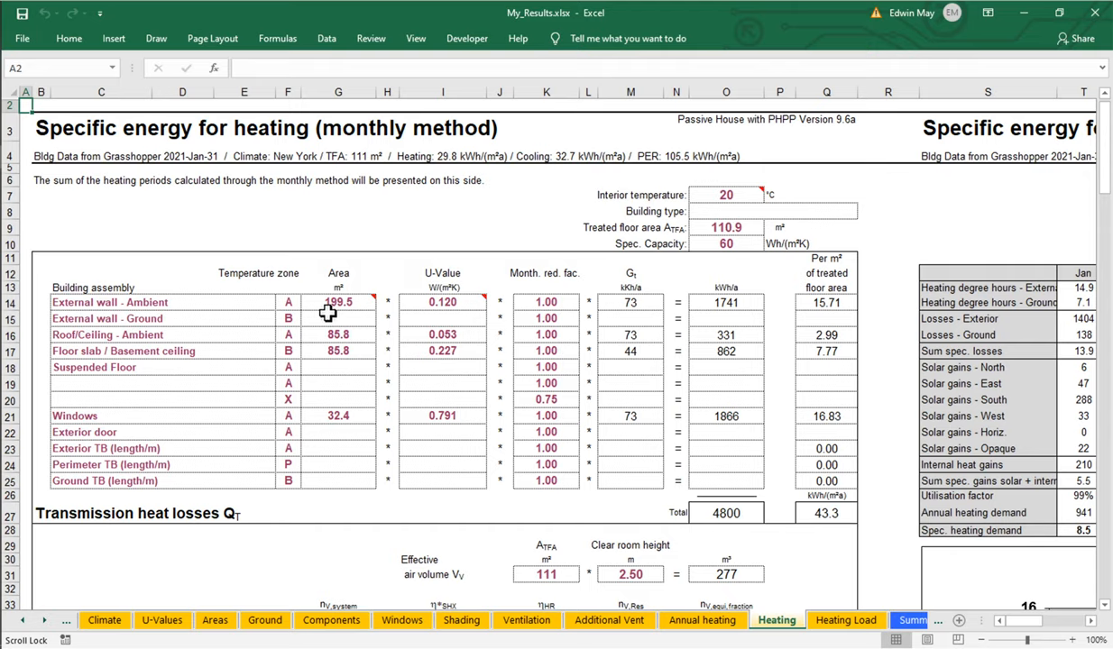
mouse_move(371, 321)
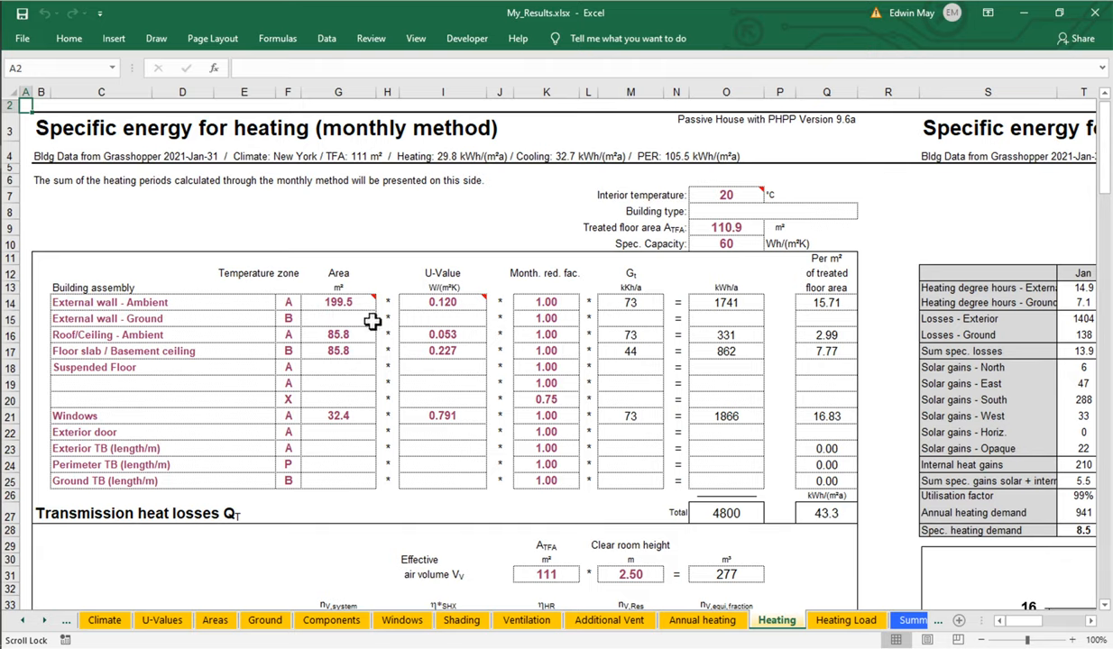
scroll("down", 3)
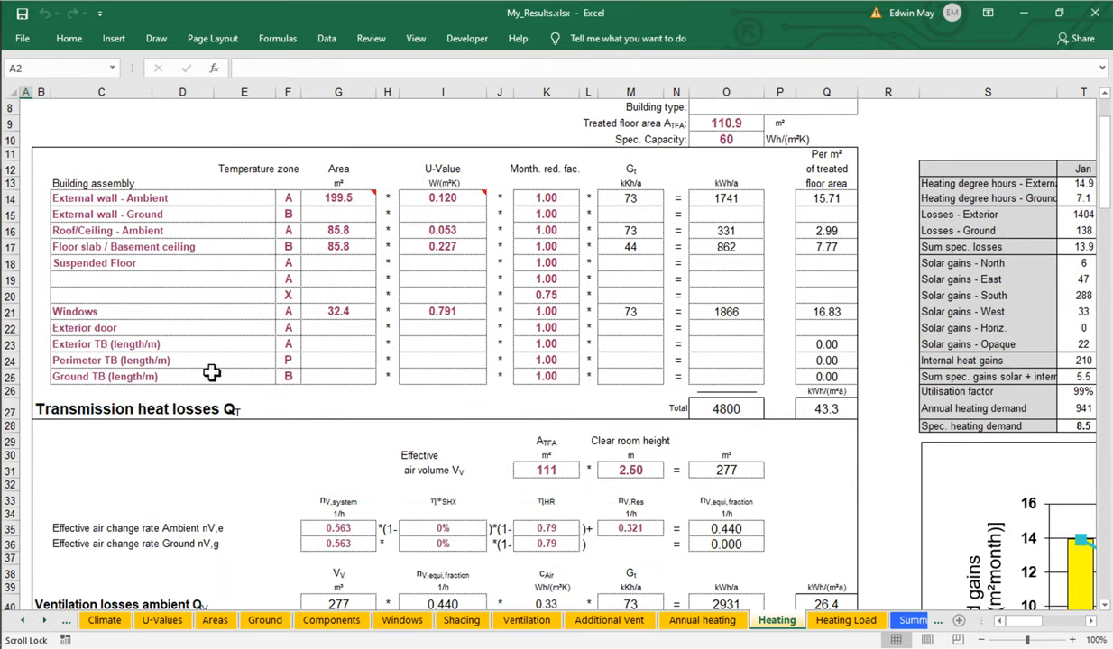
scroll("down", 3)
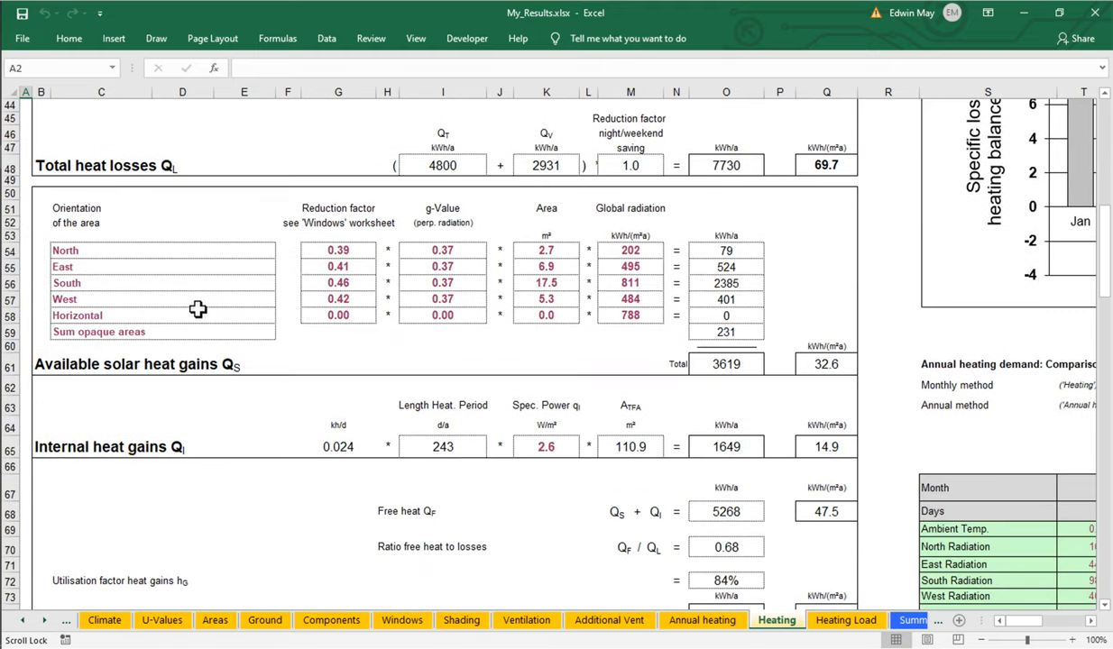
scroll("down", 3)
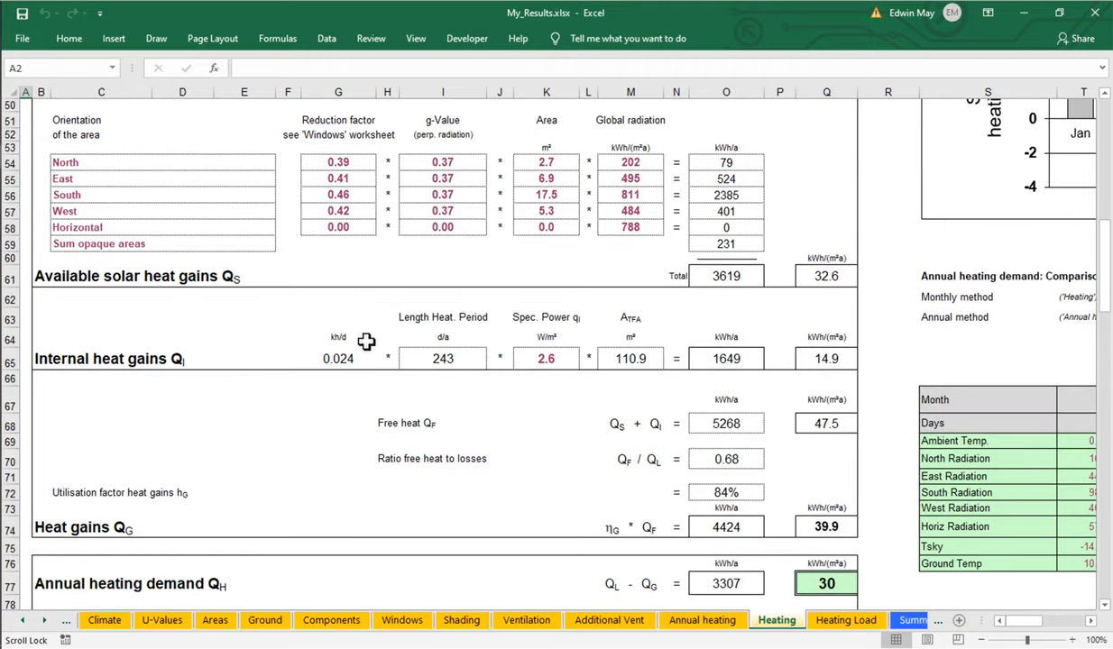
scroll("down", 3)
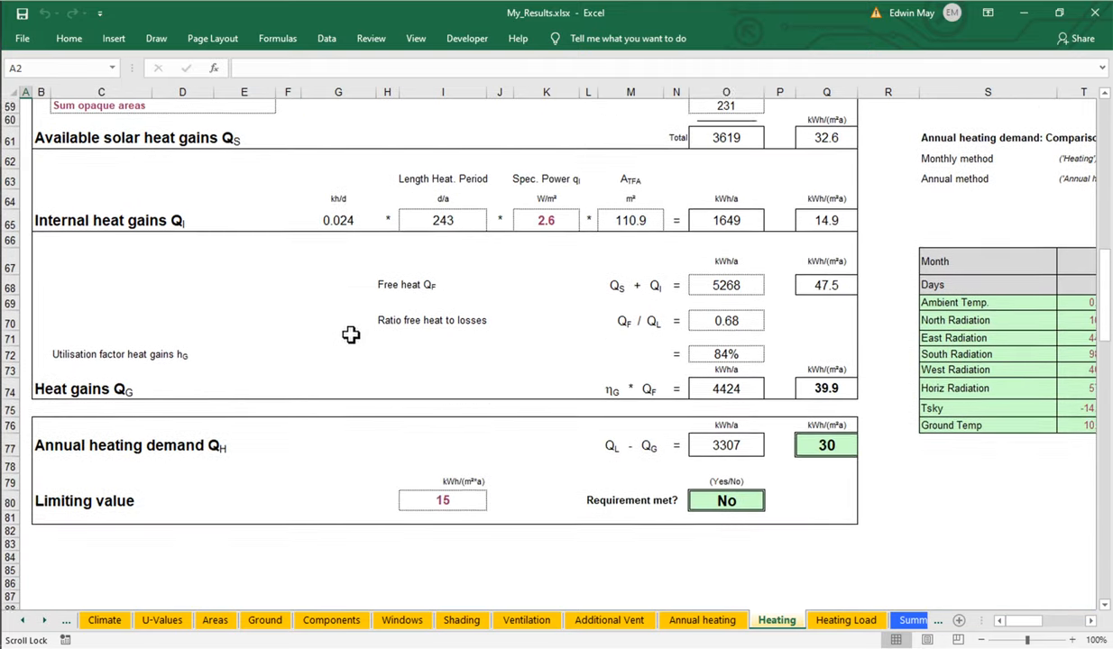
scroll("down", 3)
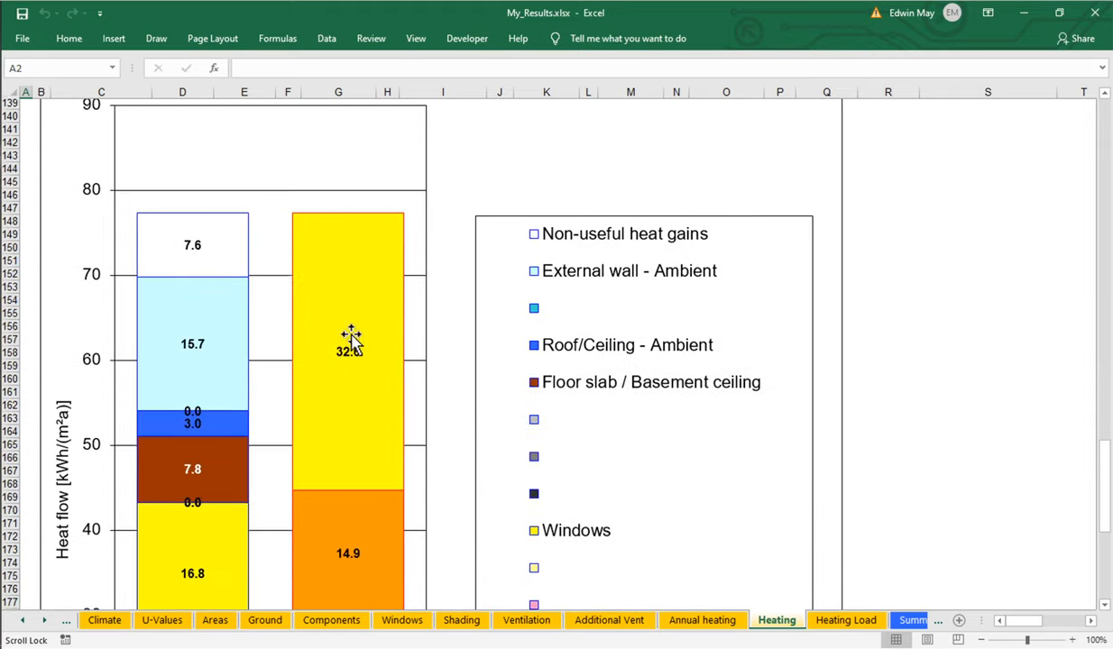
scroll("down", 3)
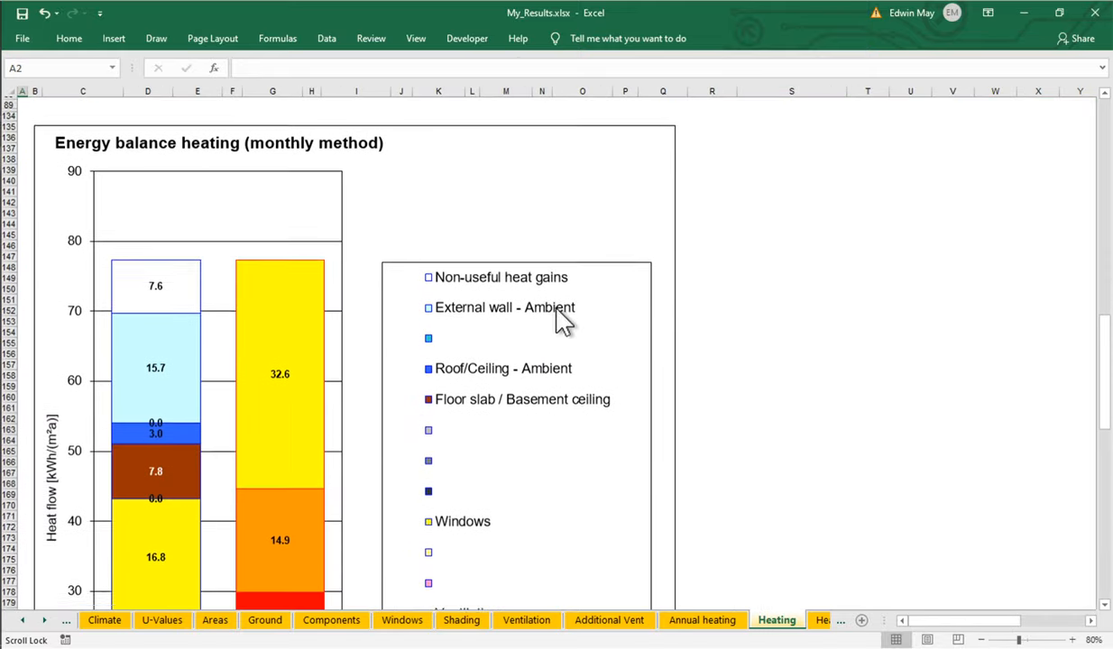
scroll("down", 3)
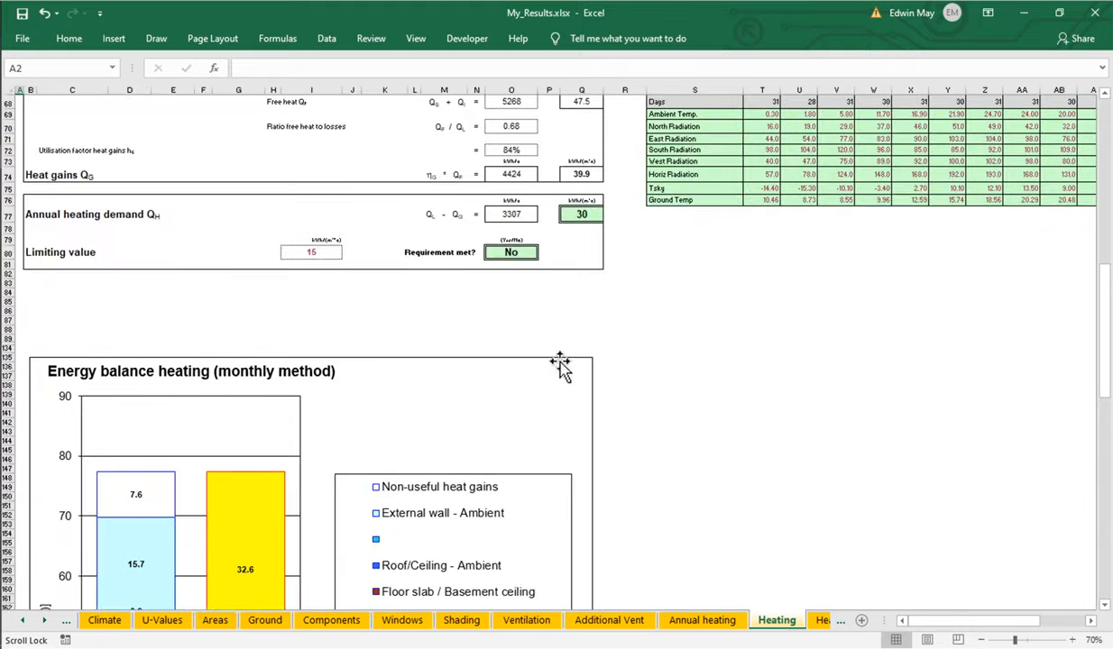
scroll("down", 3)
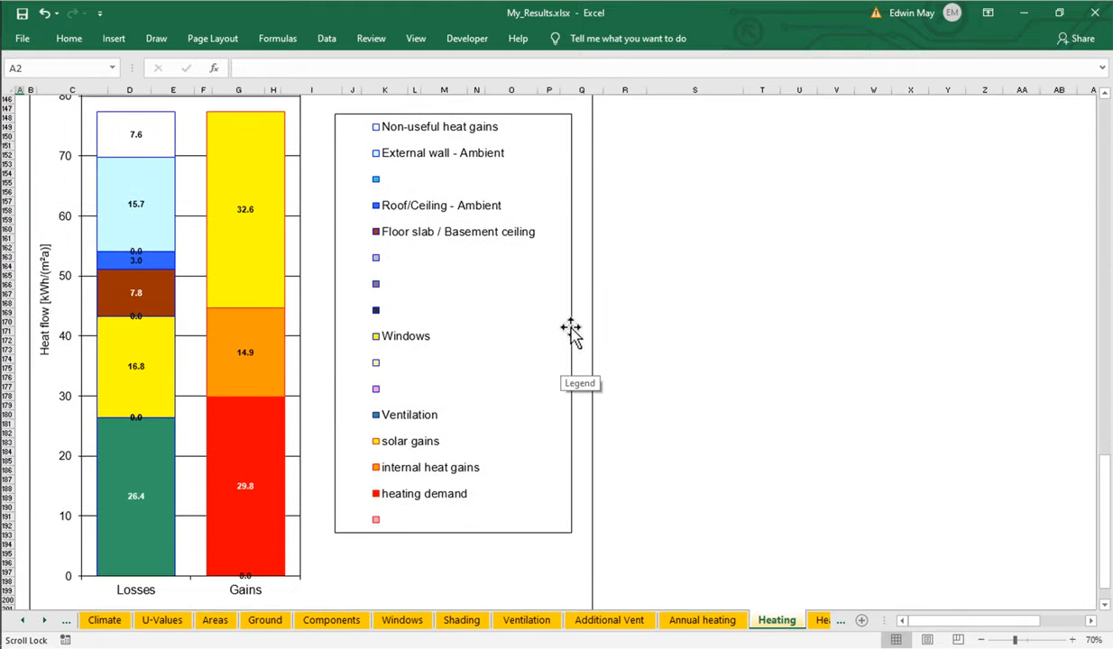
mouse_move(177, 404)
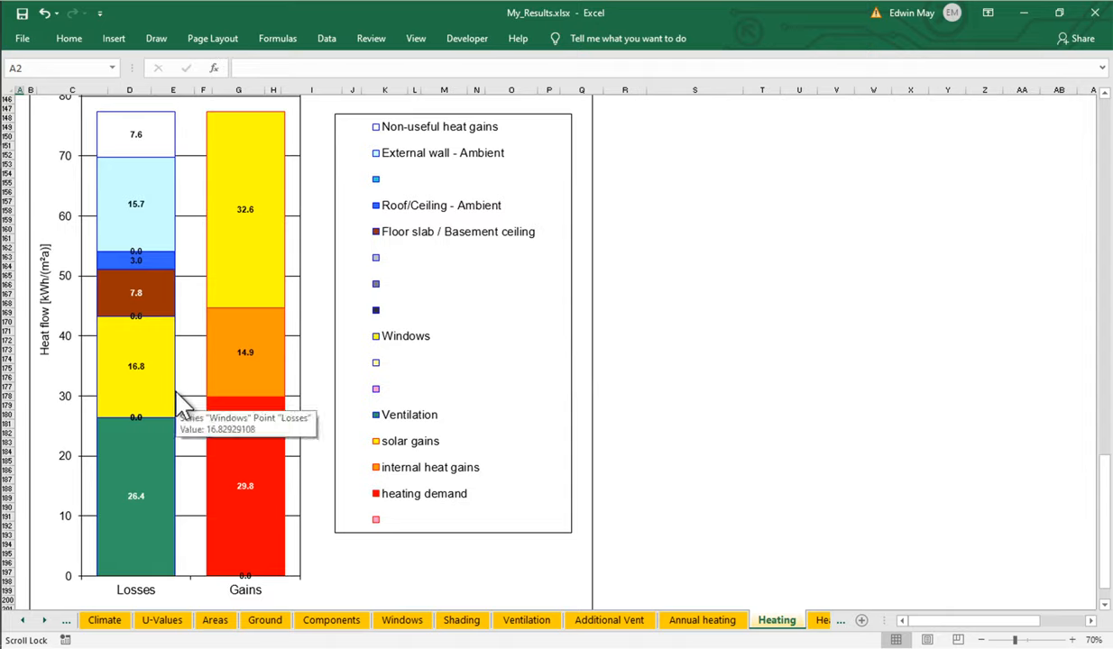
mouse_move(148, 368)
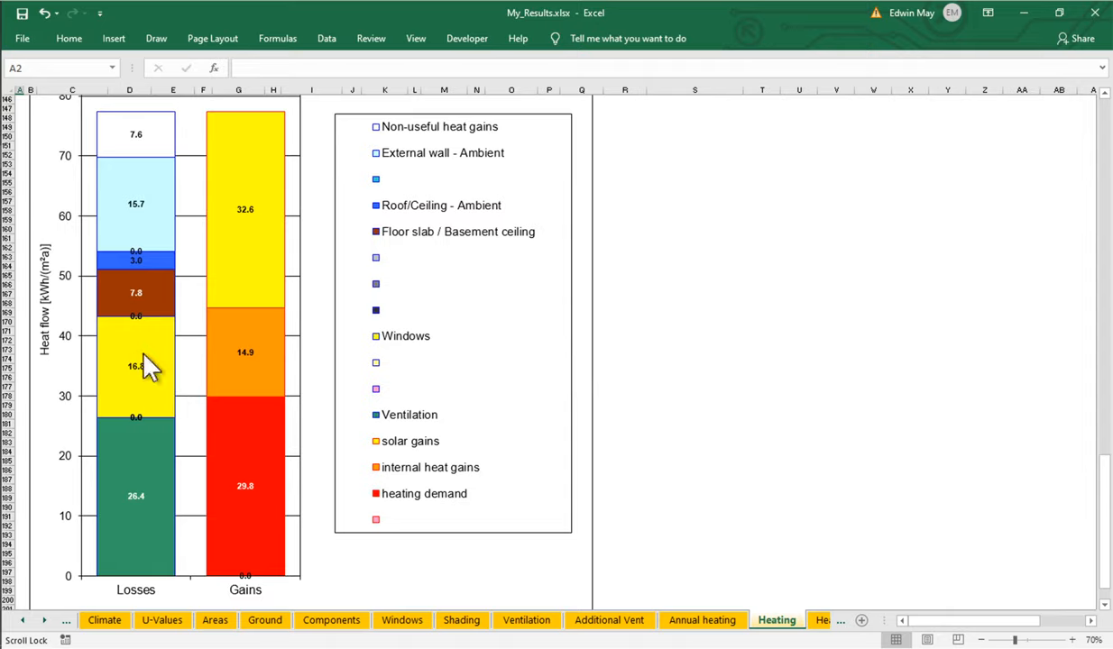
mouse_move(148, 568)
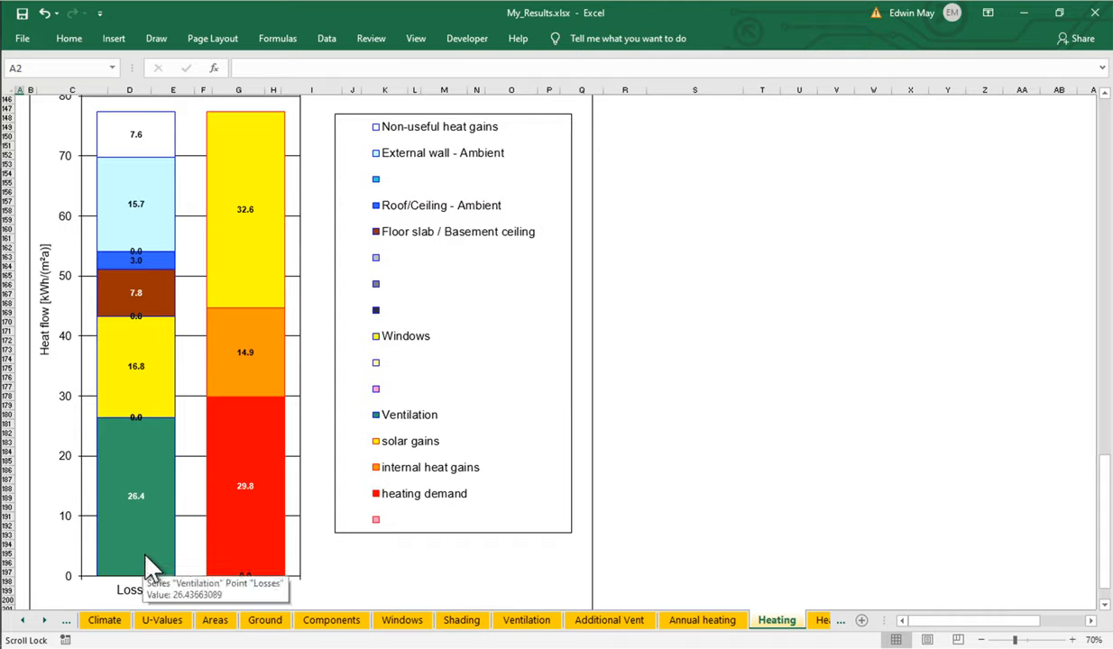
mouse_move(108, 515)
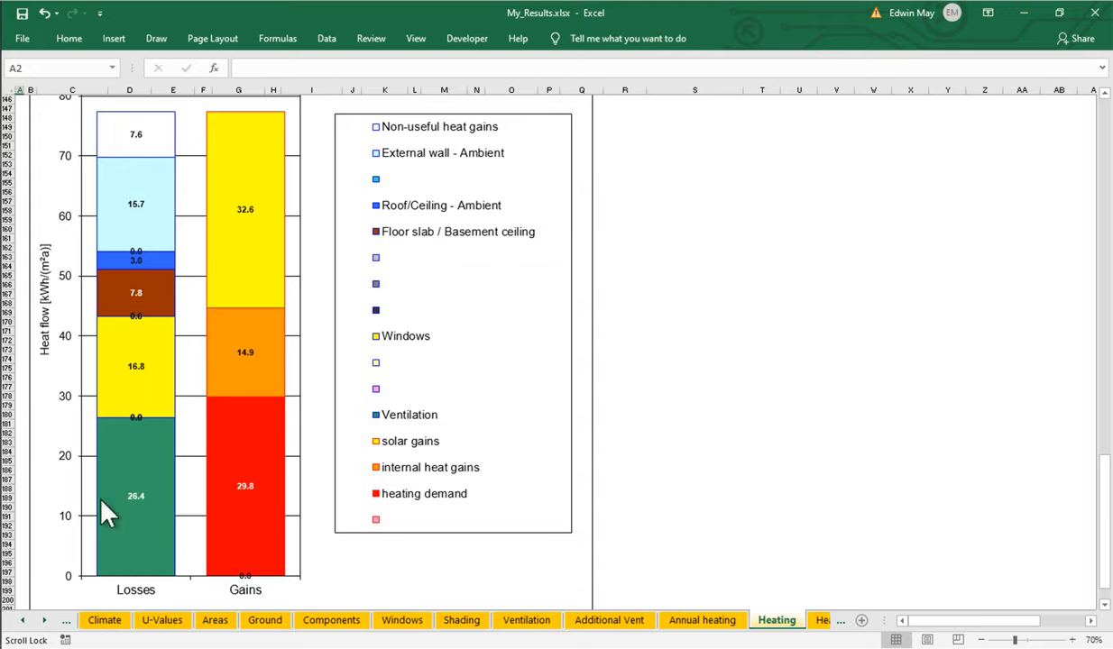
mouse_move(249, 148)
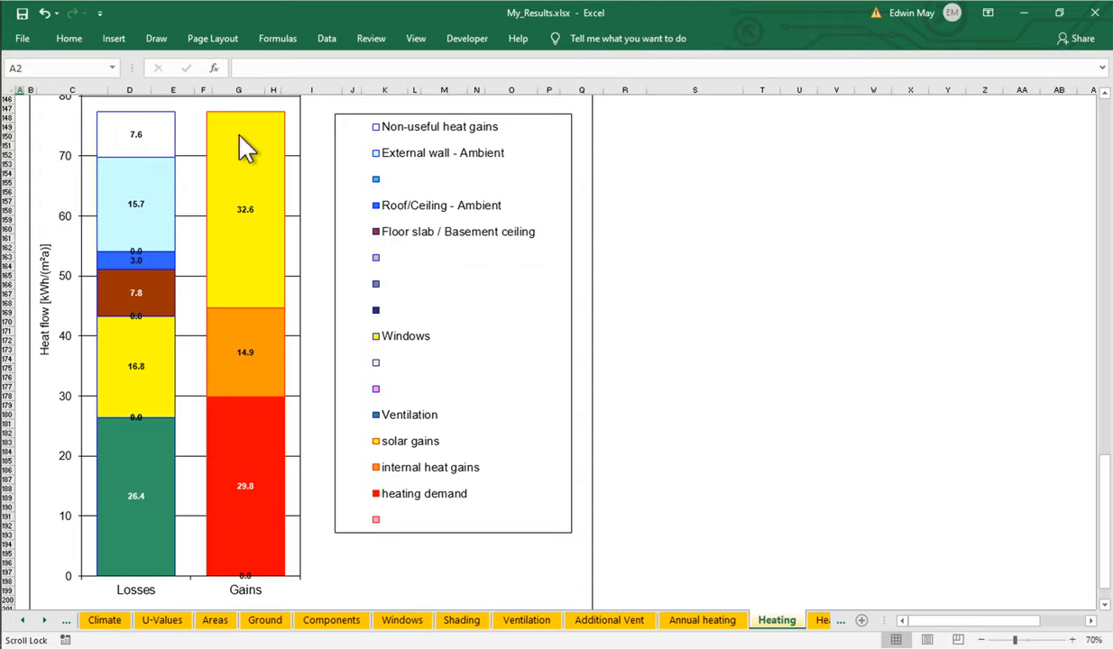
mouse_move(243, 576)
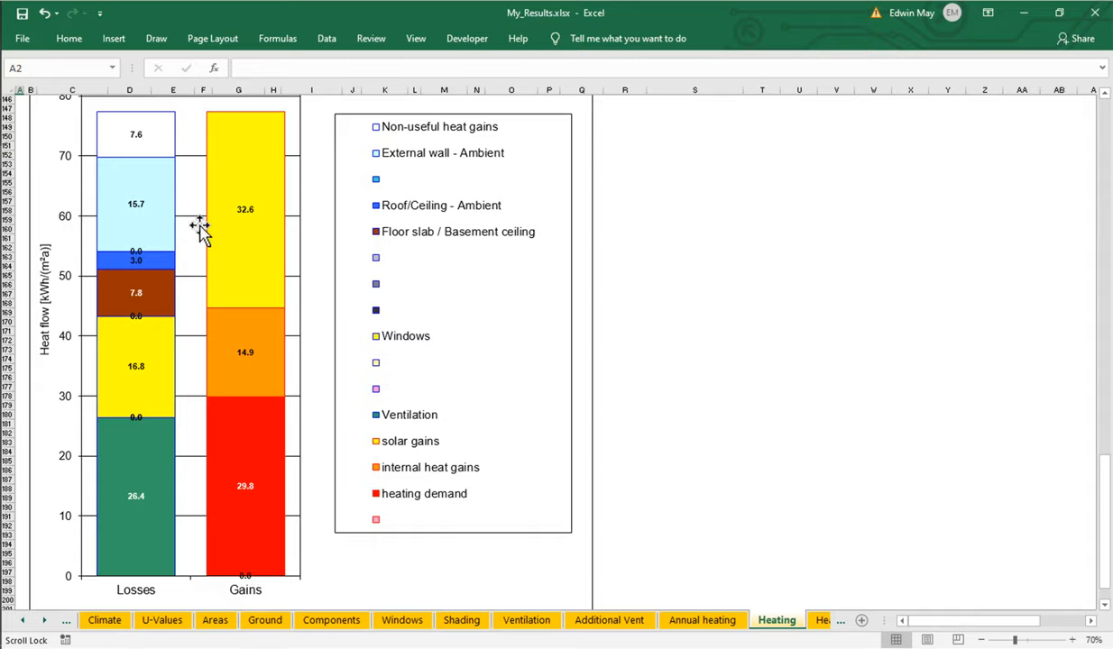
mouse_move(95, 563)
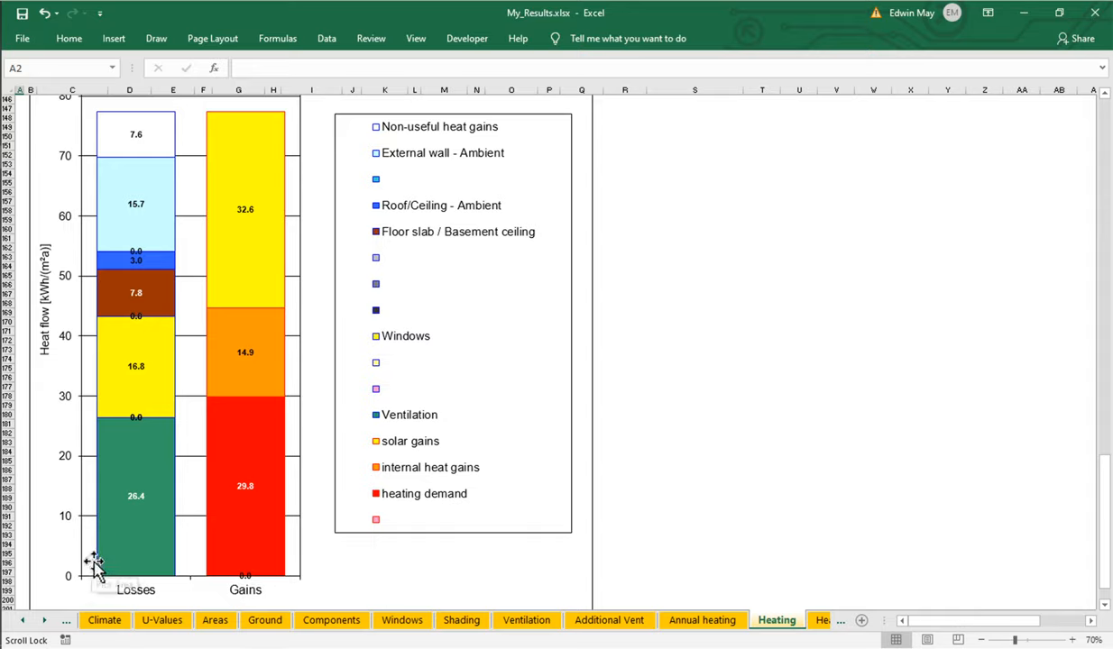
mouse_move(133, 485)
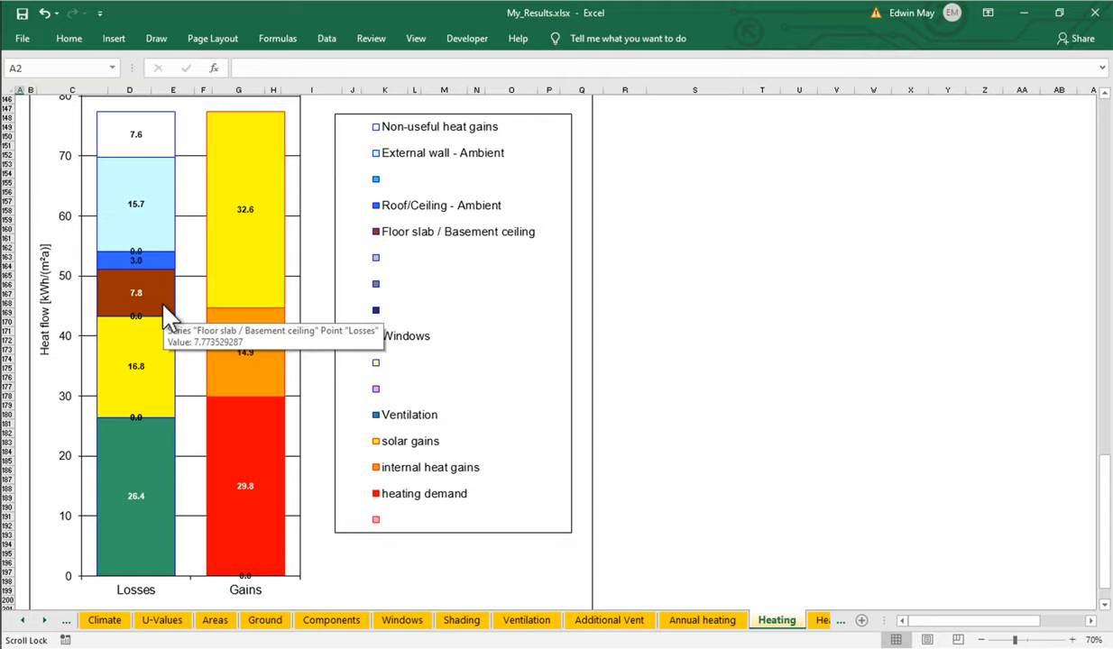
mouse_move(172, 242)
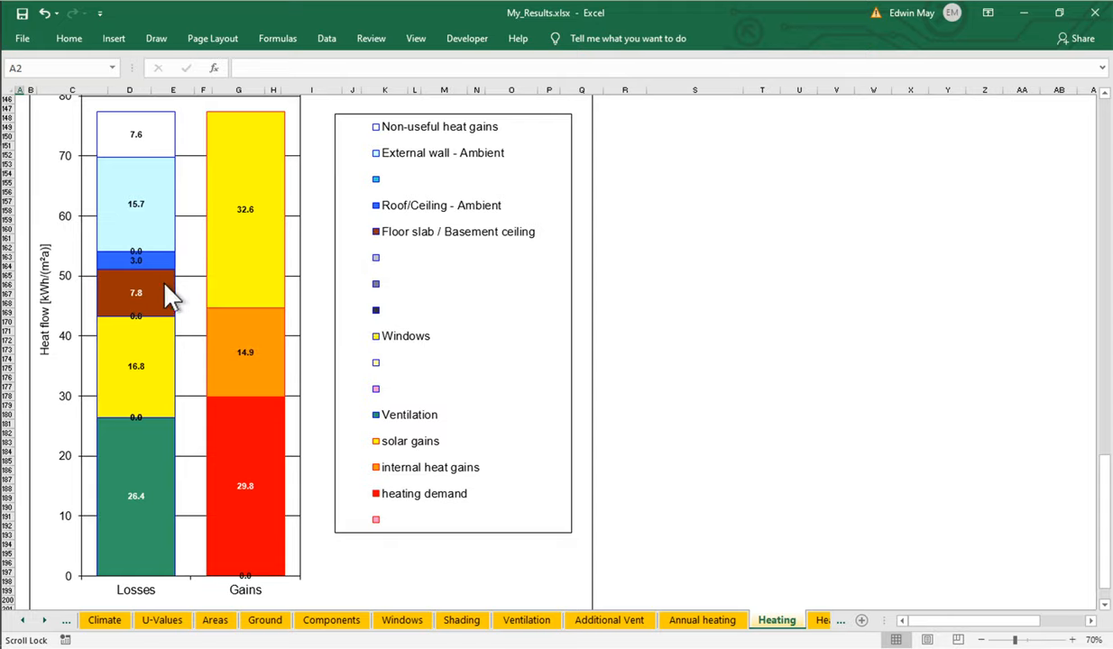
mouse_move(145, 292)
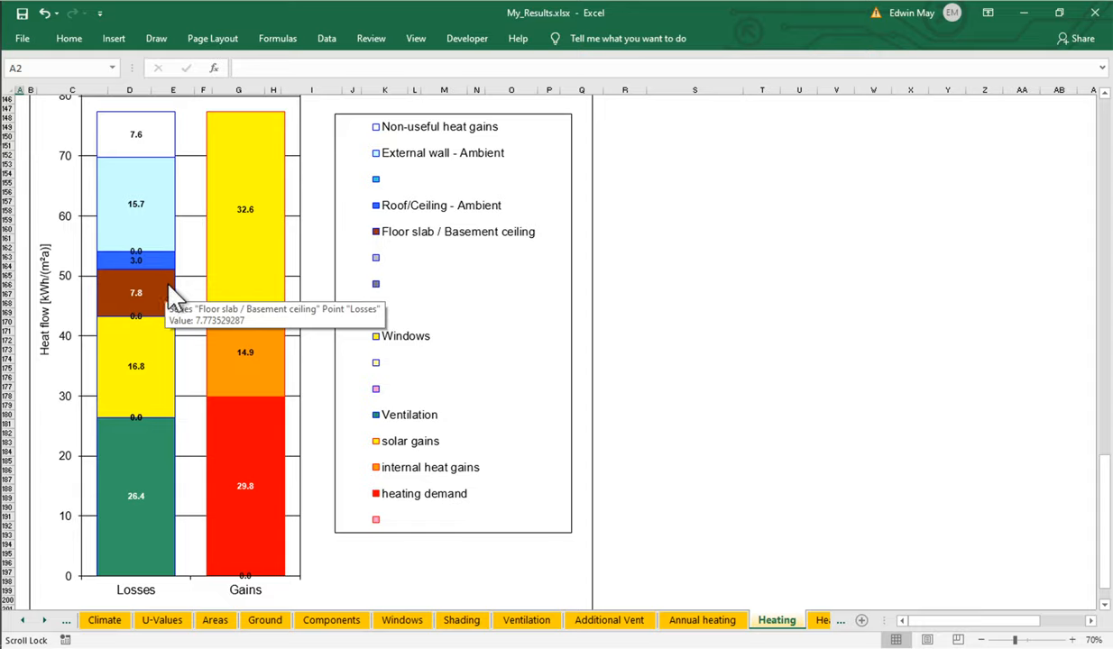
mouse_move(166, 497)
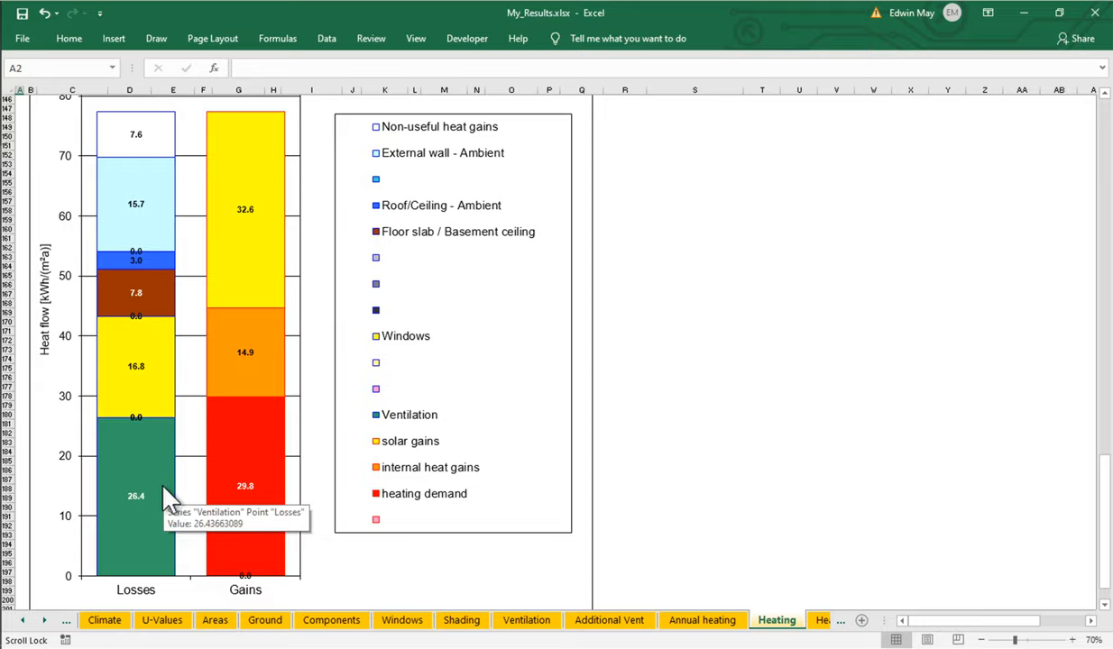
mouse_move(152, 383)
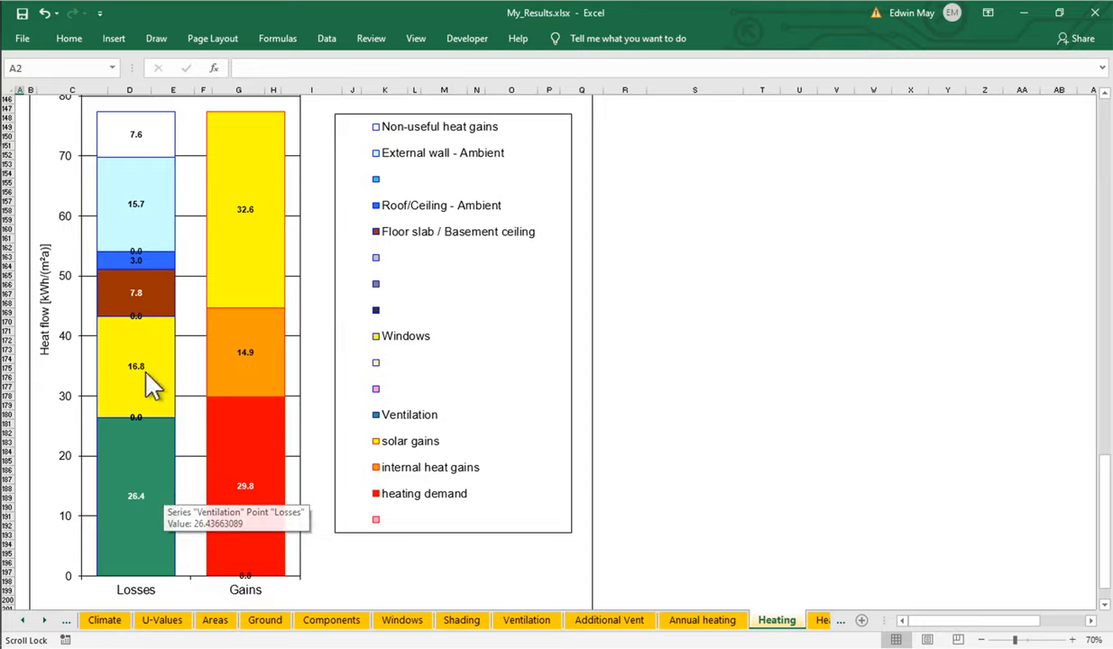
mouse_move(159, 523)
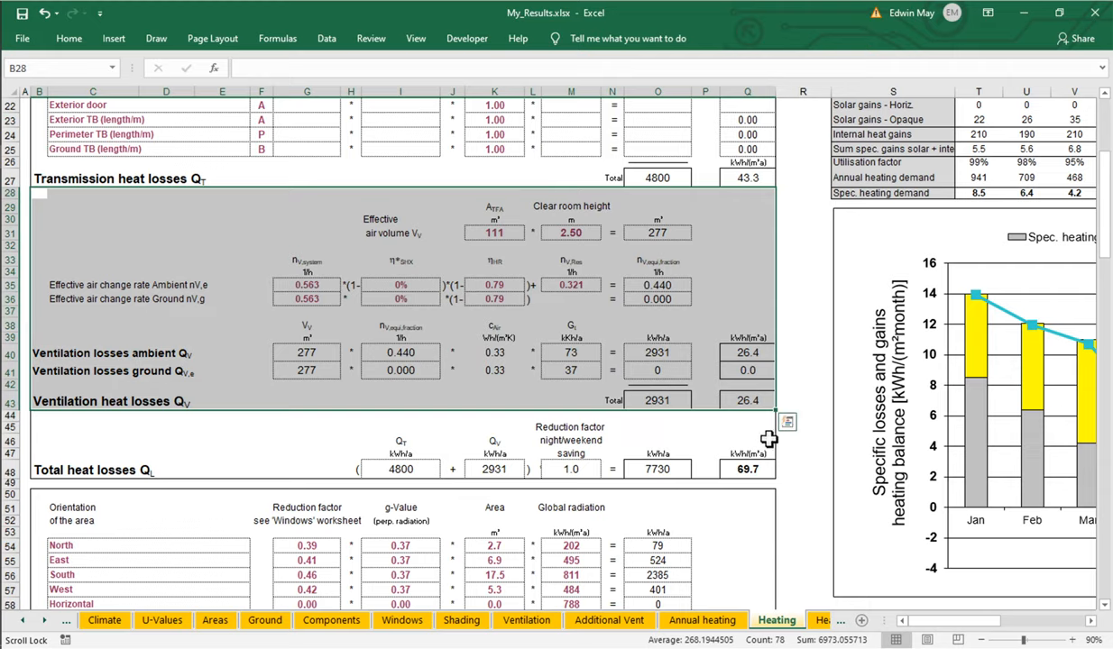
left_click(746, 401)
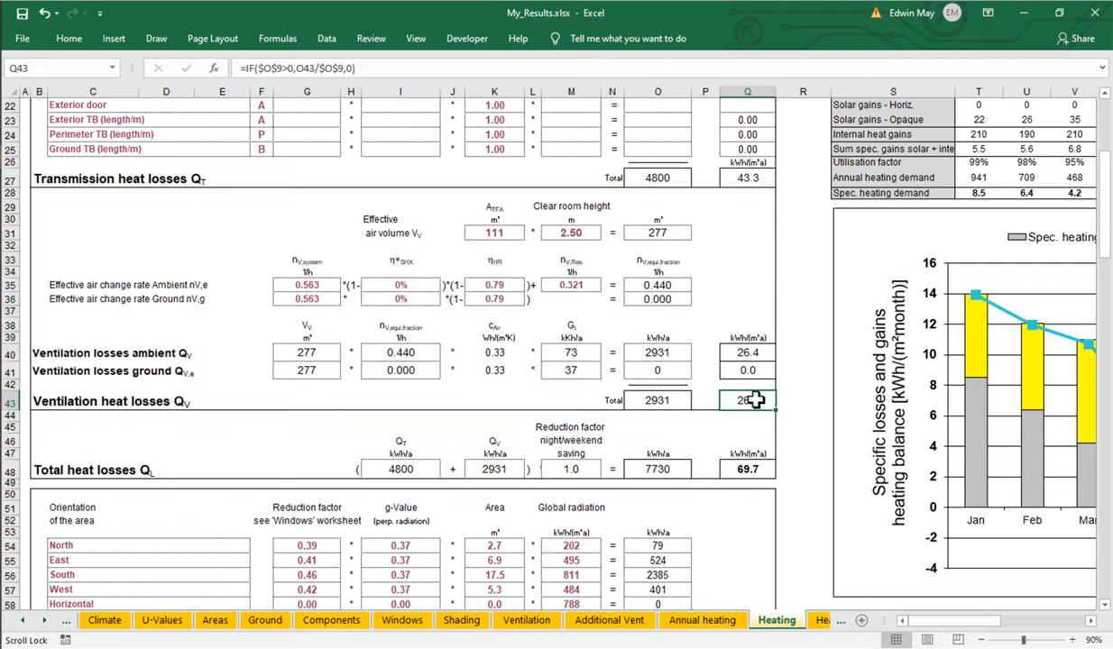
left_click(656, 401)
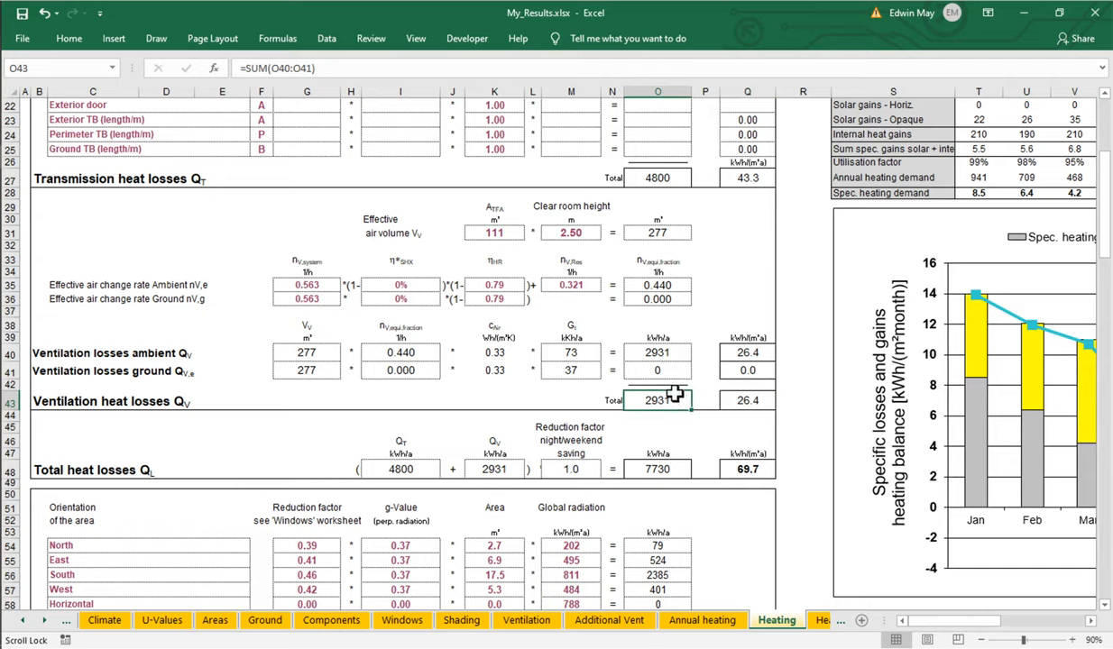
left_click(657, 352)
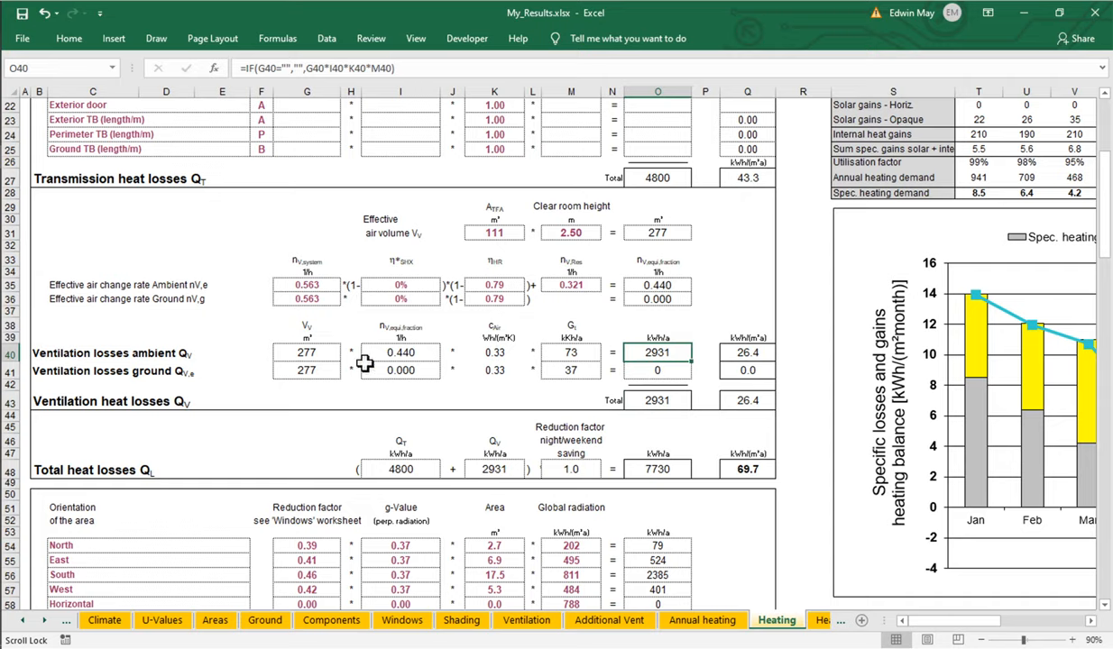
left_click(306, 352)
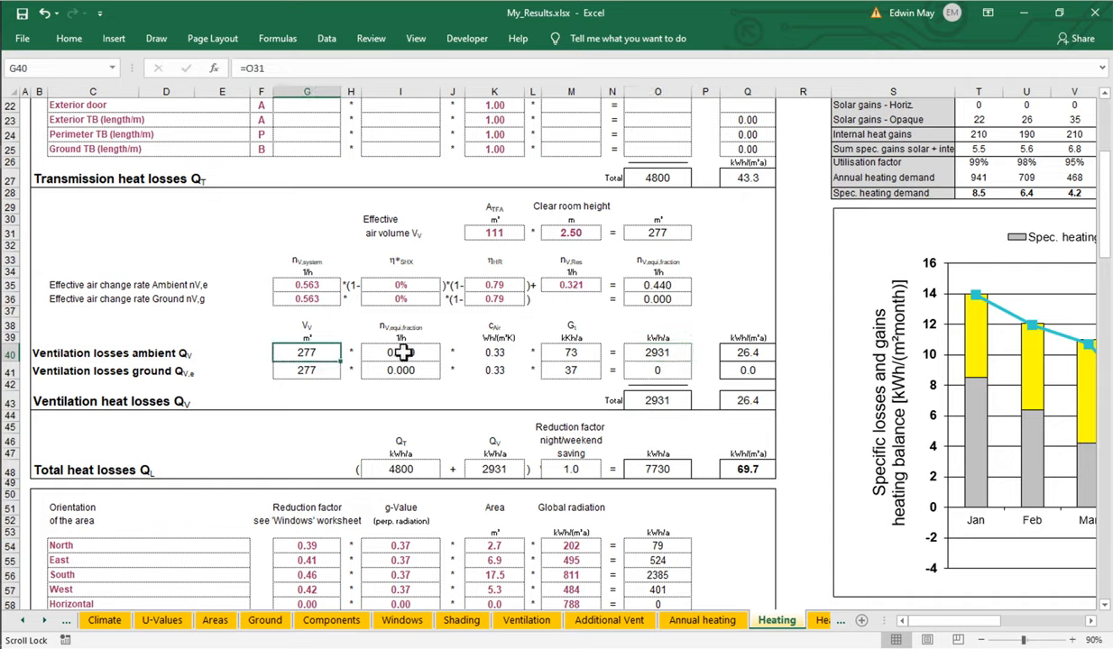
left_click(401, 351)
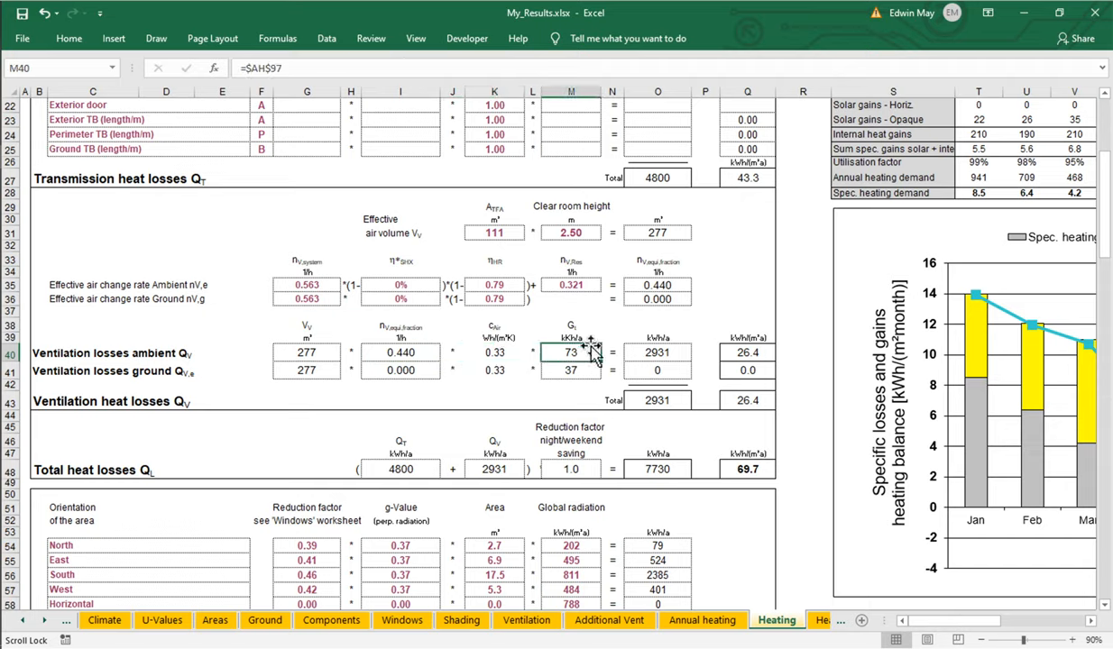
left_click(657, 352)
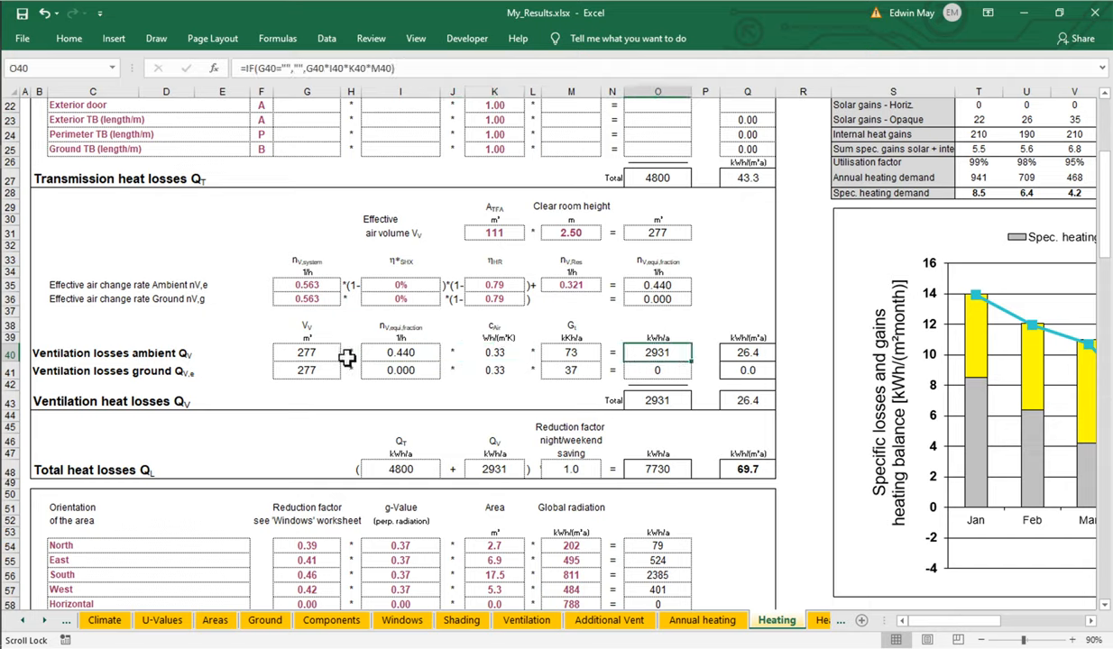
left_click(306, 352)
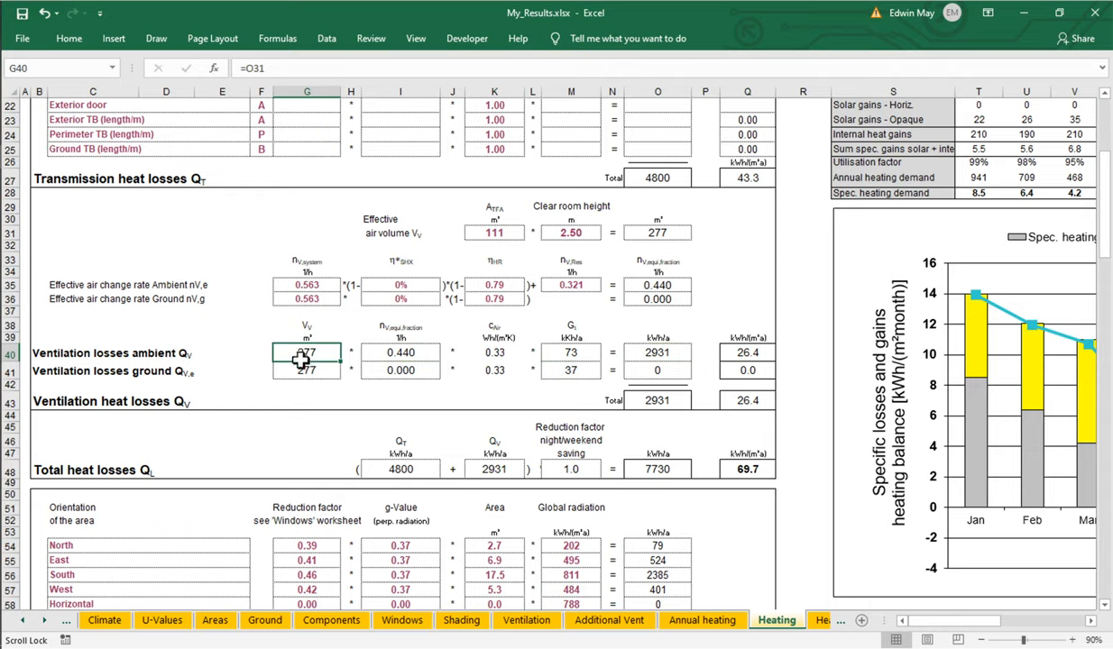
mouse_move(478, 352)
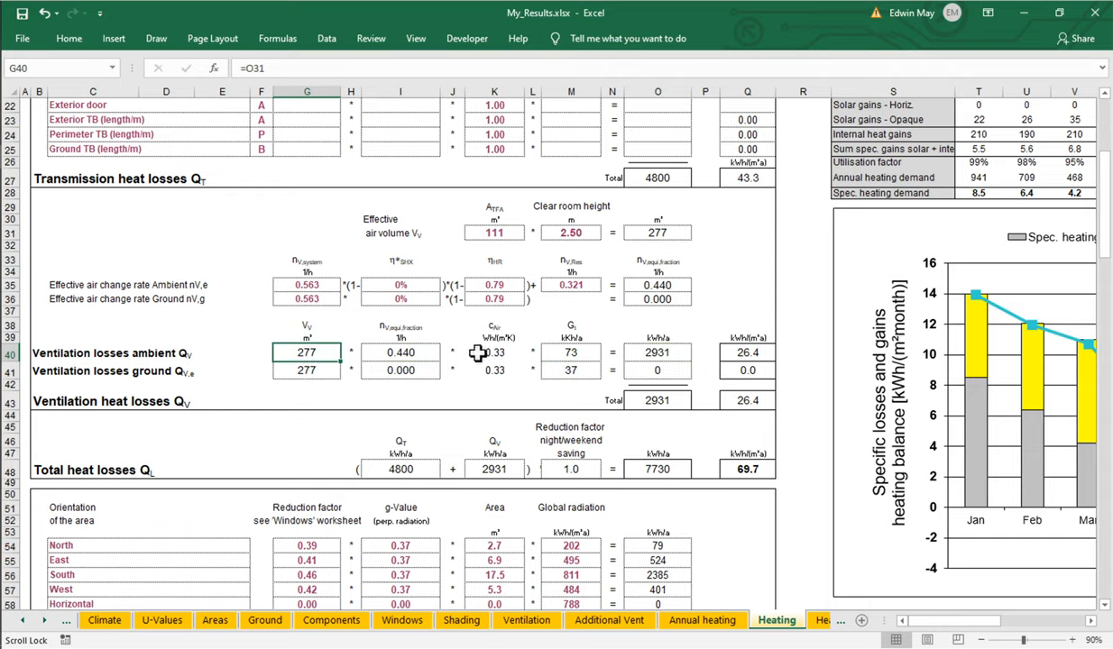
left_click(494, 352)
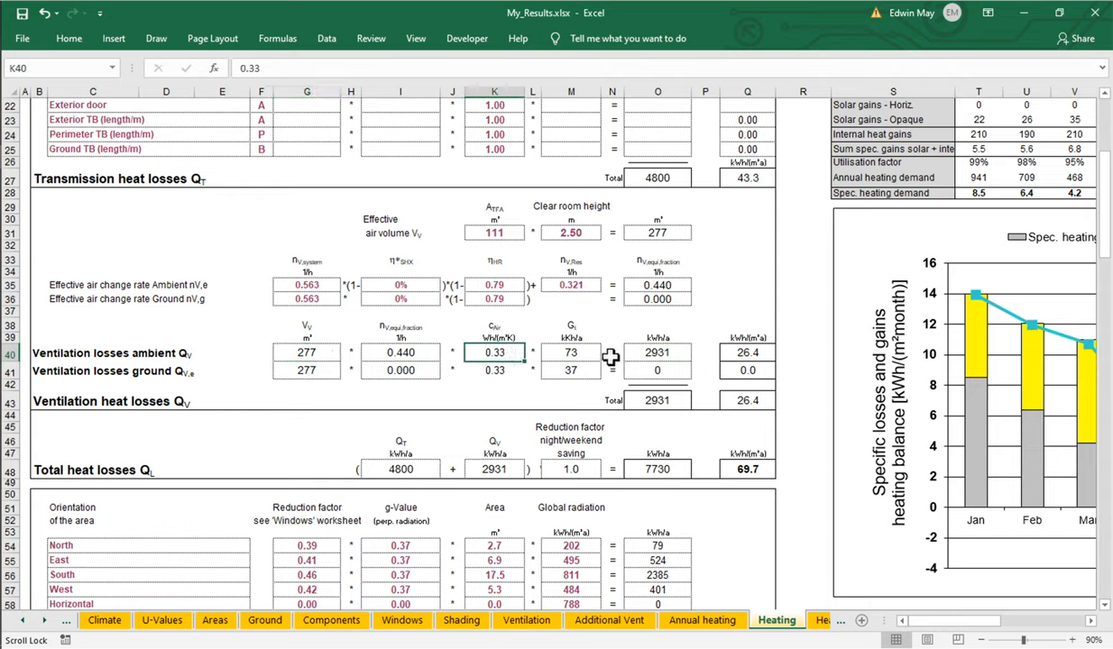
left_click(401, 352)
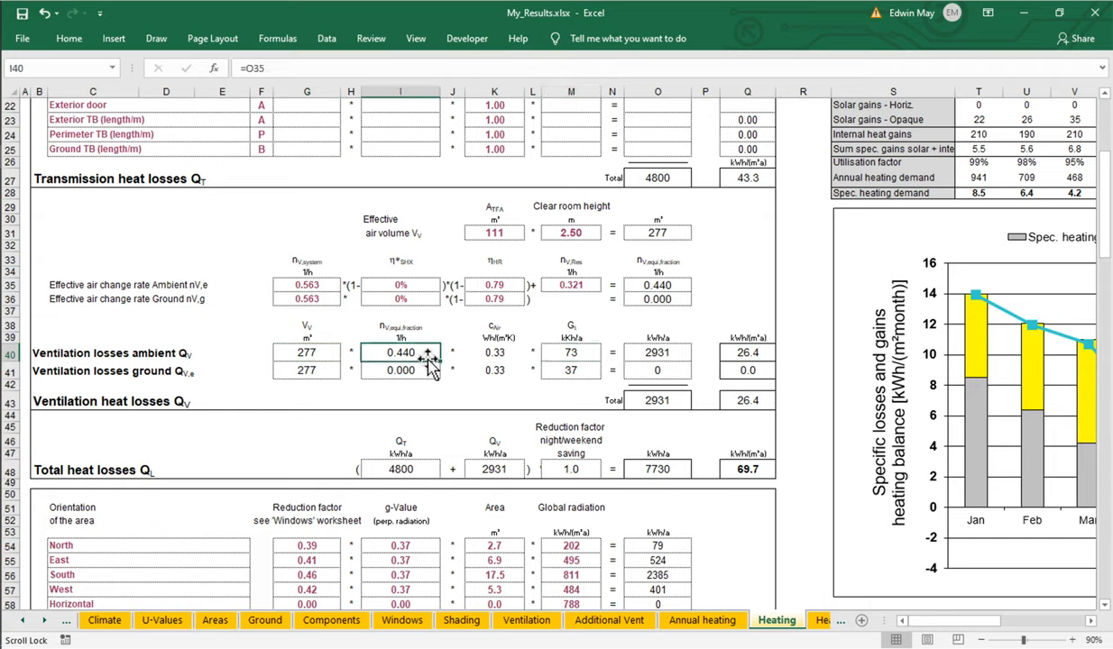
mouse_move(381, 325)
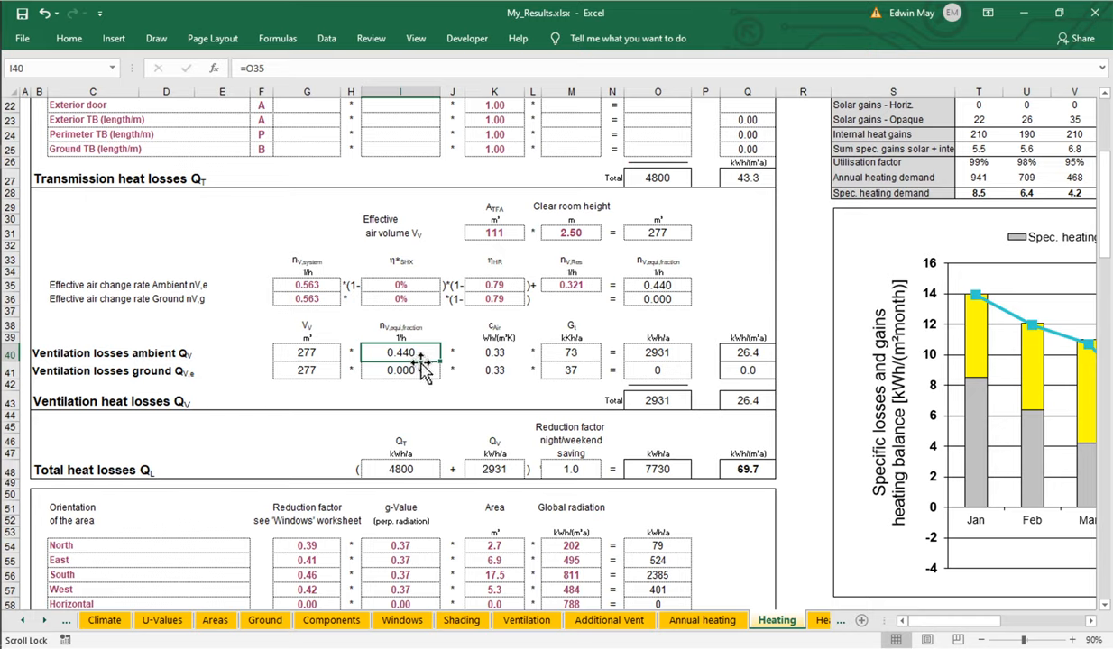
left_click(610, 620)
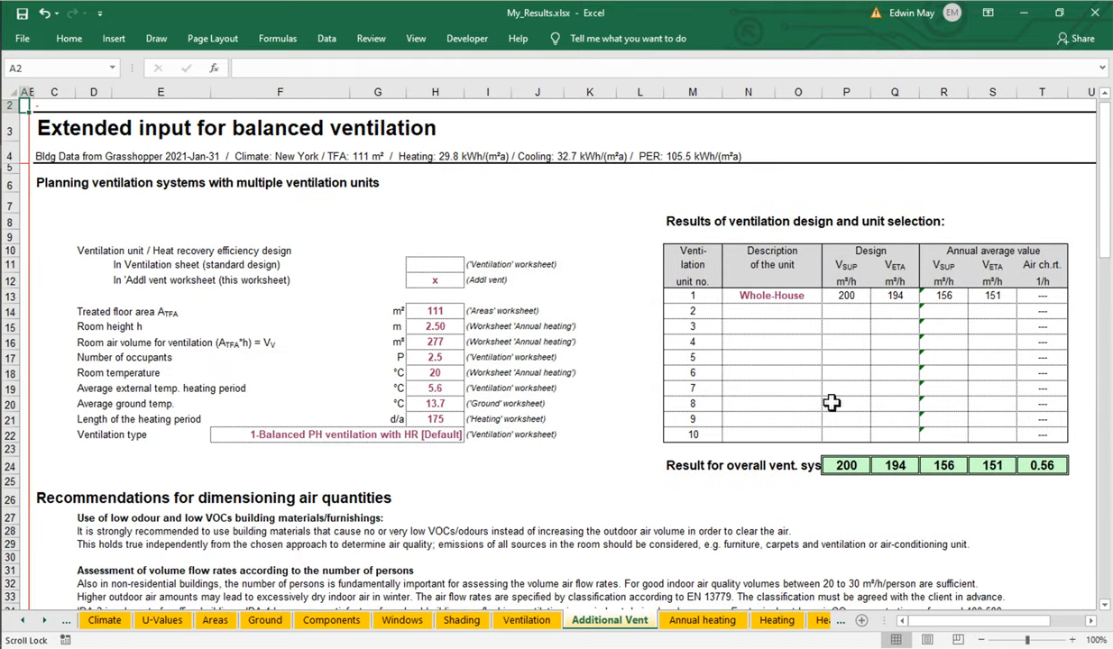
- Scroll the Additional Vent sheet to the air-quantity dimensioning recommendations
scroll("down", 3)
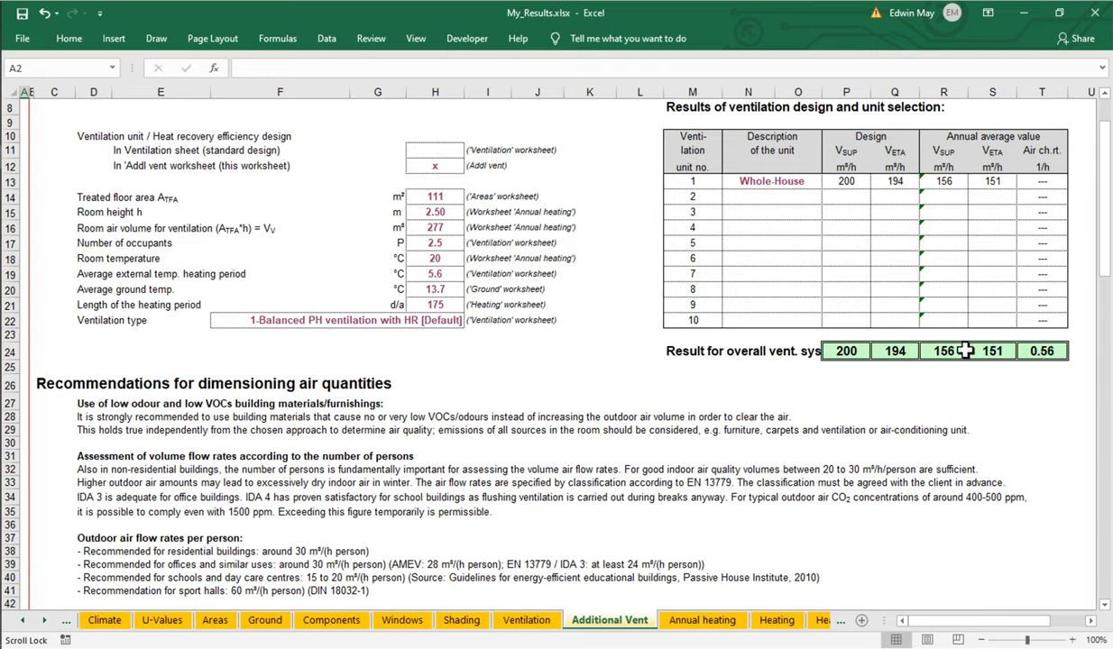
mouse_move(959, 350)
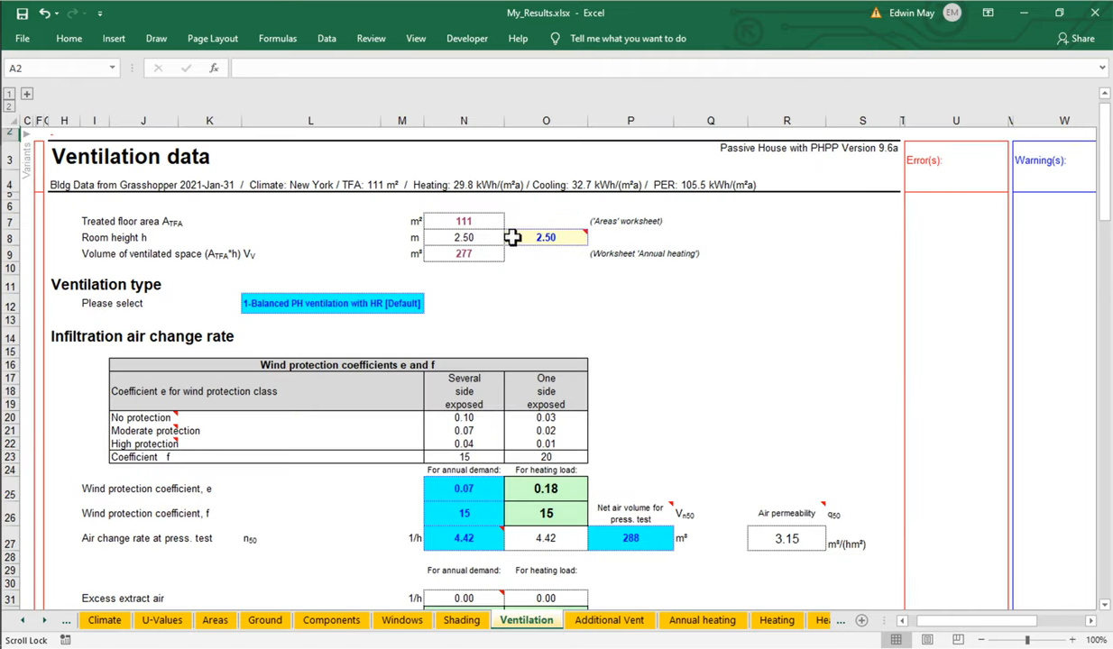
- Inspect the net air volume and the 4.42 pressure-test air change rate in the infiltration section
left_click(463, 267)
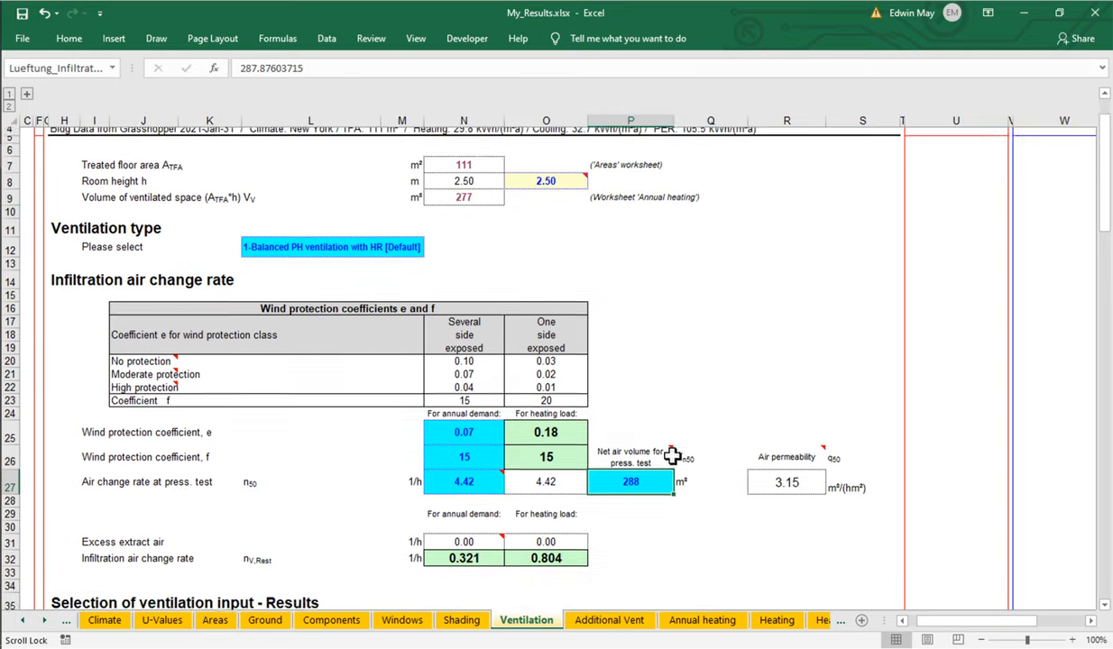
scroll("down", 3)
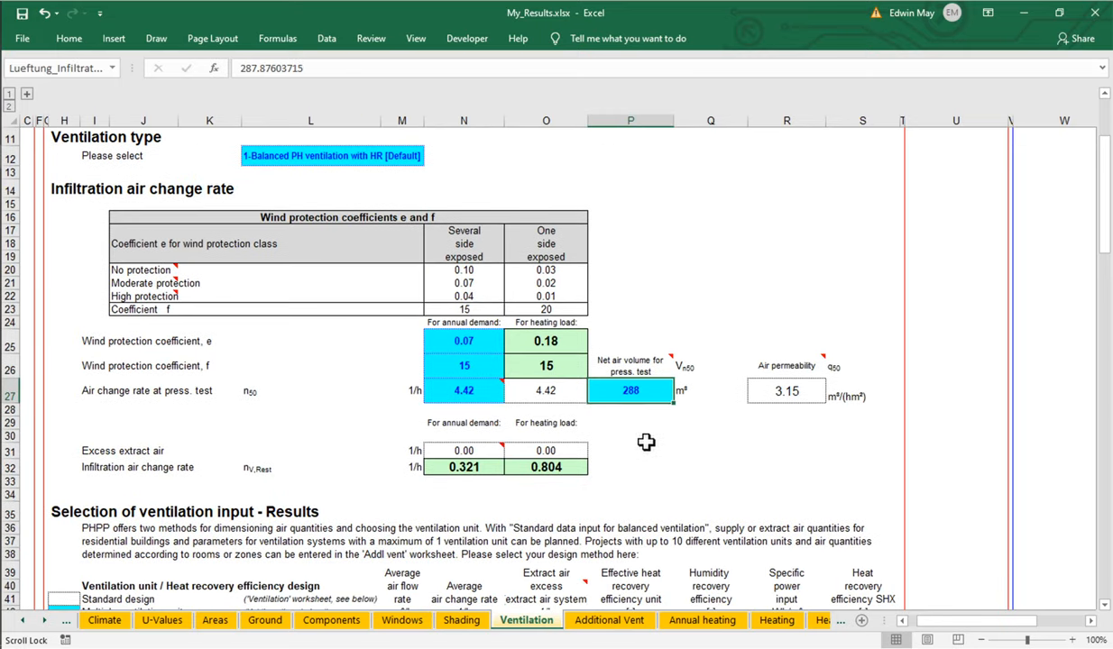
mouse_move(501, 337)
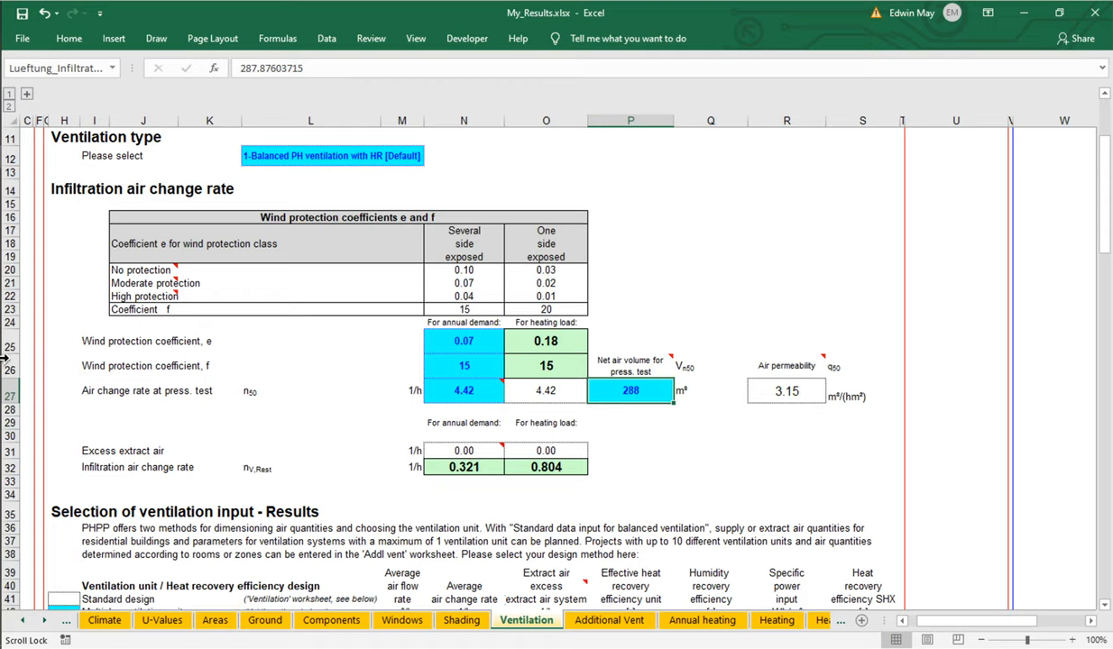
left_click(464, 365)
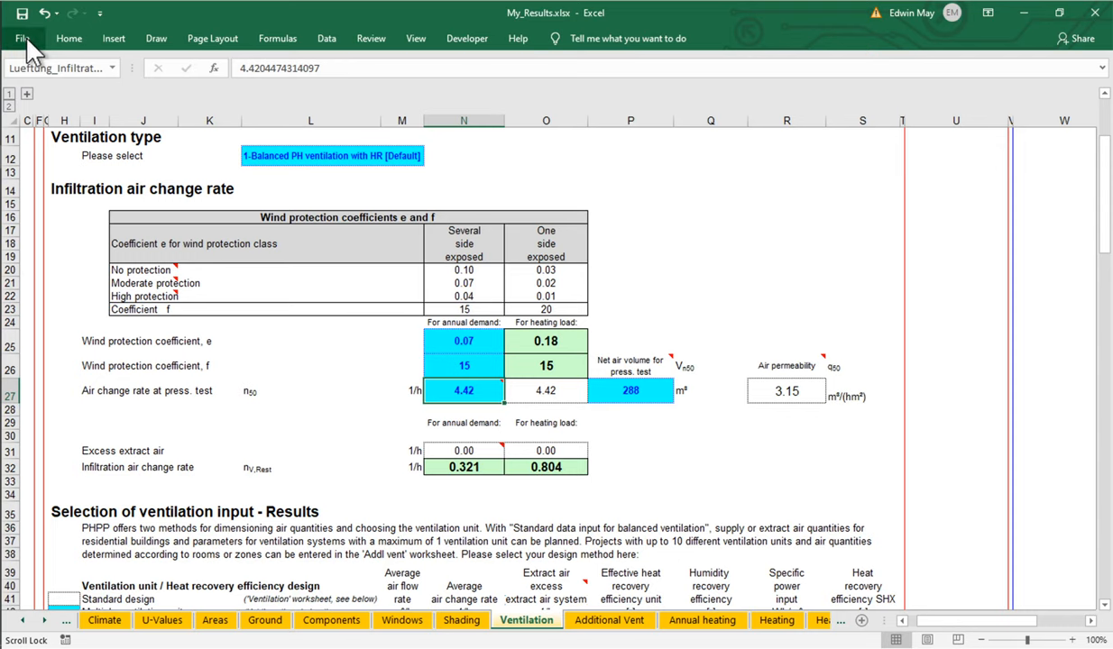
left_click(69, 38)
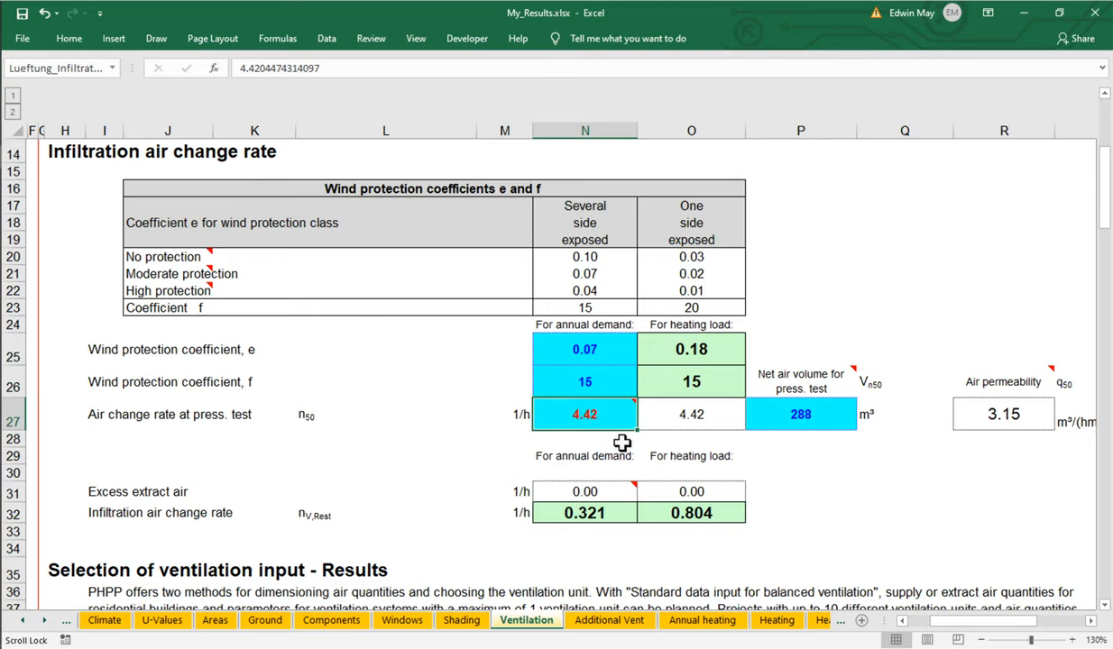
mouse_move(63, 581)
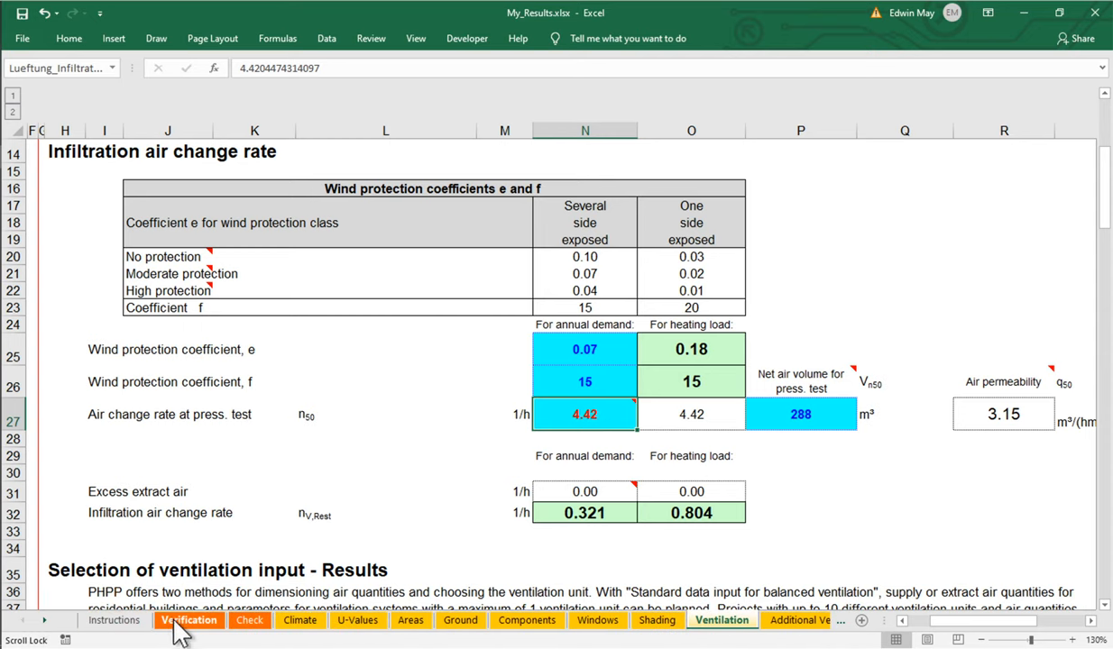
- On the Verification sheet, compare the 4.4 pressurization test result with the 0.6 criterion
left_click(188, 620)
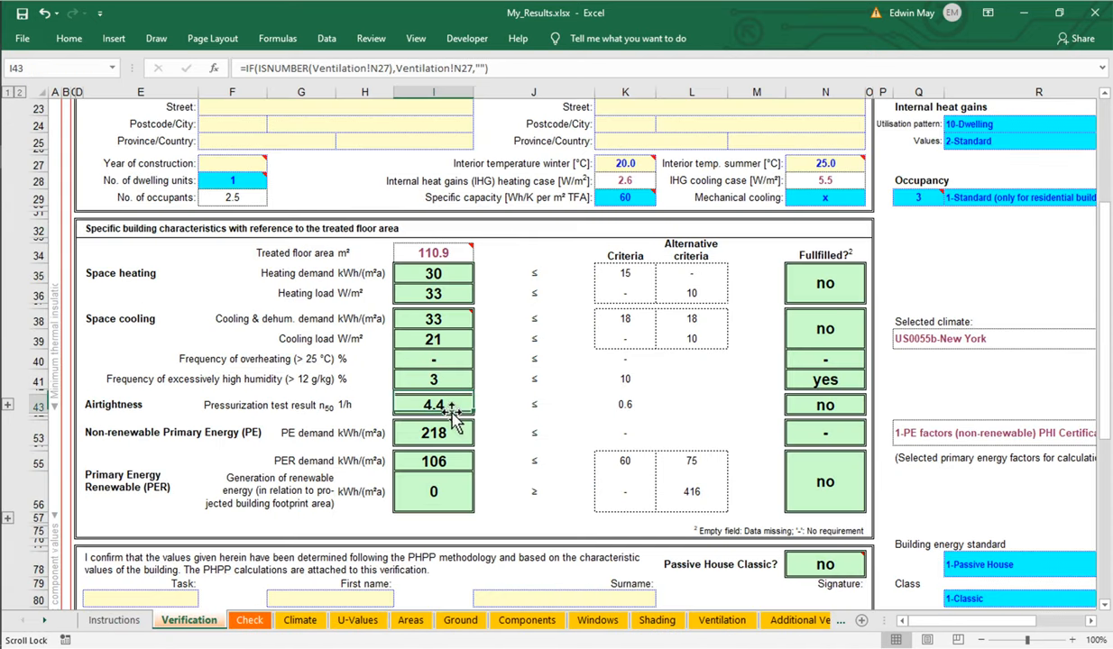
left_click(433, 433)
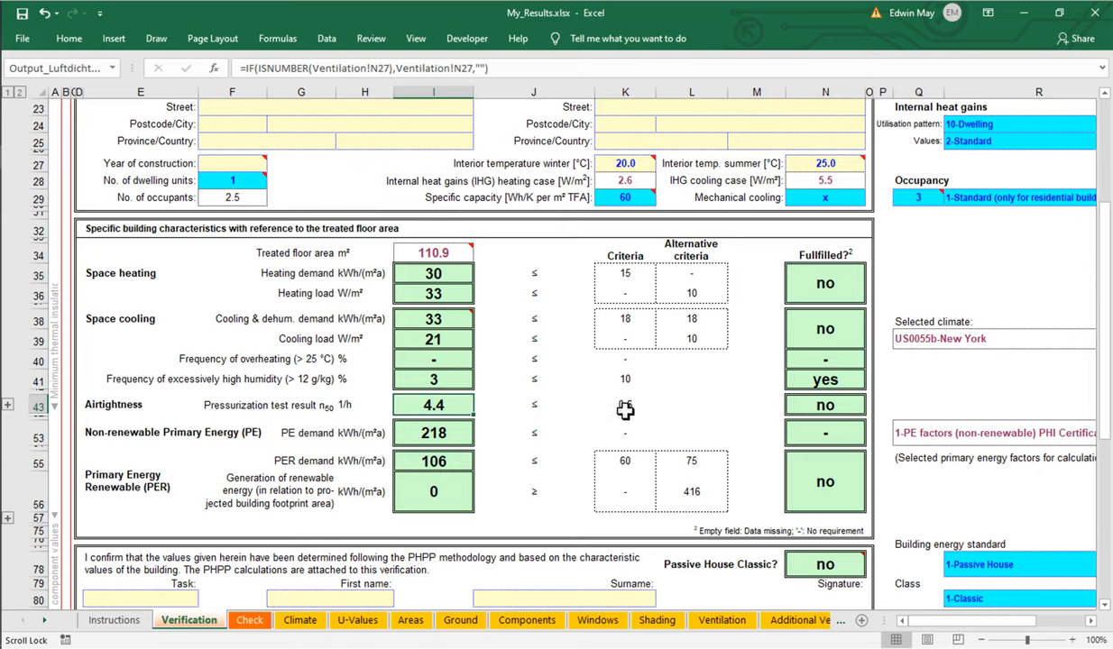
left_click(624, 404)
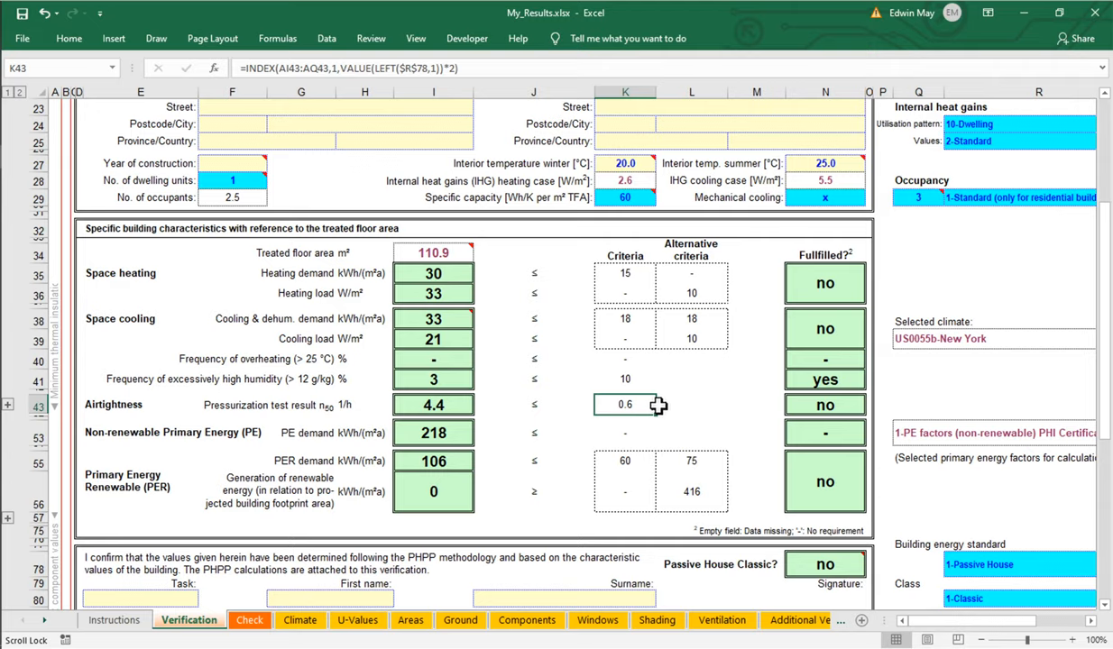
mouse_move(494, 430)
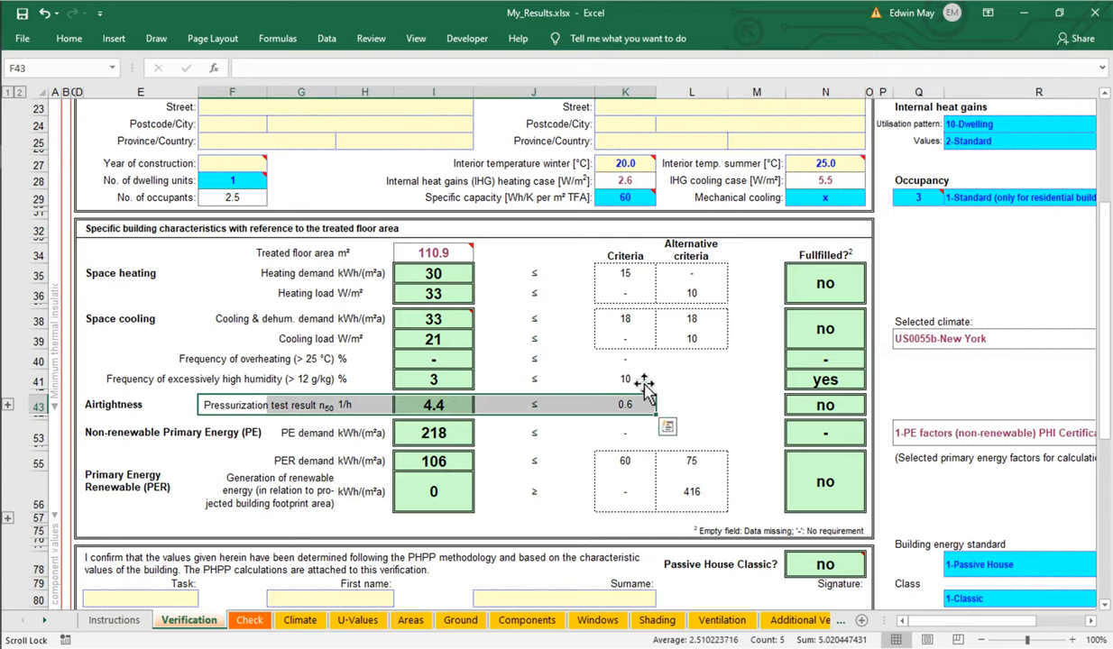
mouse_move(603, 545)
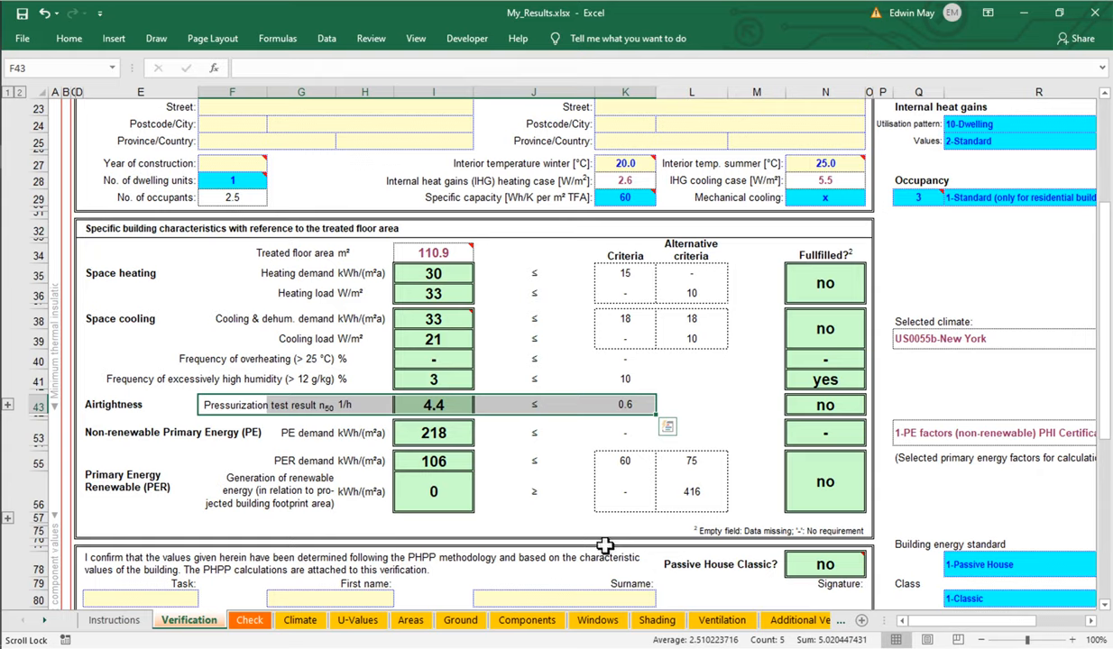
mouse_move(606, 541)
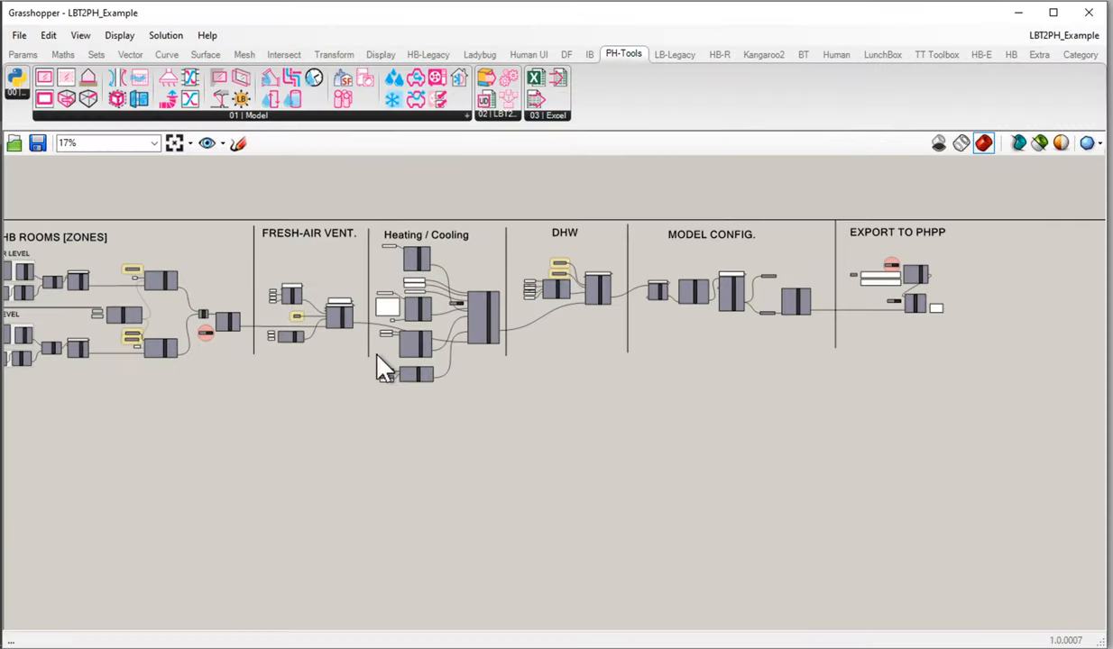
mouse_move(628, 324)
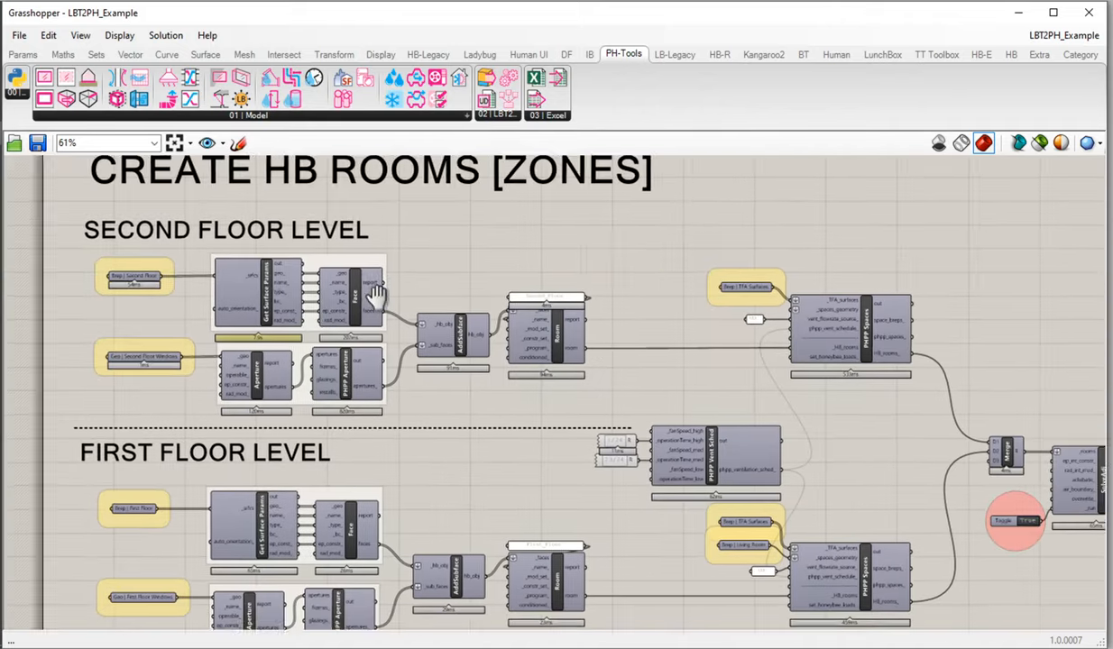
scroll("down", 3)
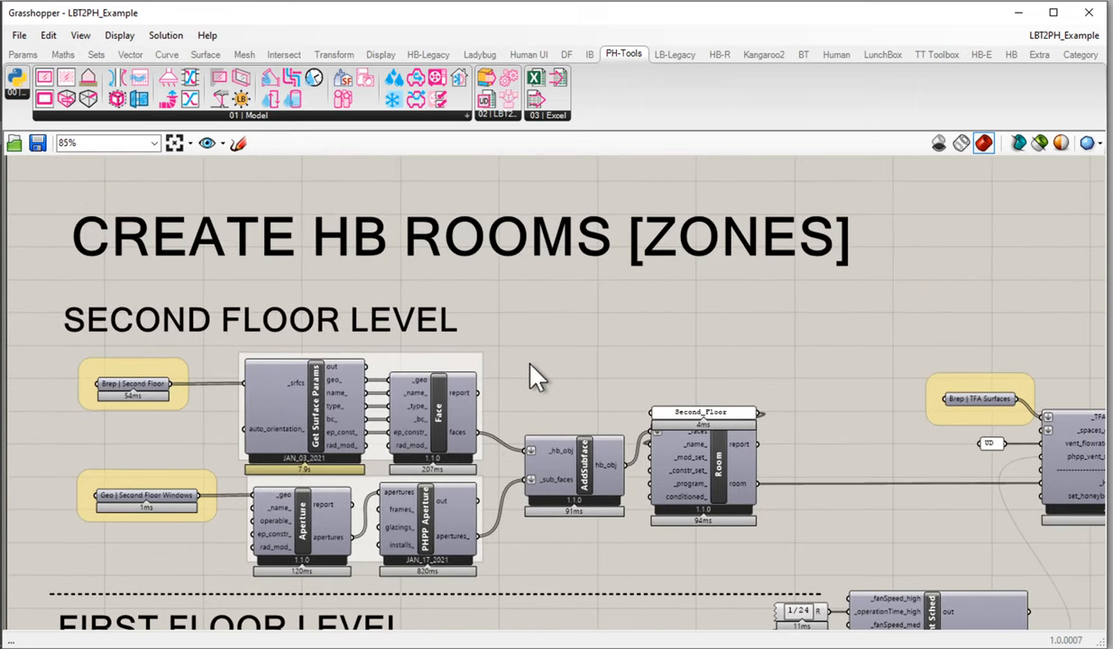
mouse_move(566, 404)
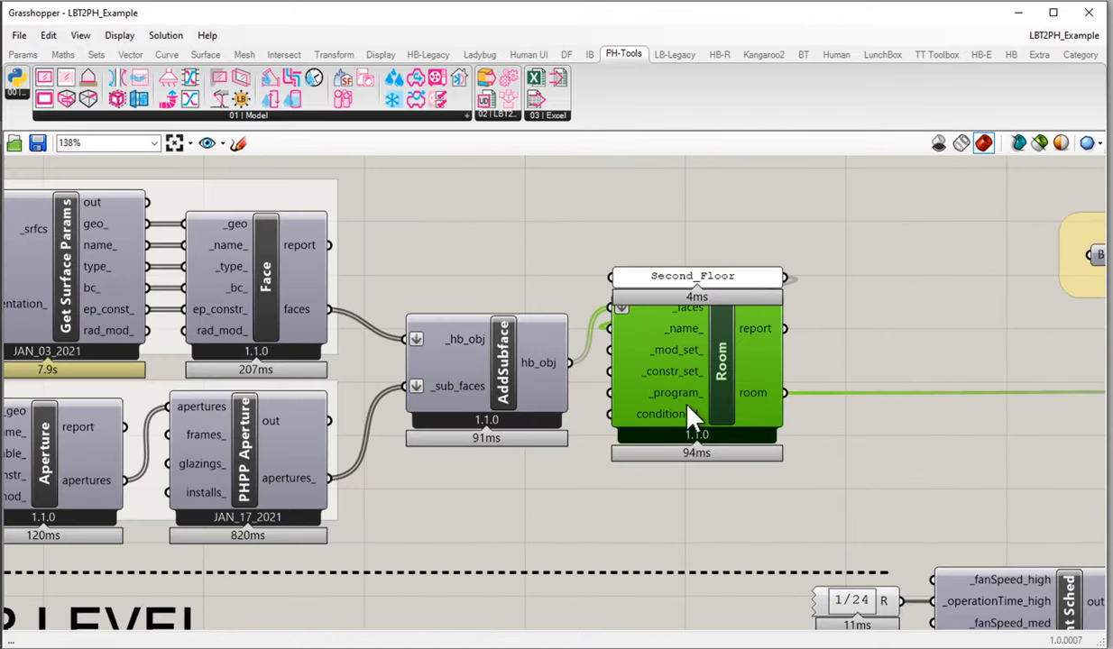
mouse_move(628, 401)
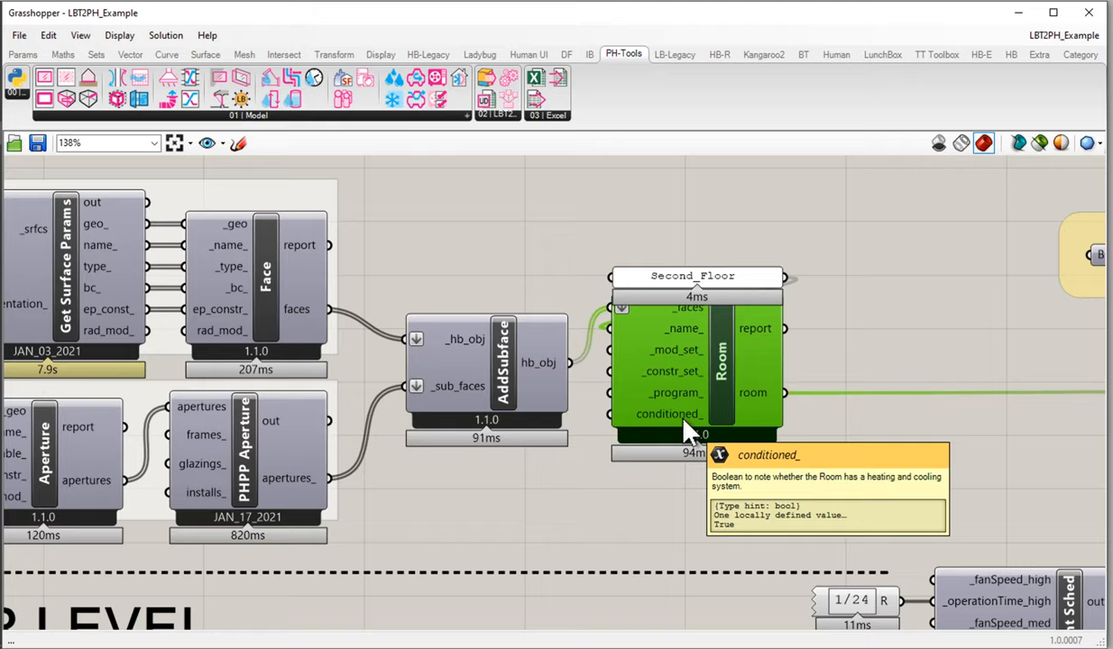
mouse_move(682, 442)
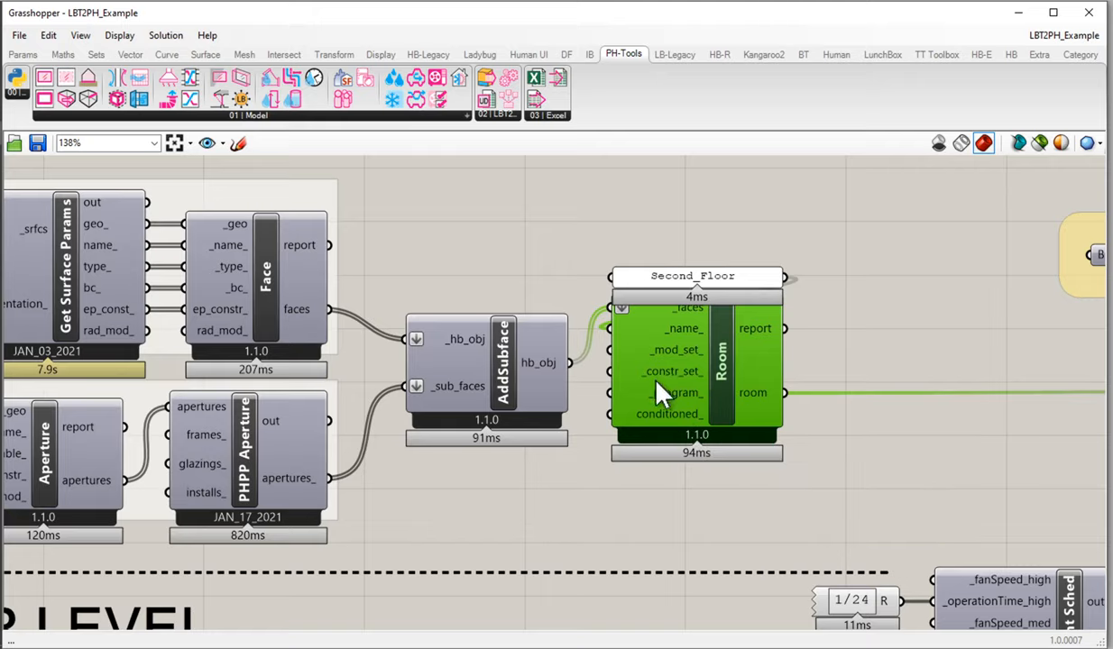
mouse_move(666, 411)
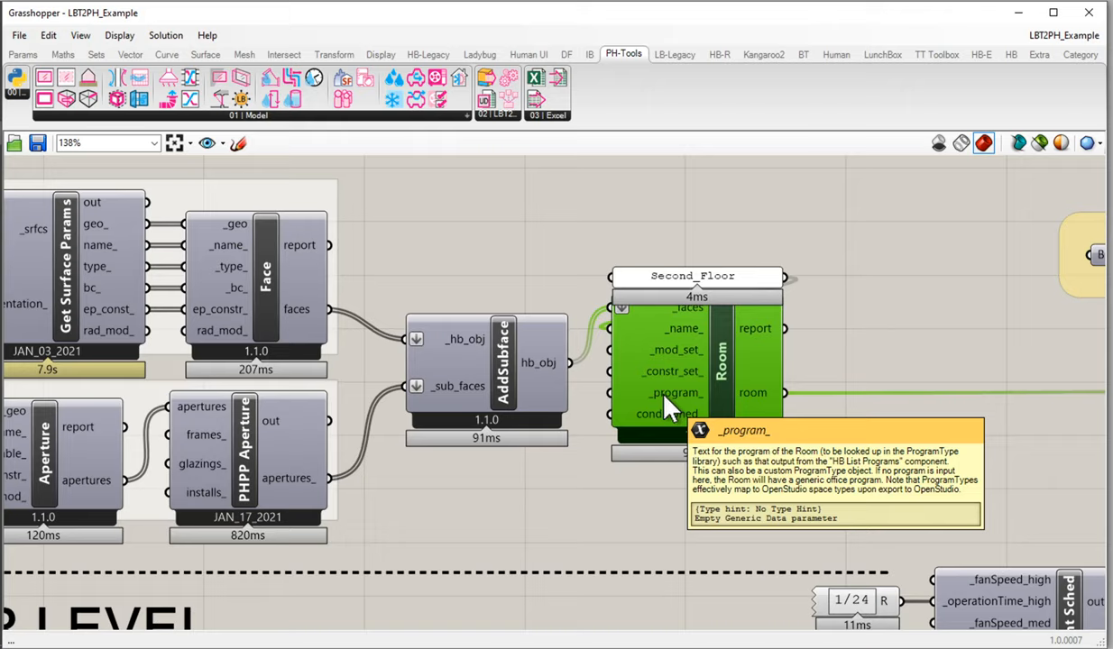
mouse_move(689, 411)
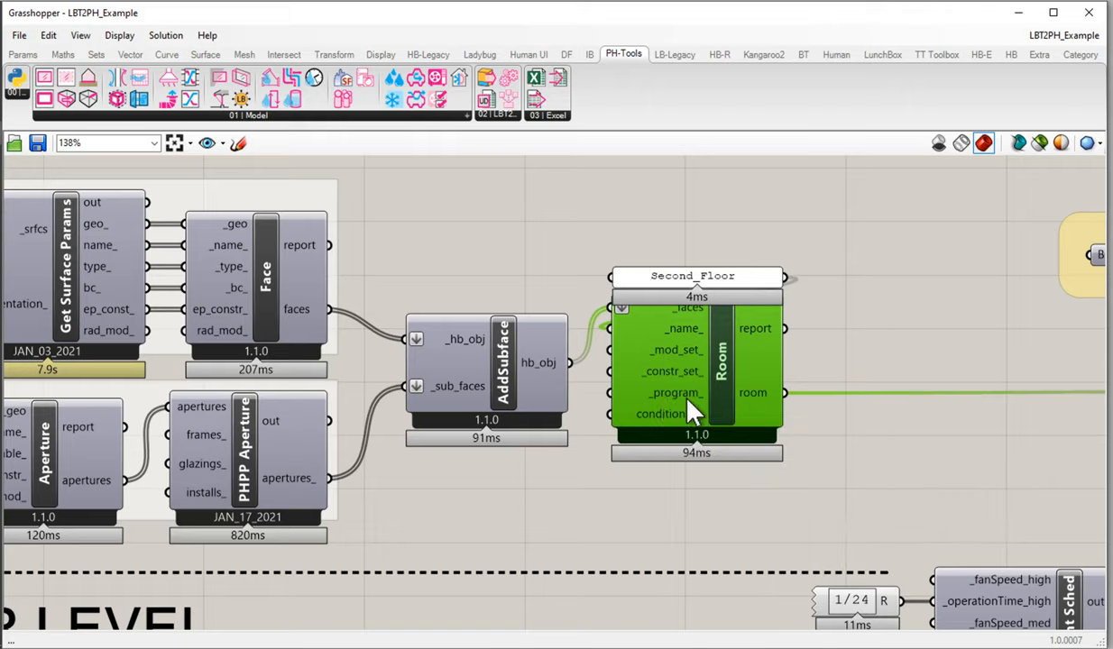
mouse_move(889, 147)
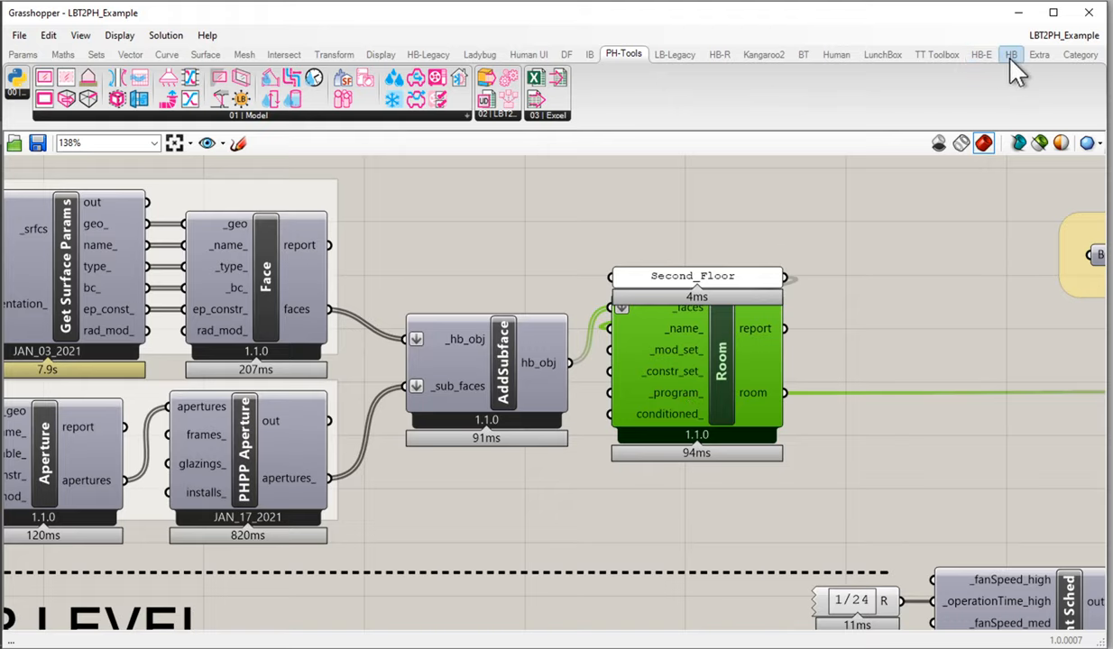
- Browse the Honeybee energy Loads components for a program deconstructor
left_click(1010, 54)
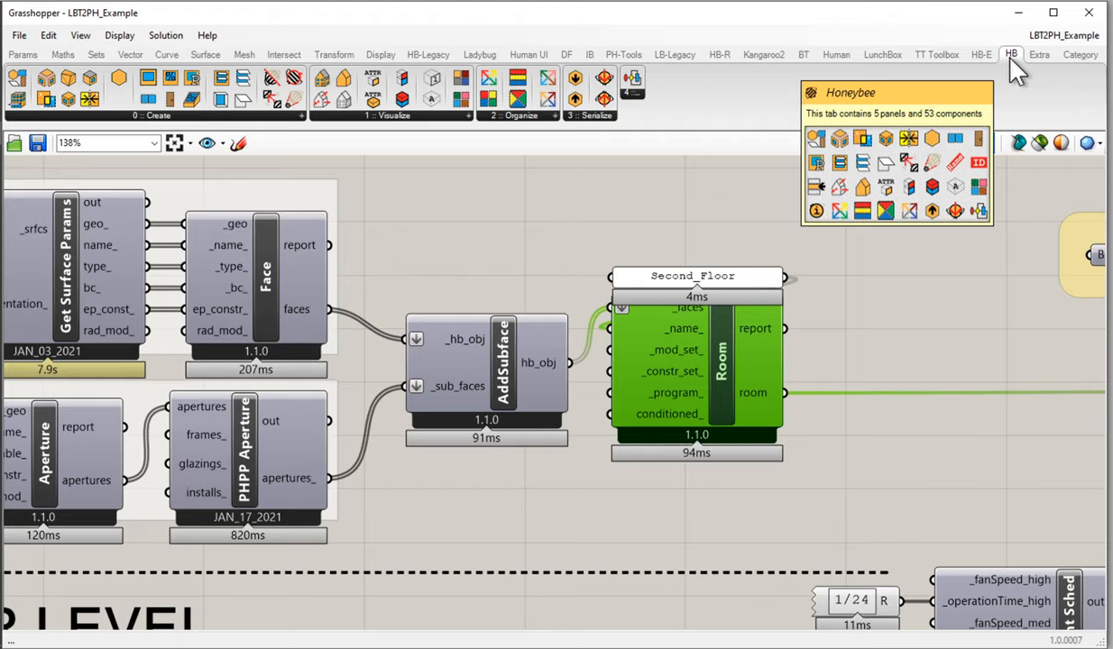
left_click(981, 54)
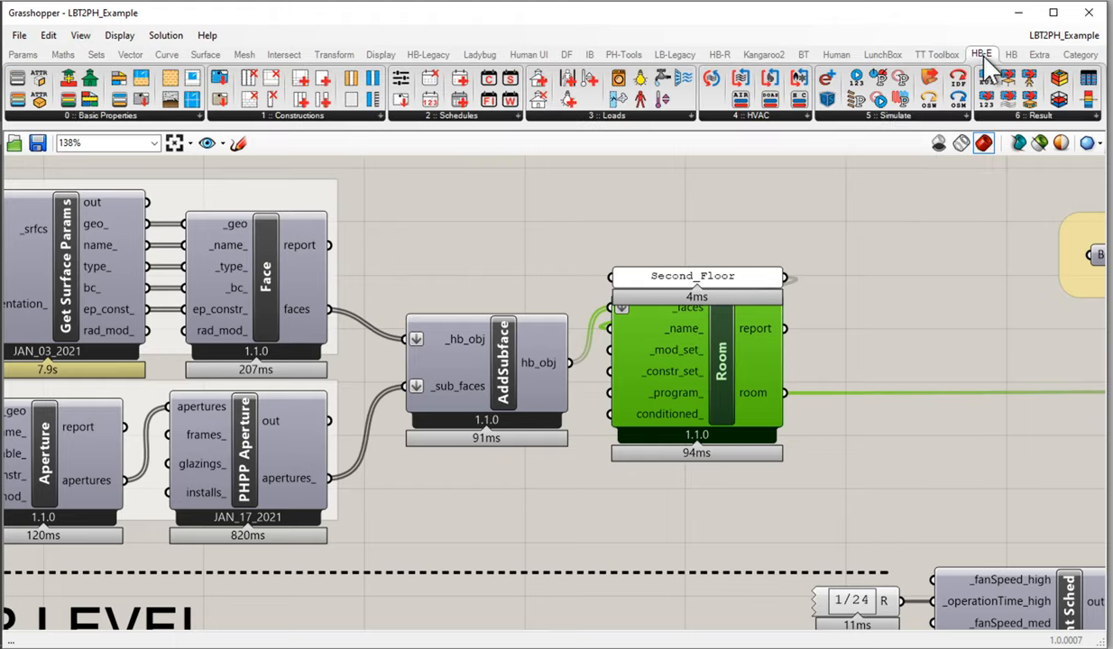
left_click(613, 115)
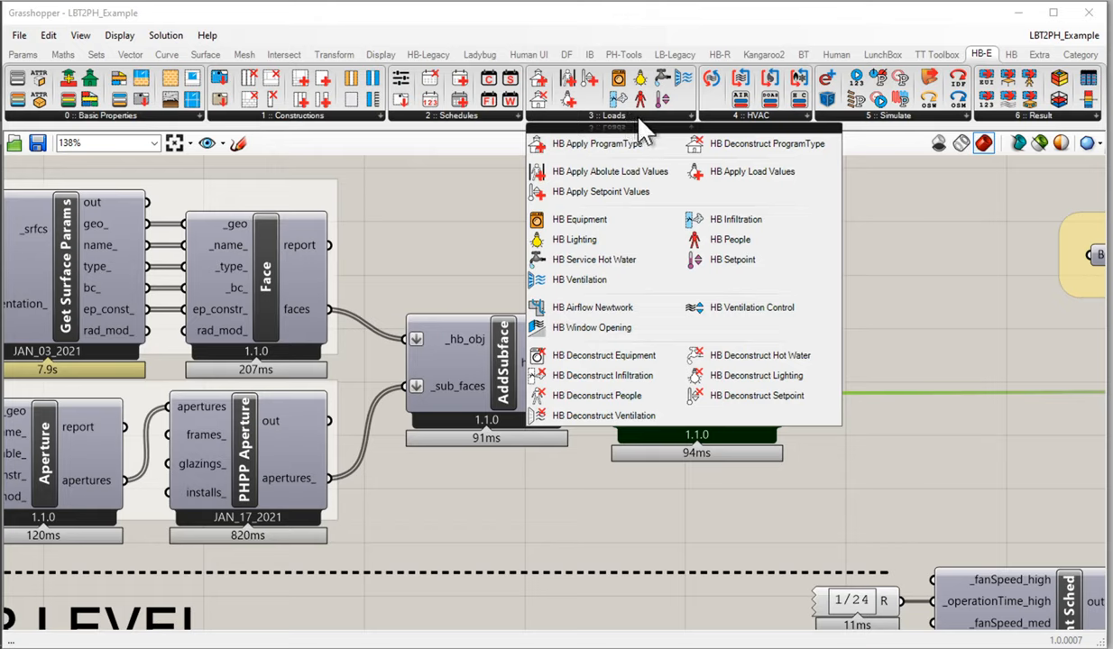
mouse_move(767, 144)
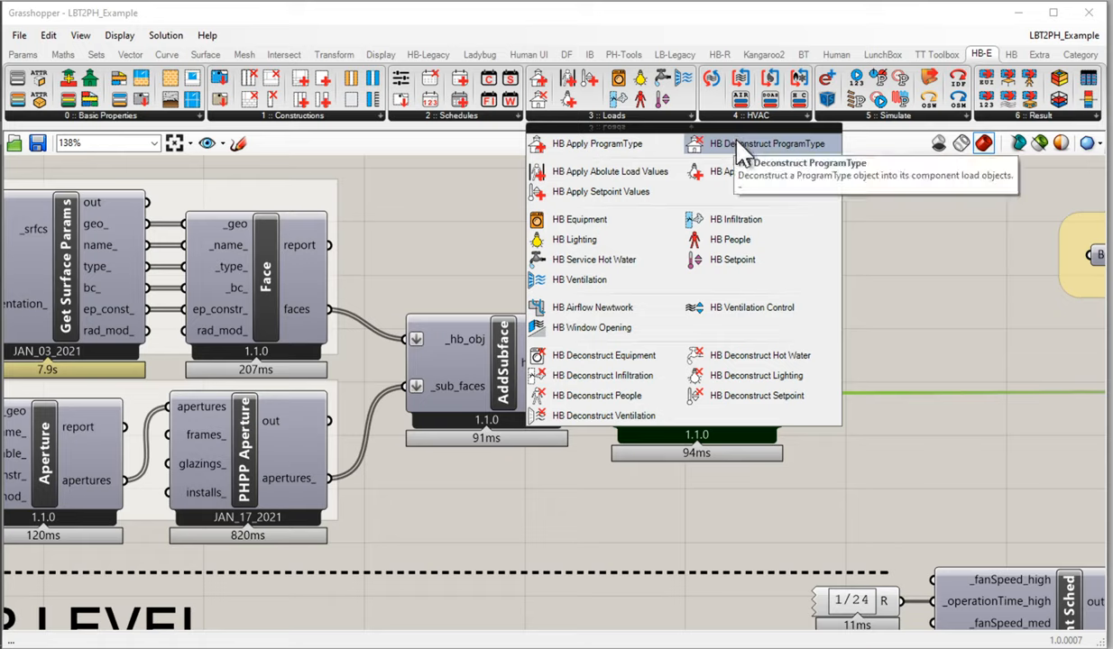
mouse_move(619, 415)
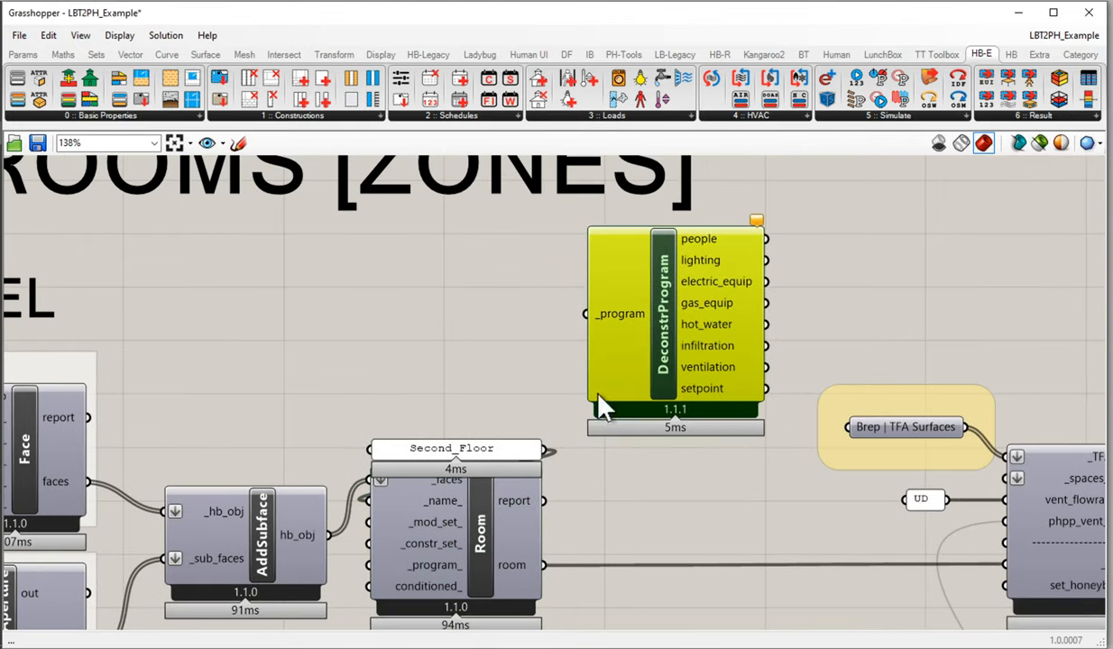
mouse_move(350, 129)
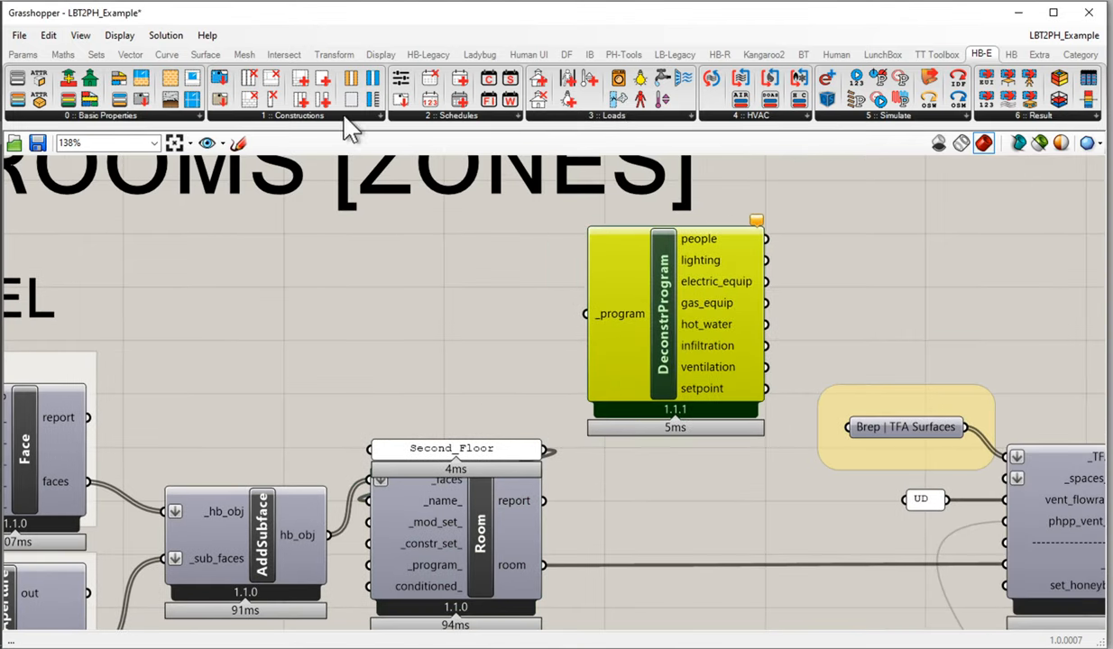
mouse_move(228, 251)
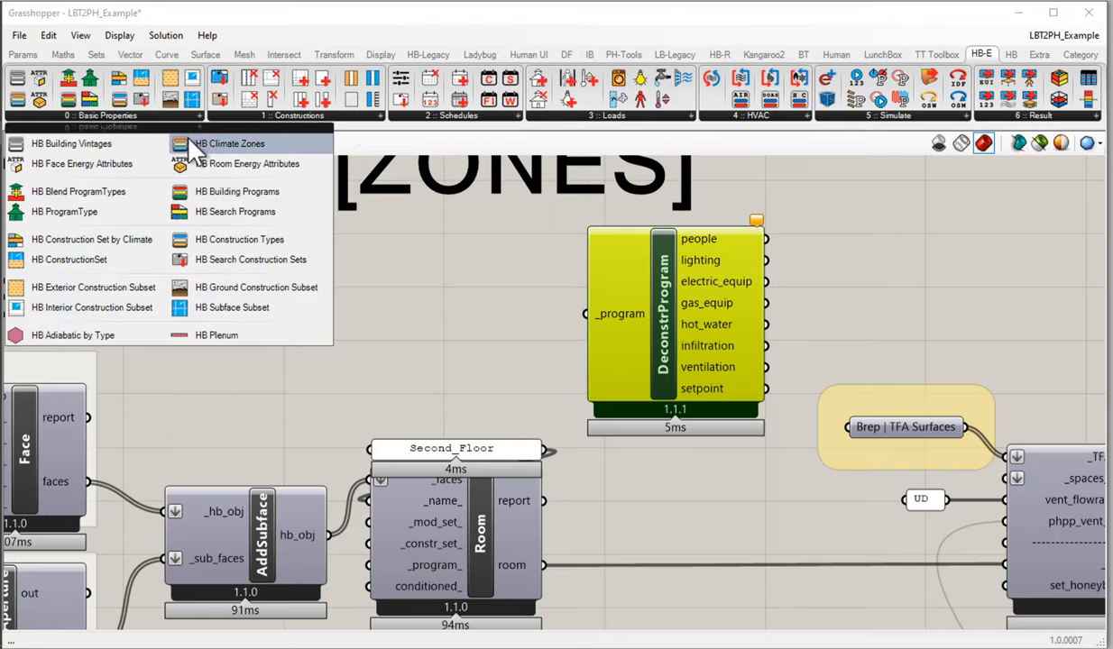
- Place a room energy attribute picker and browse the Honeybee Visualize components
left_click(253, 163)
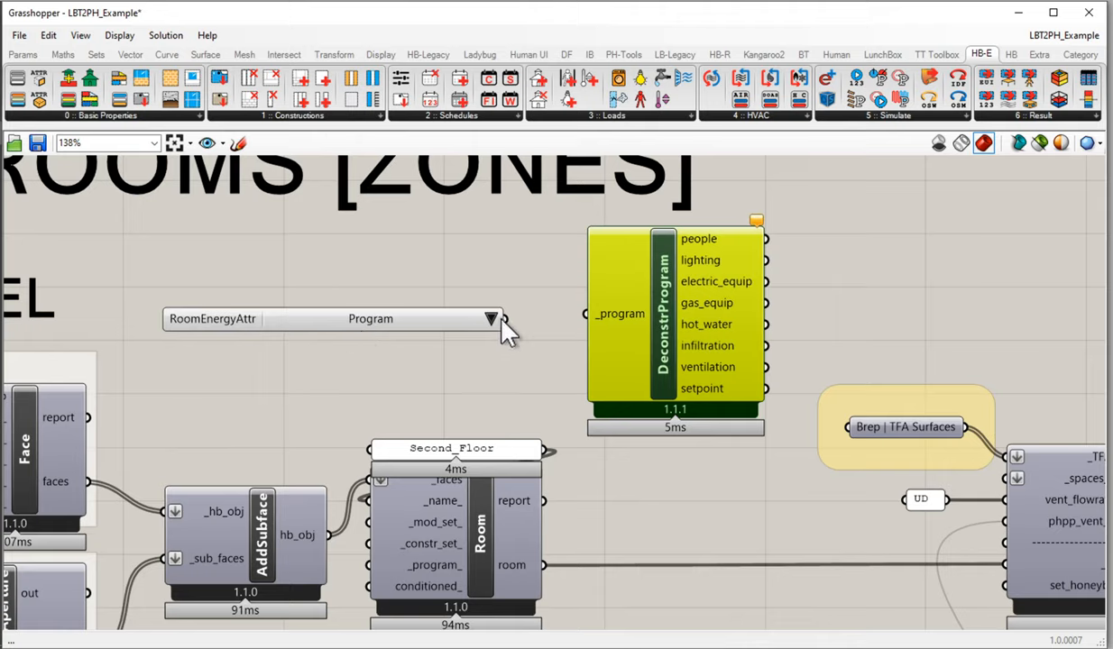
mouse_move(577, 86)
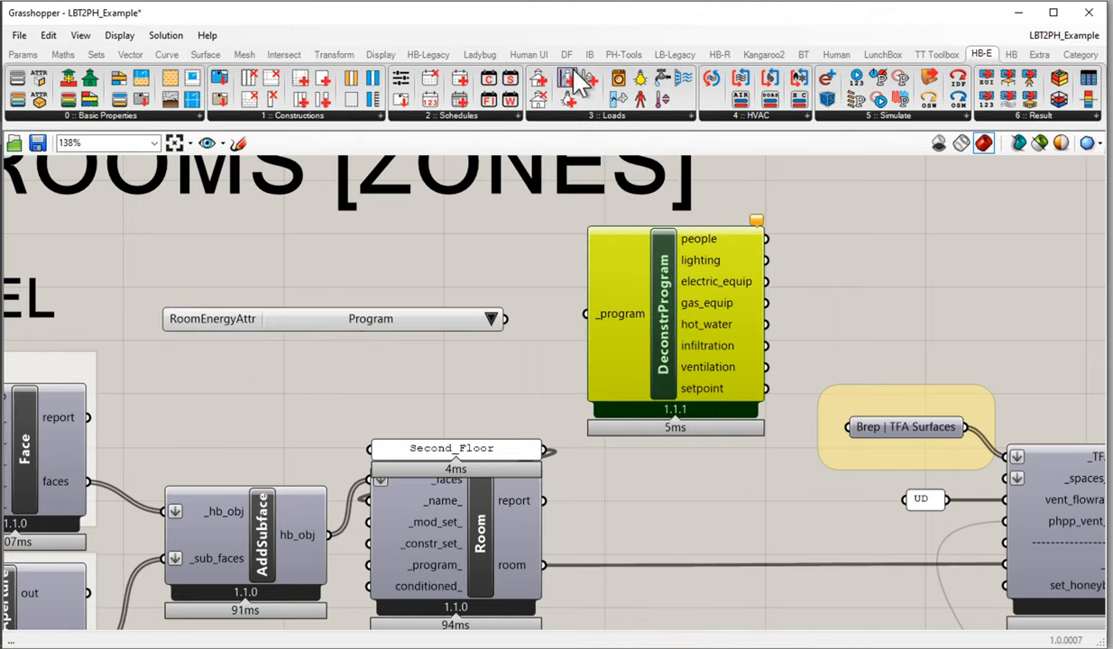
left_click(1011, 54)
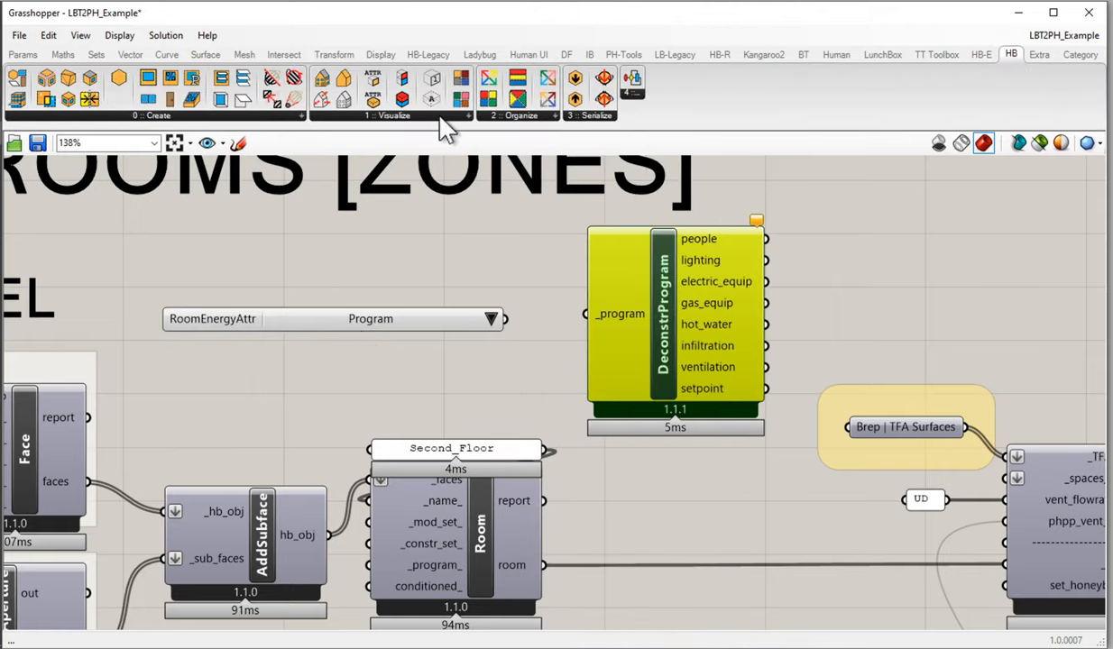
left_click(393, 115)
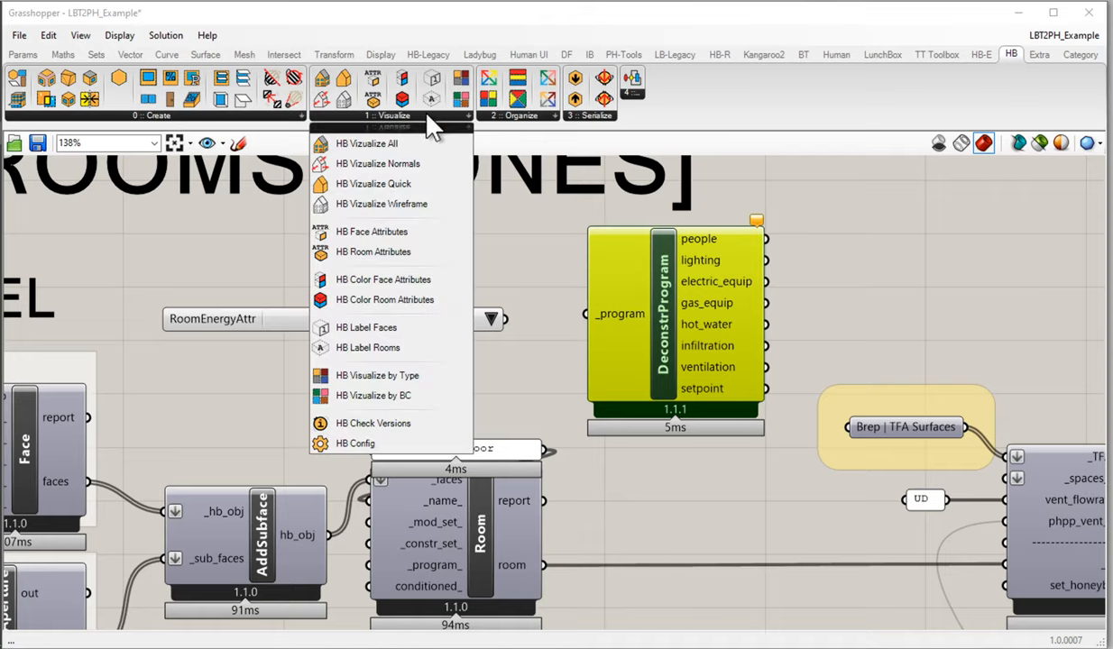
mouse_move(397, 267)
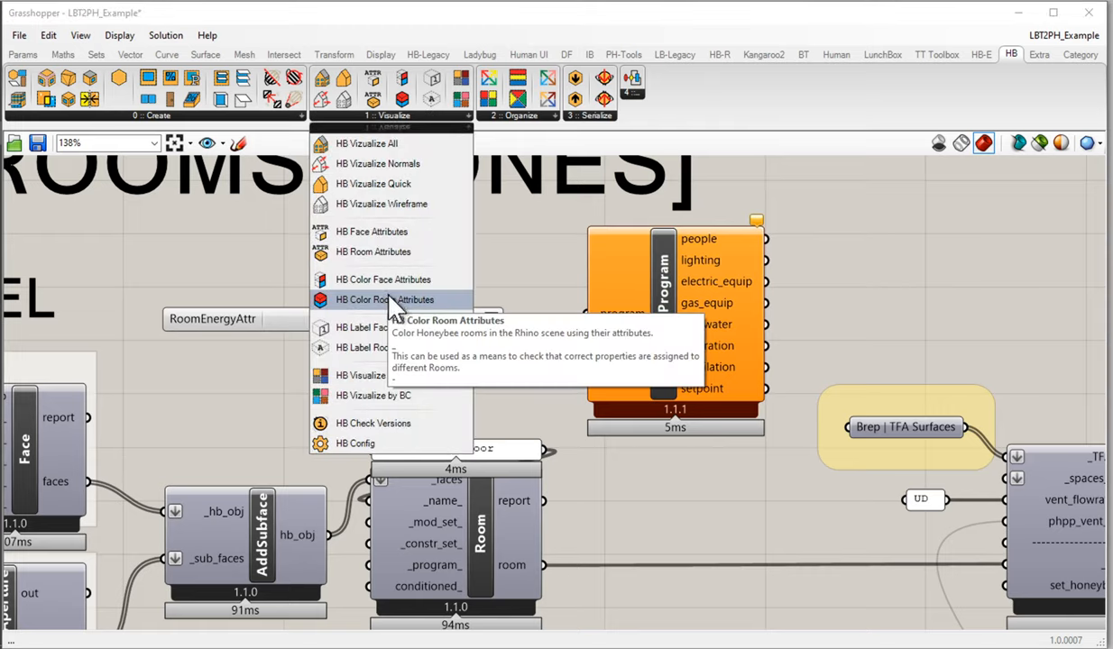
- Add a ColorRoomAttr component feeding the program deconstructor and resize the ventilation readout panel
left_click(383, 300)
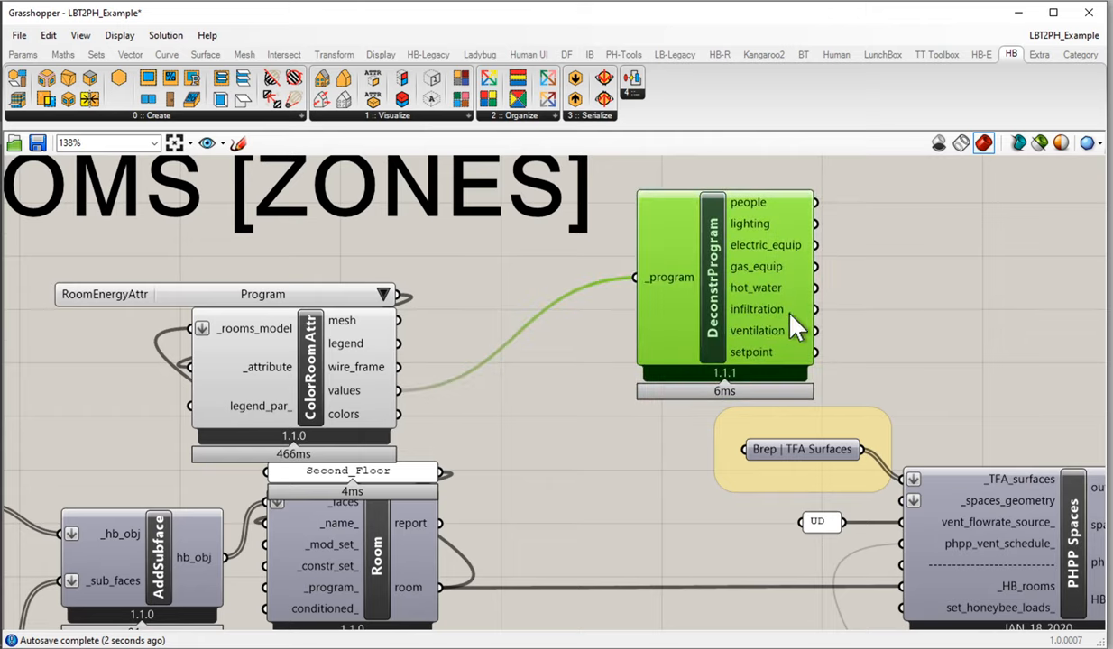
mouse_move(880, 332)
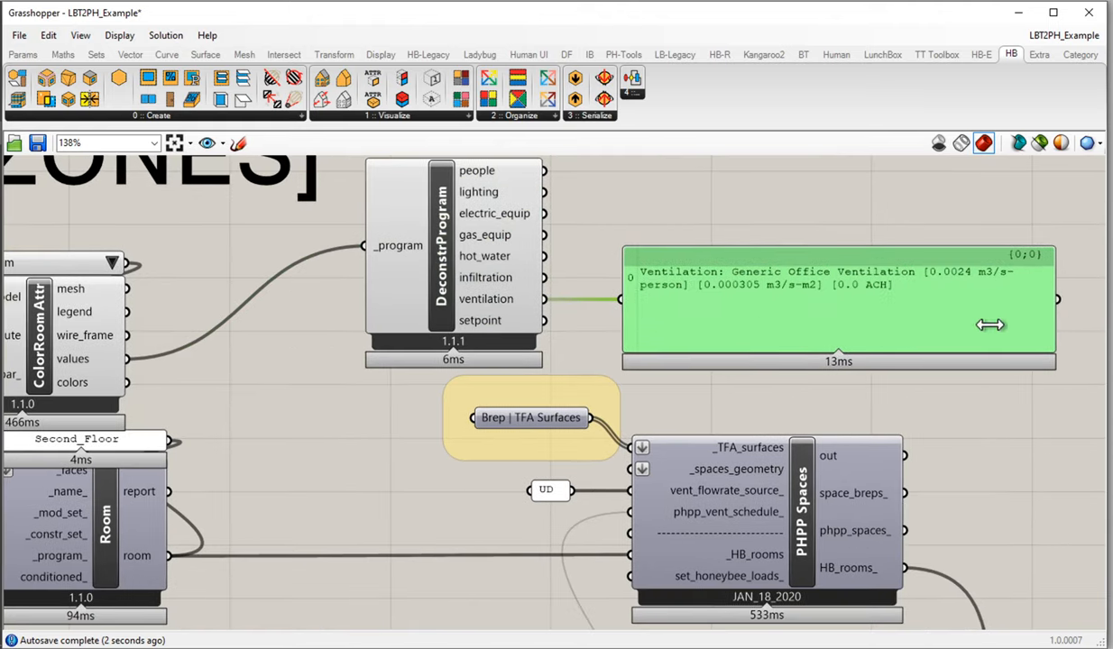
left_click_drag(991, 325, 960, 325)
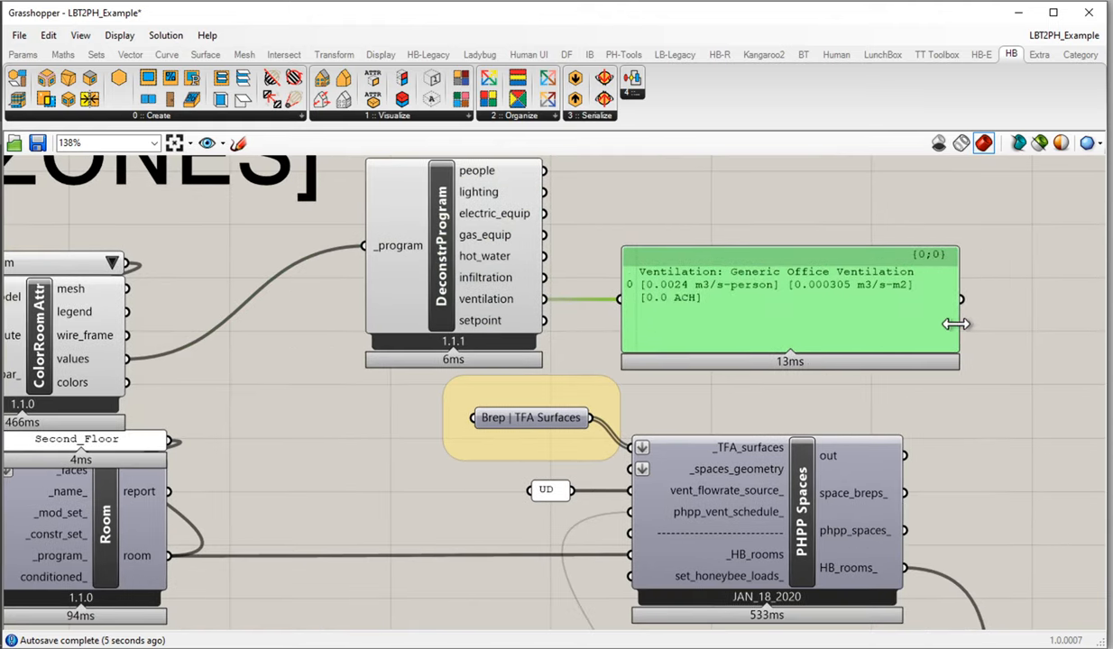
mouse_move(671, 299)
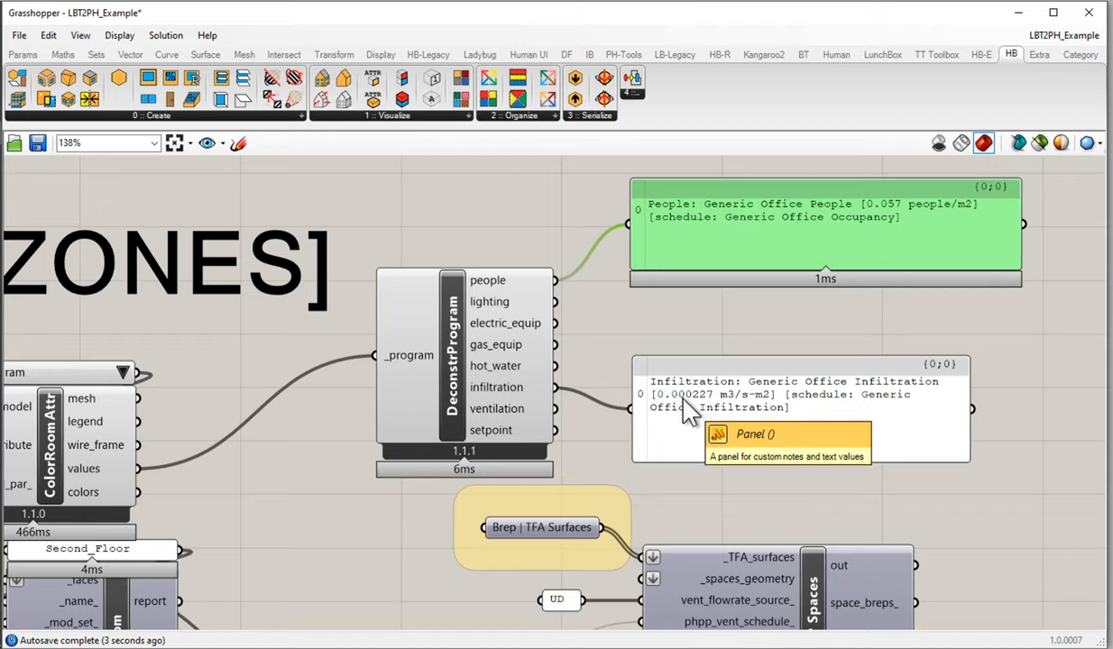
mouse_move(705, 407)
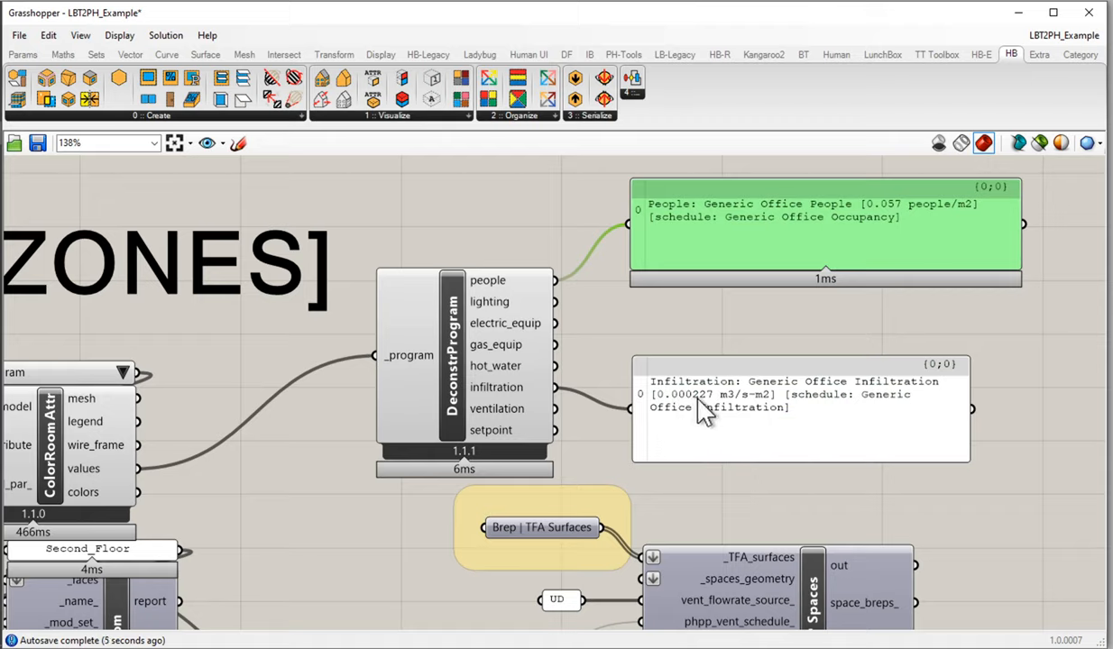
mouse_move(754, 412)
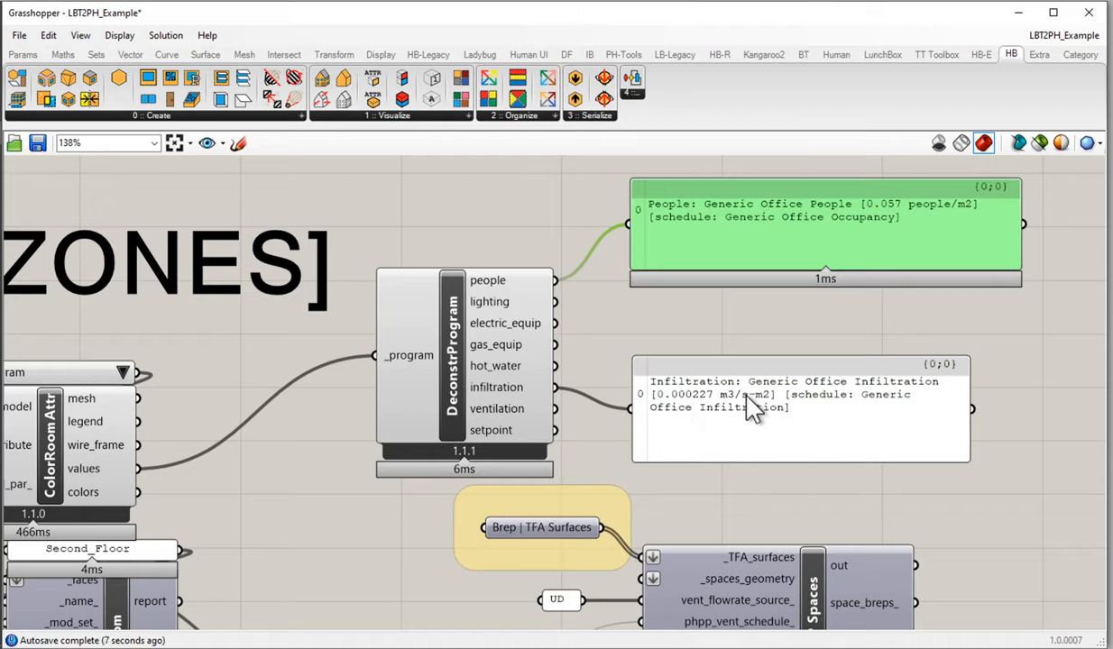
mouse_move(757, 406)
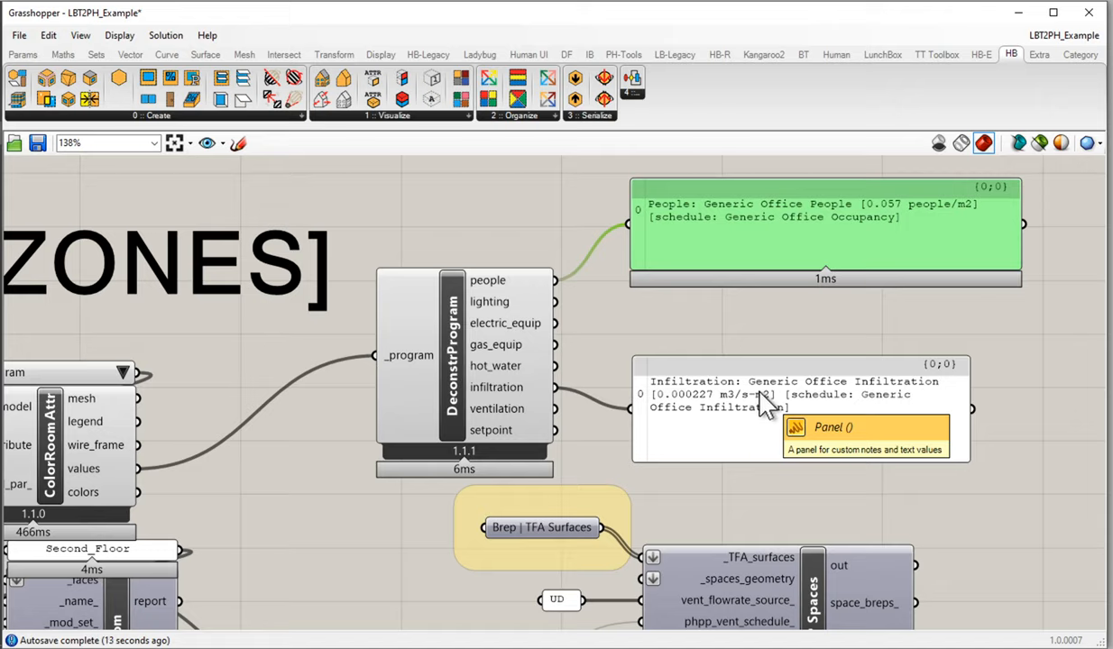
mouse_move(761, 404)
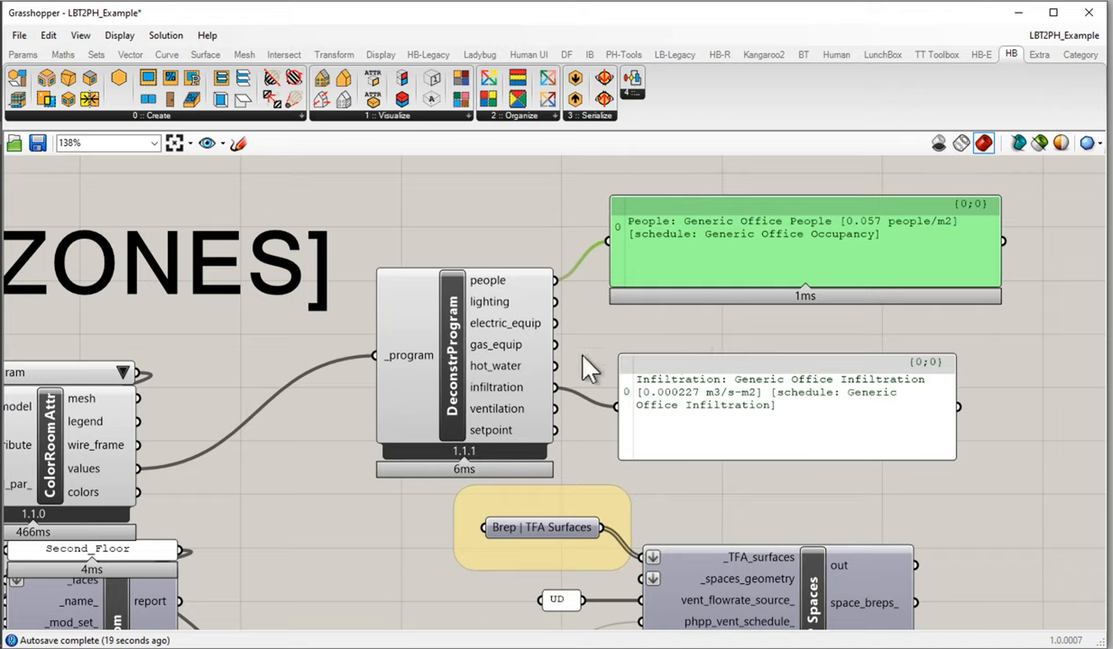
mouse_move(881, 469)
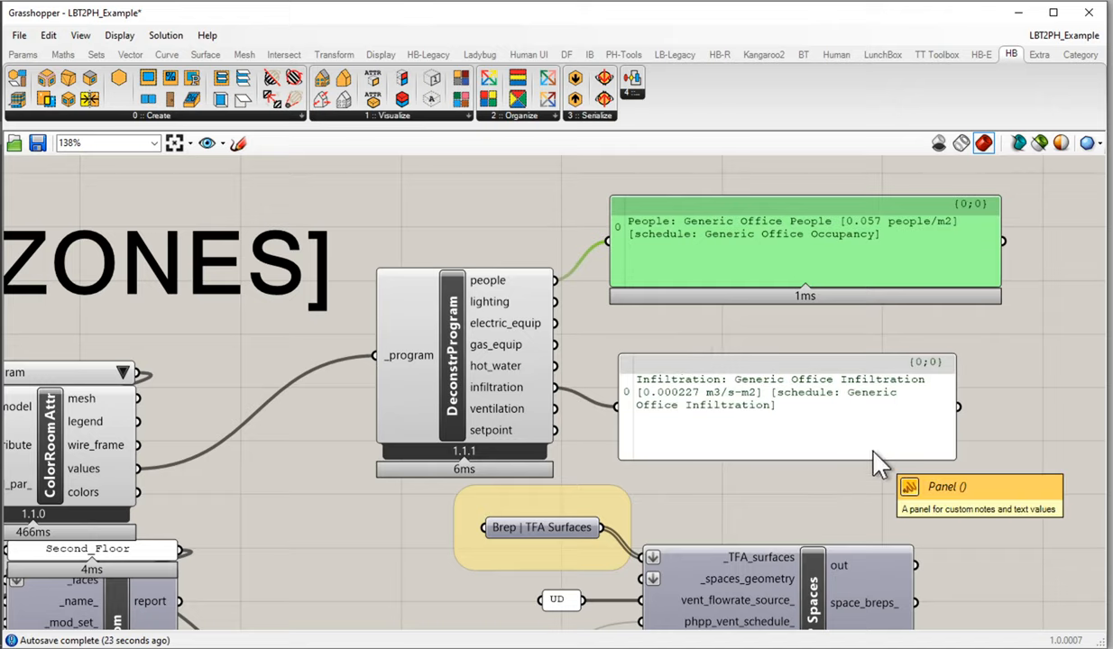
mouse_move(631, 370)
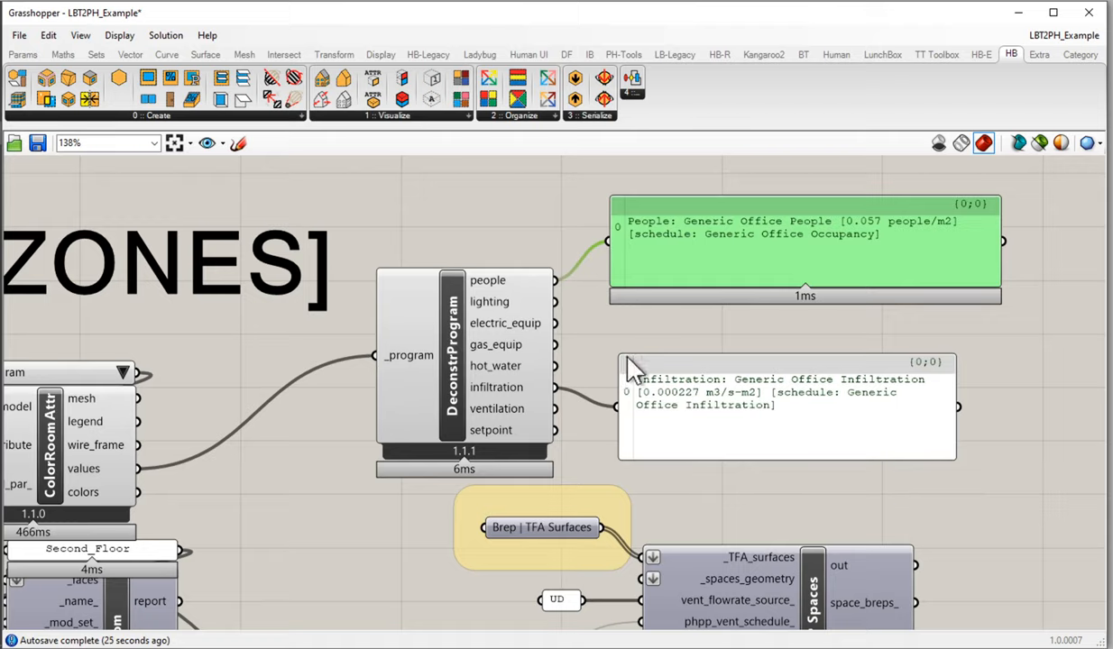
mouse_move(595, 342)
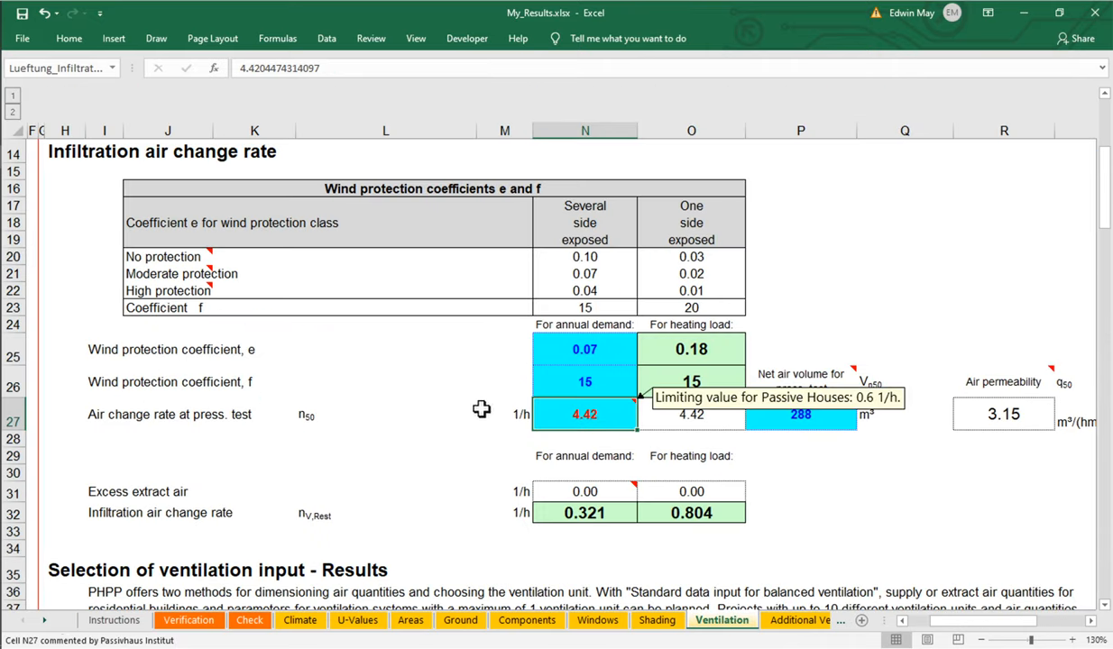
- Inspect the n50 pressure-test air change rate row reading 4.42
left_click(386, 413)
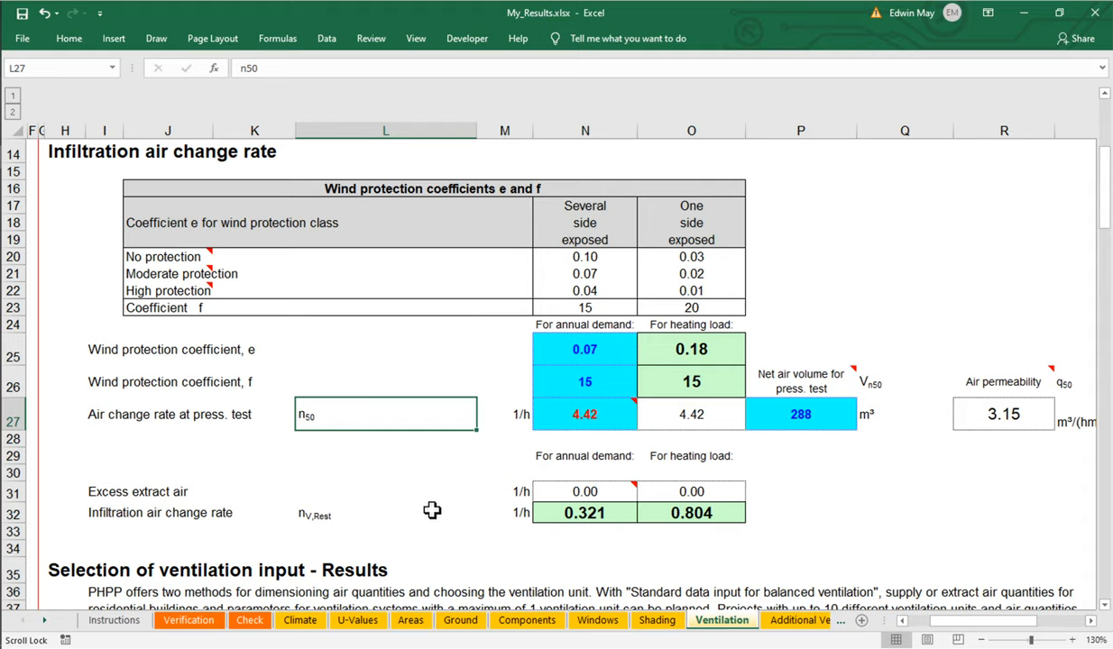
mouse_move(647, 424)
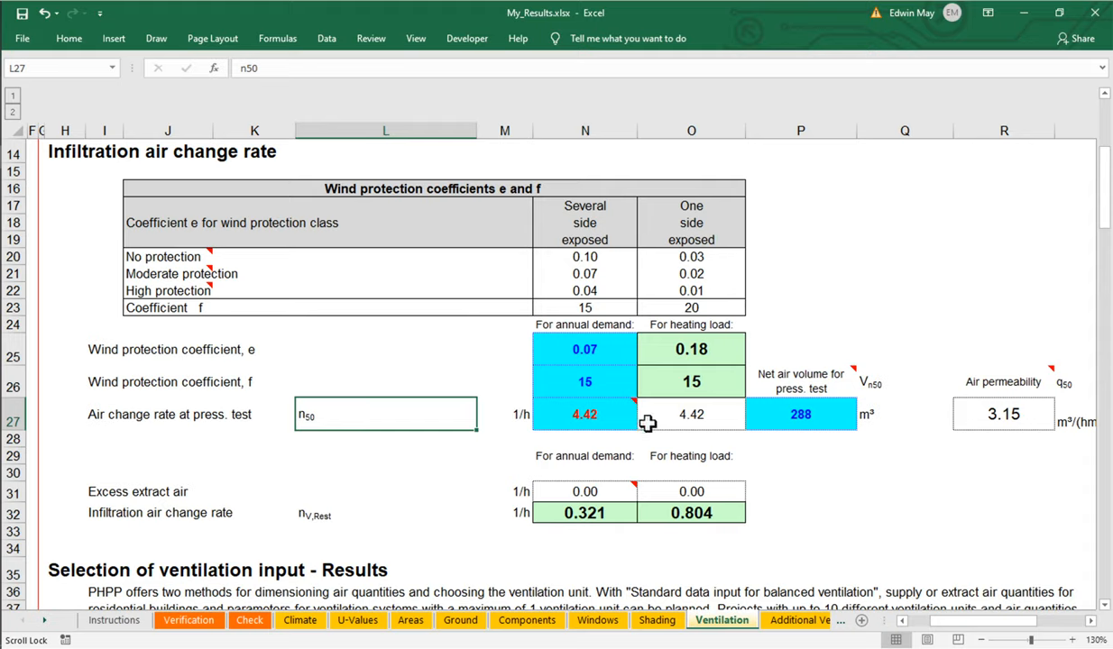
mouse_move(537, 377)
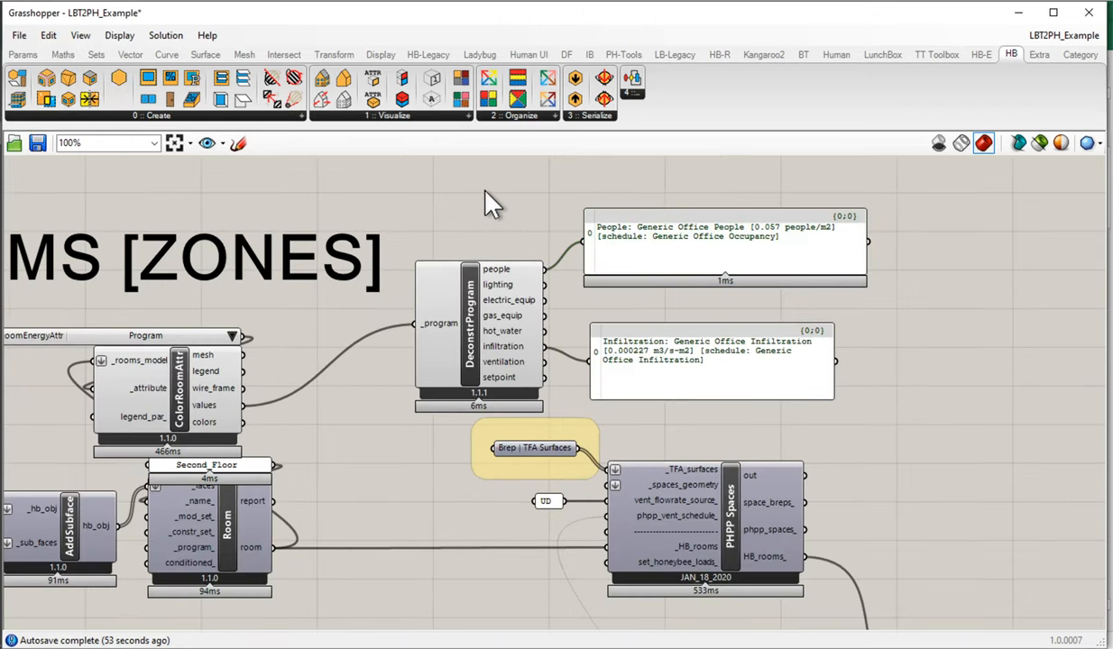
mouse_move(498, 209)
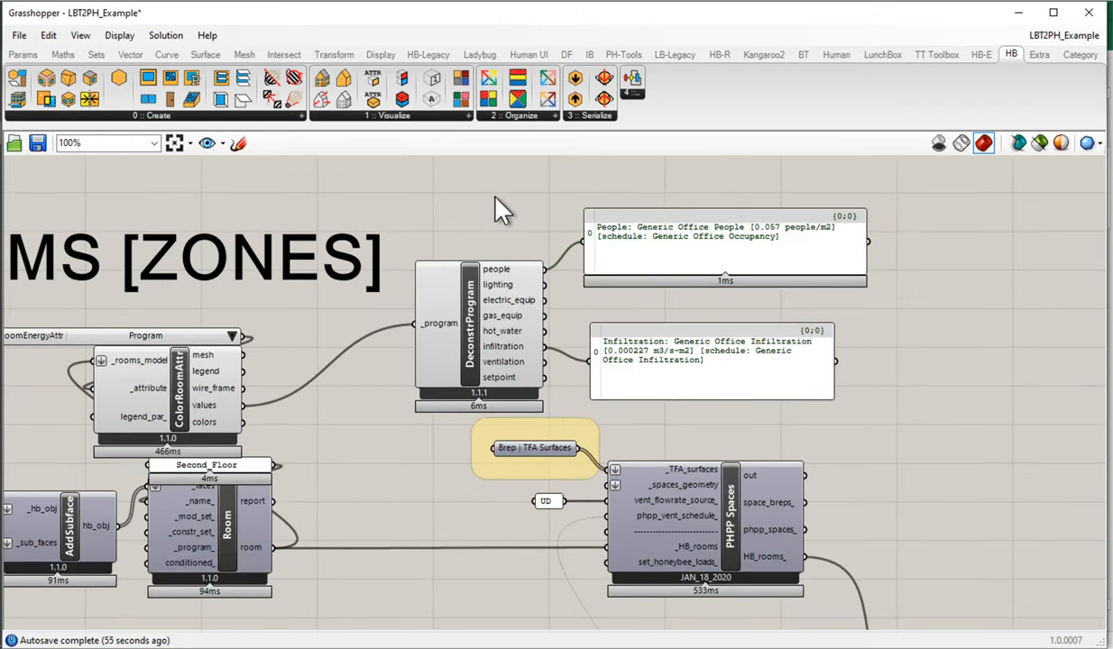
mouse_move(484, 221)
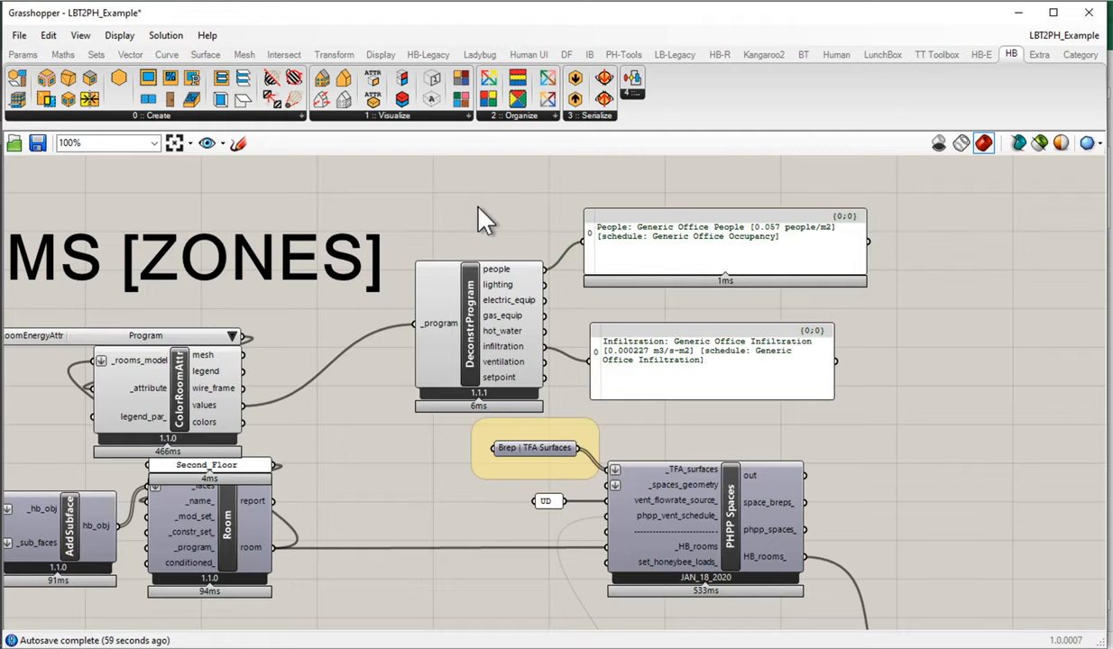
- Browse the Honeybee energy Basic Properties components and review the 0.000227 m3/s-m2 infiltration readout
left_click(981, 54)
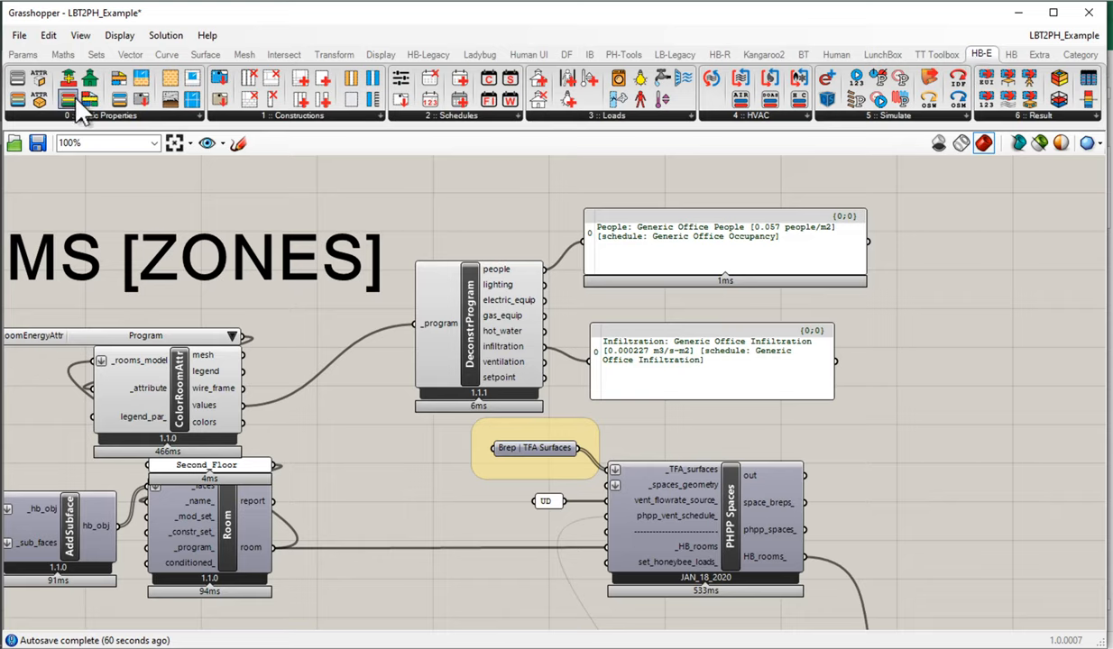
left_click(69, 97)
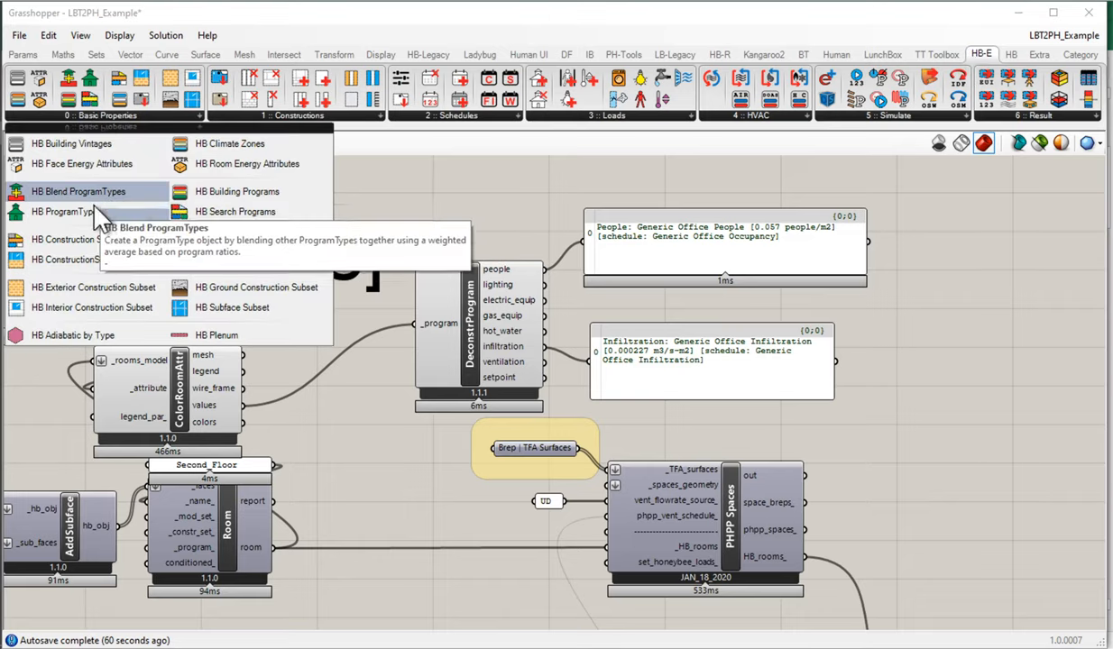
mouse_move(718, 292)
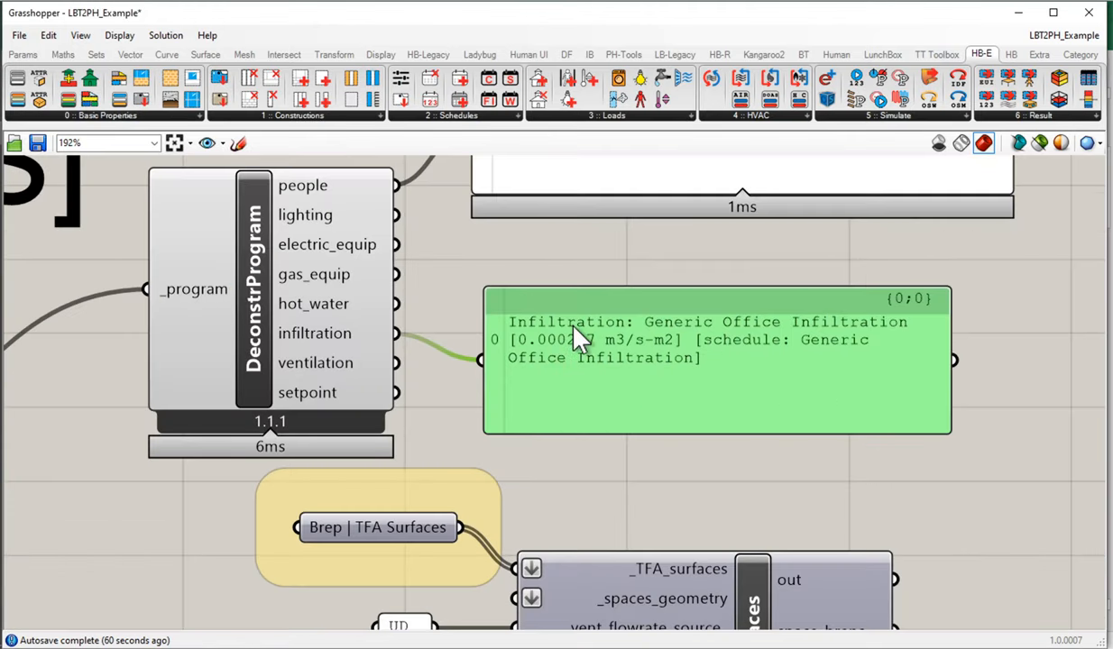
mouse_move(545, 361)
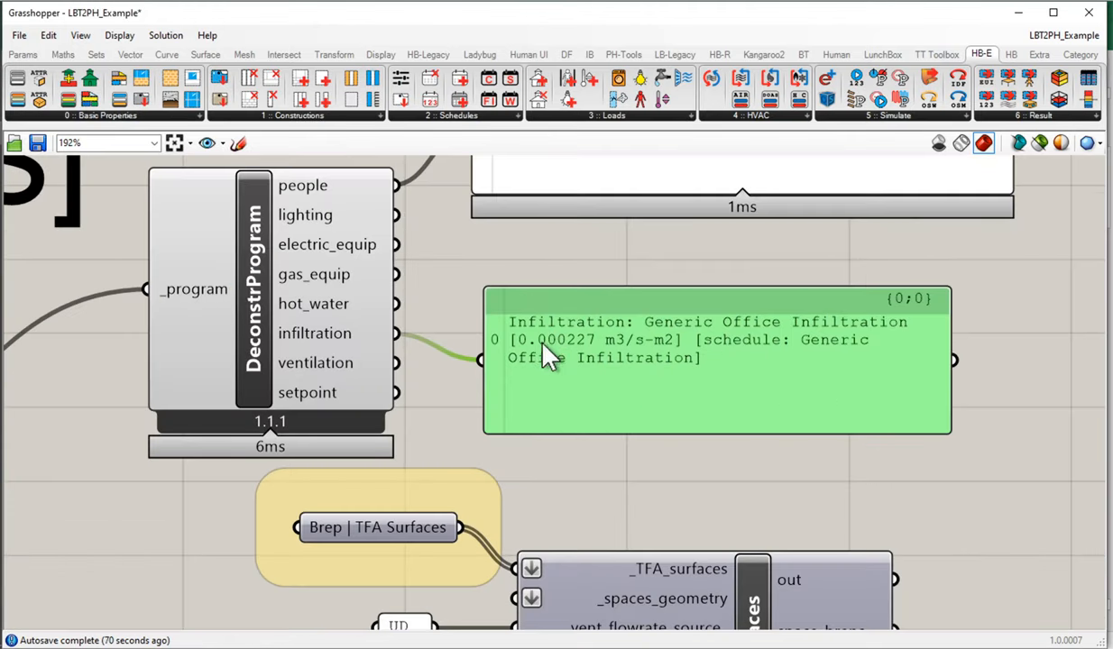
scroll("down", 3)
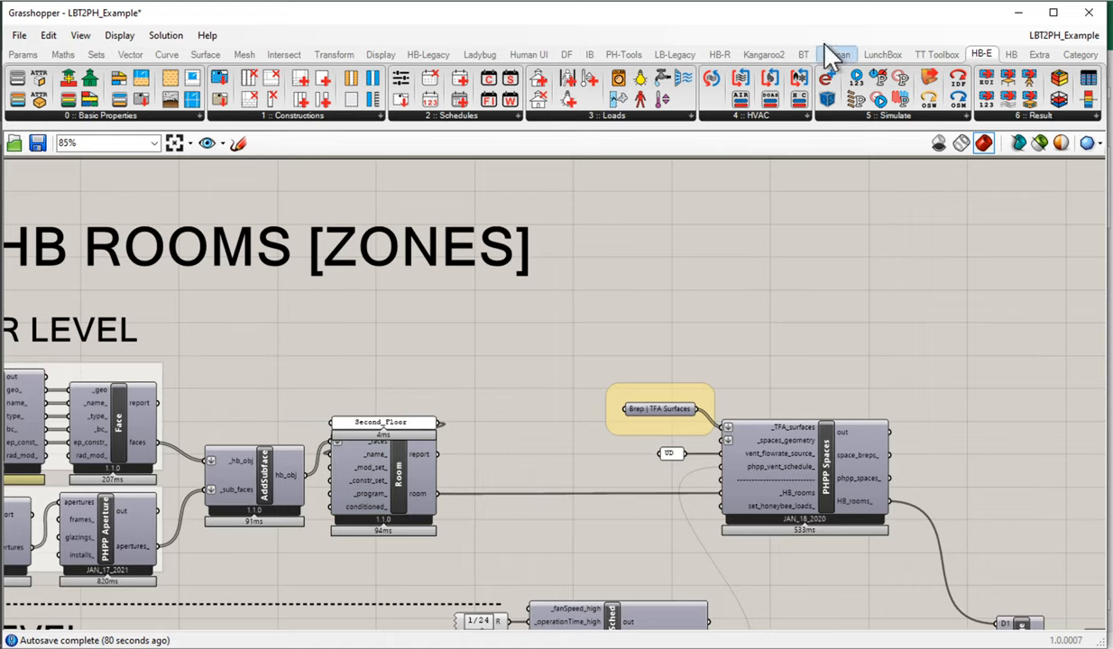
- Browse the PH-Tools 01 | Model components and read the LBT2PH_Airtightness description
left_click(624, 54)
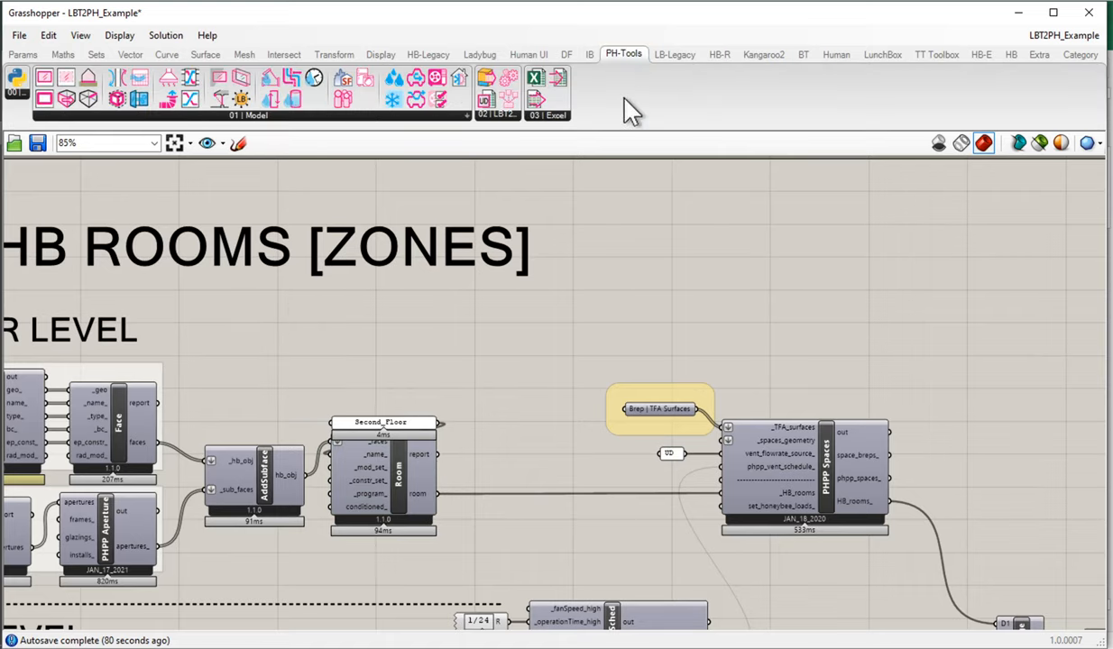
mouse_move(248, 134)
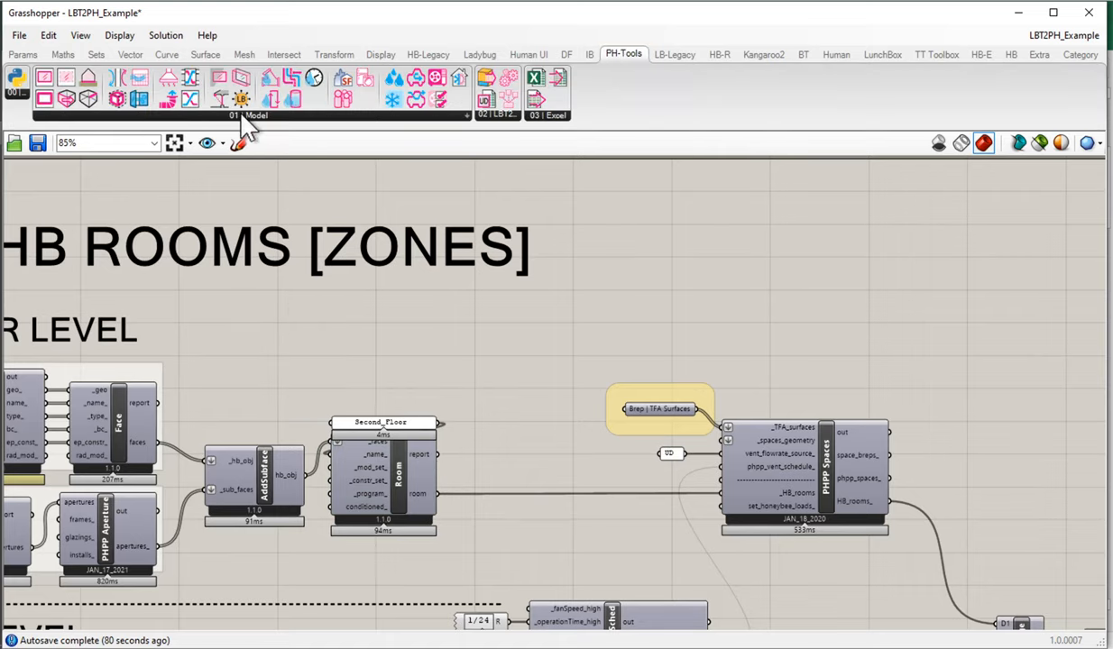
left_click(256, 115)
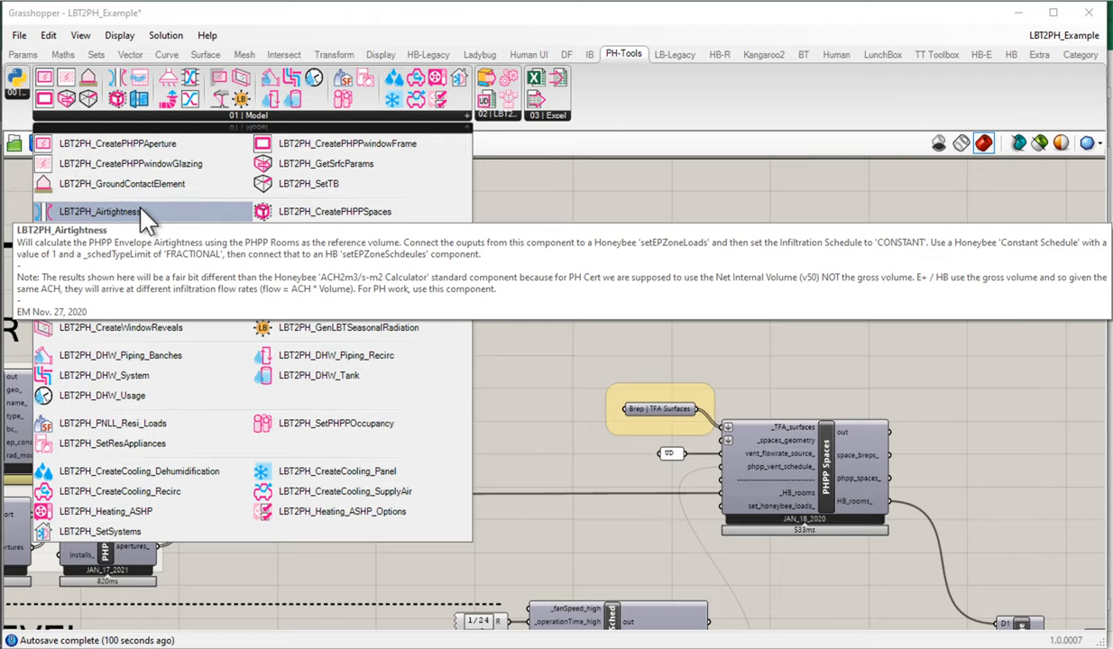
mouse_move(63, 224)
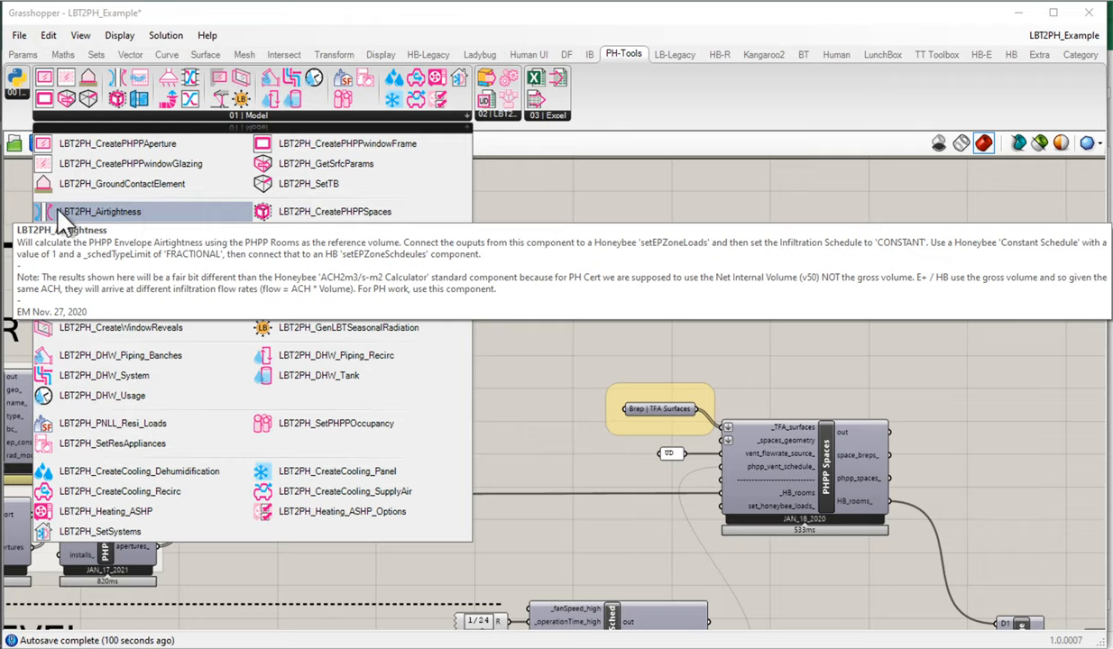
mouse_move(130, 220)
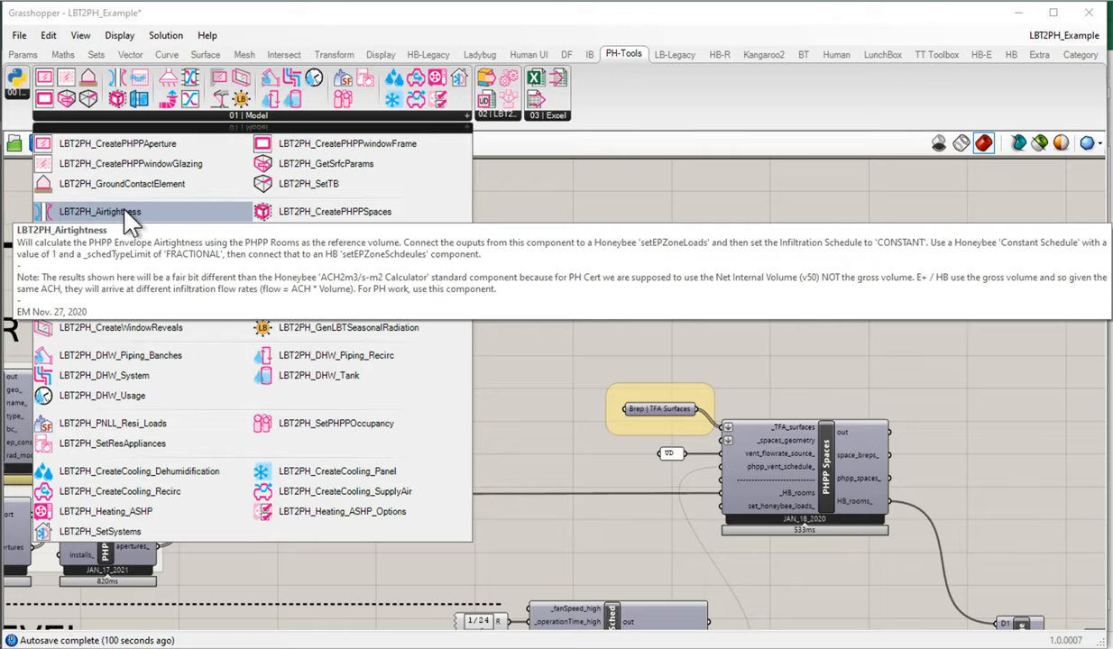
- Place the LBT2PH Airtightness component on the canvas
left_click(100, 211)
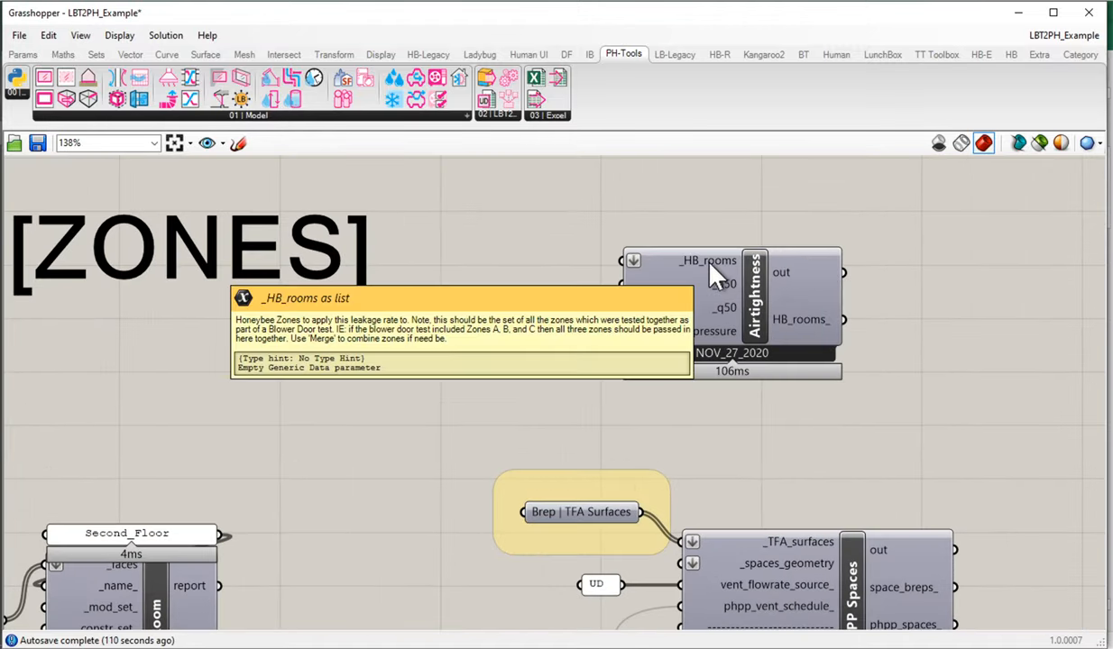
mouse_move(728, 305)
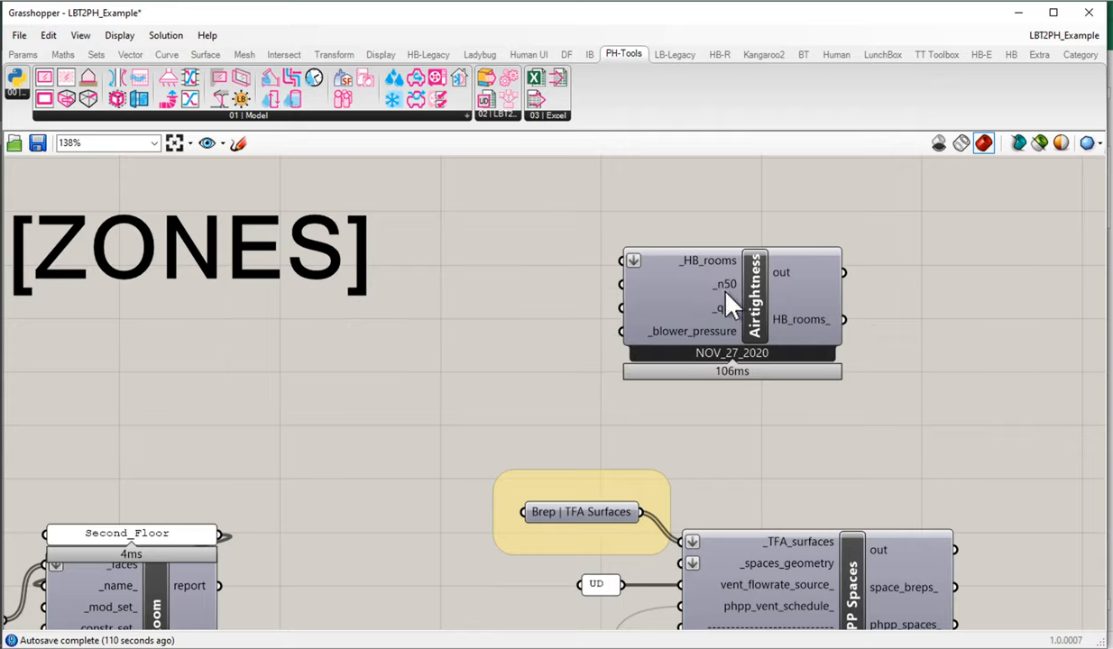
mouse_move(707, 339)
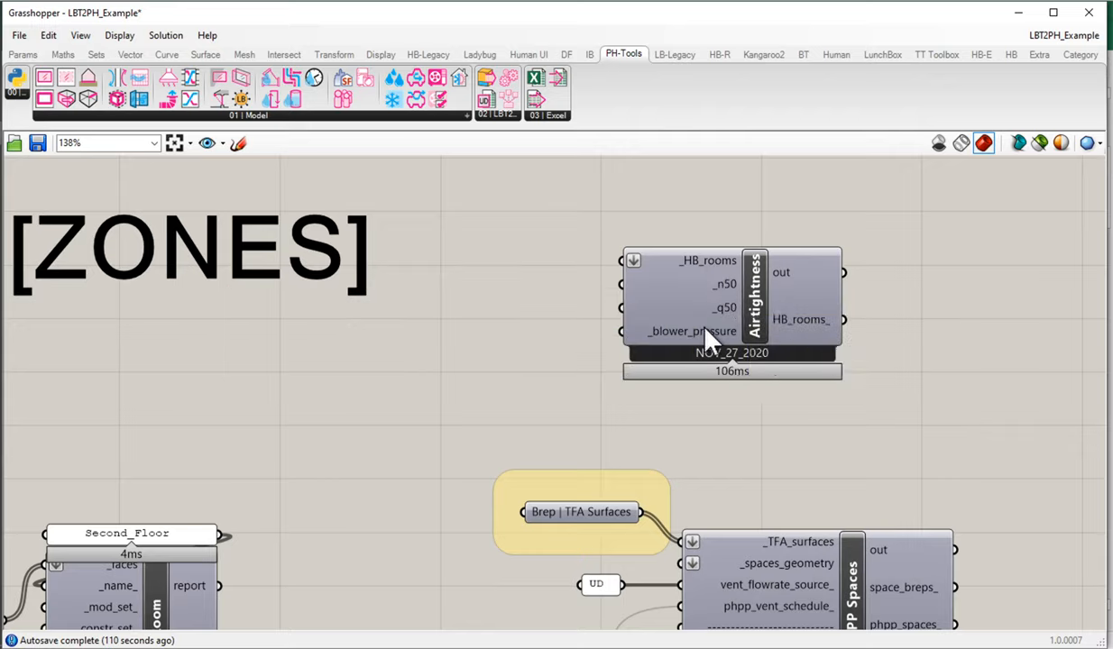
mouse_move(707, 340)
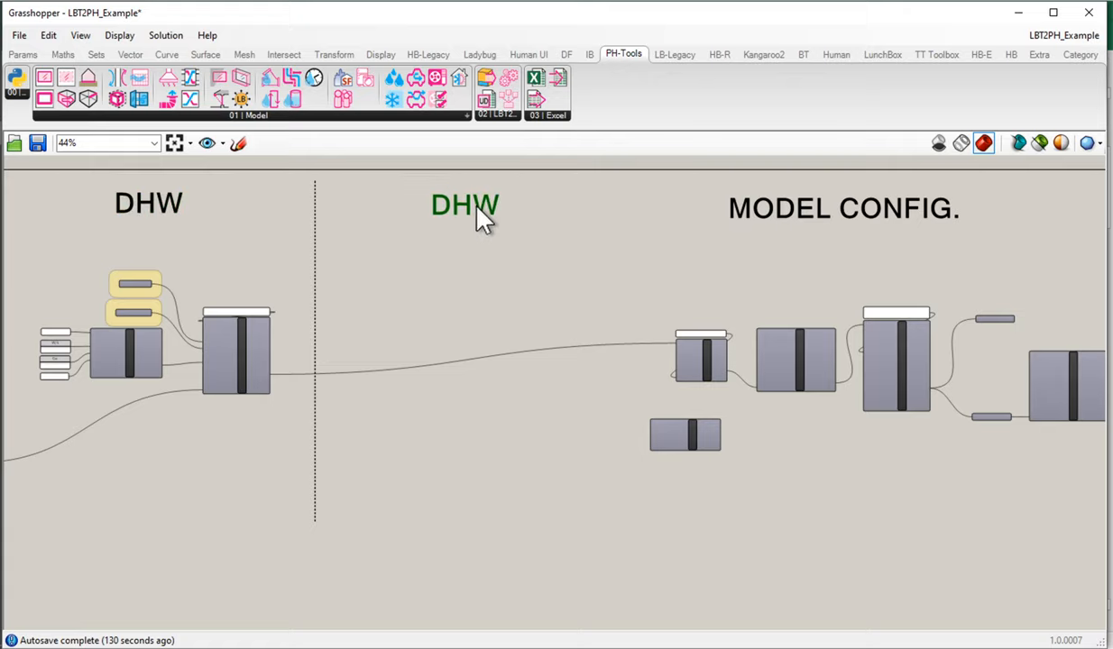
- Duplicate the DHW heading and retitle it 'Airflow' as a first pass
double_click(465, 206)
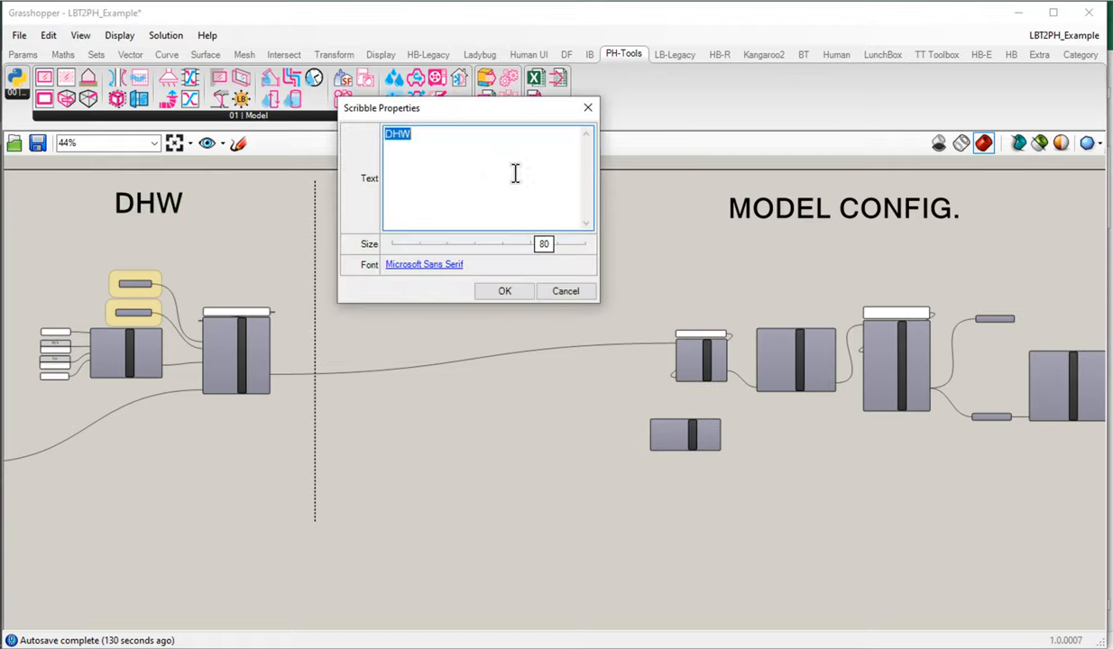
mouse_move(431, 130)
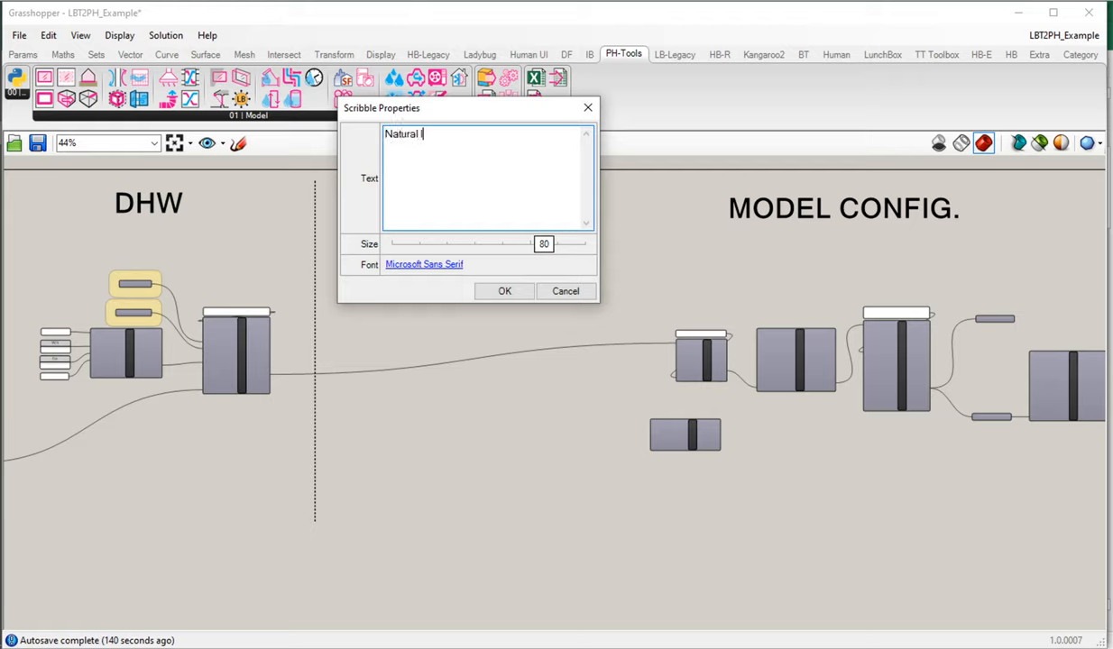
type("Airflow")
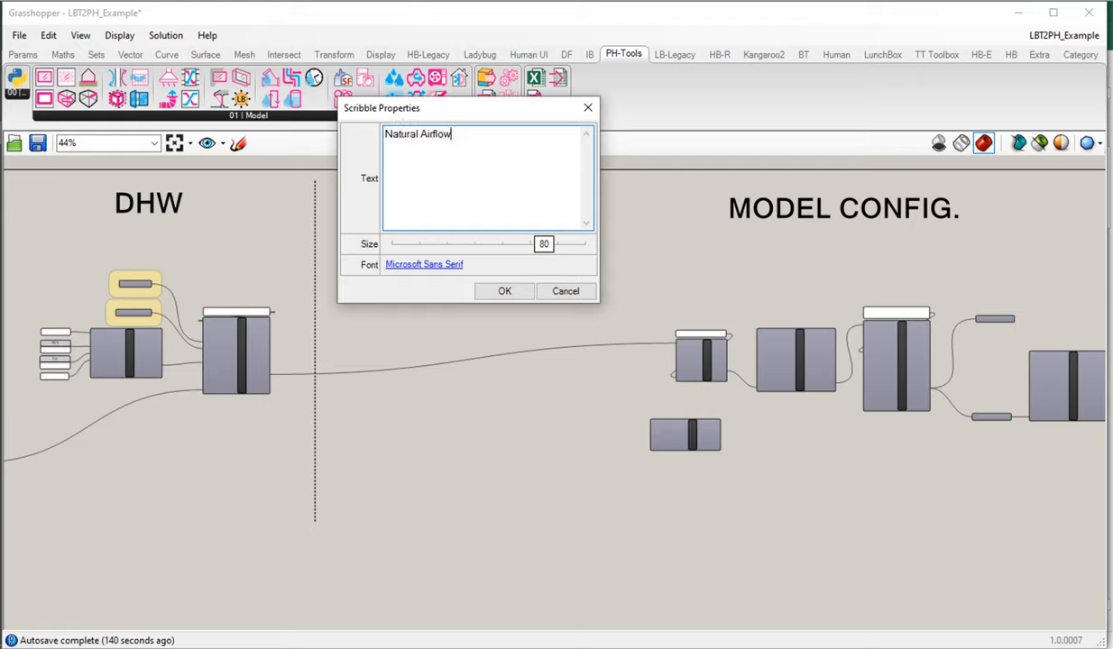
left_click(505, 291)
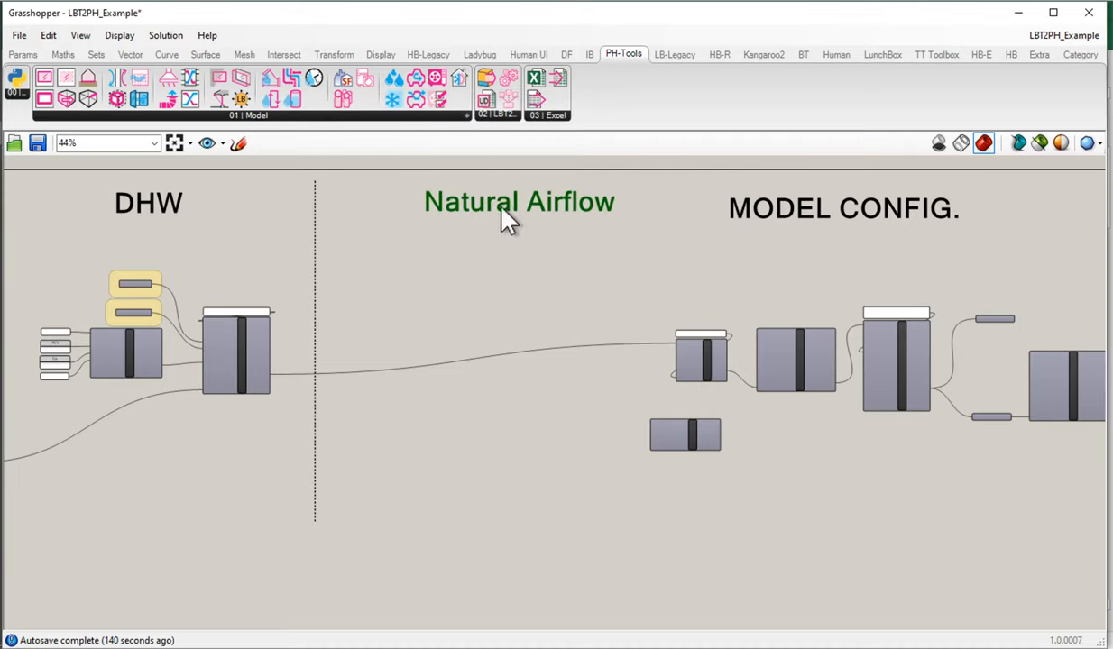
- Rename the new section heading to 'NAT. AIRFLOW' and confirm it
double_click(520, 202)
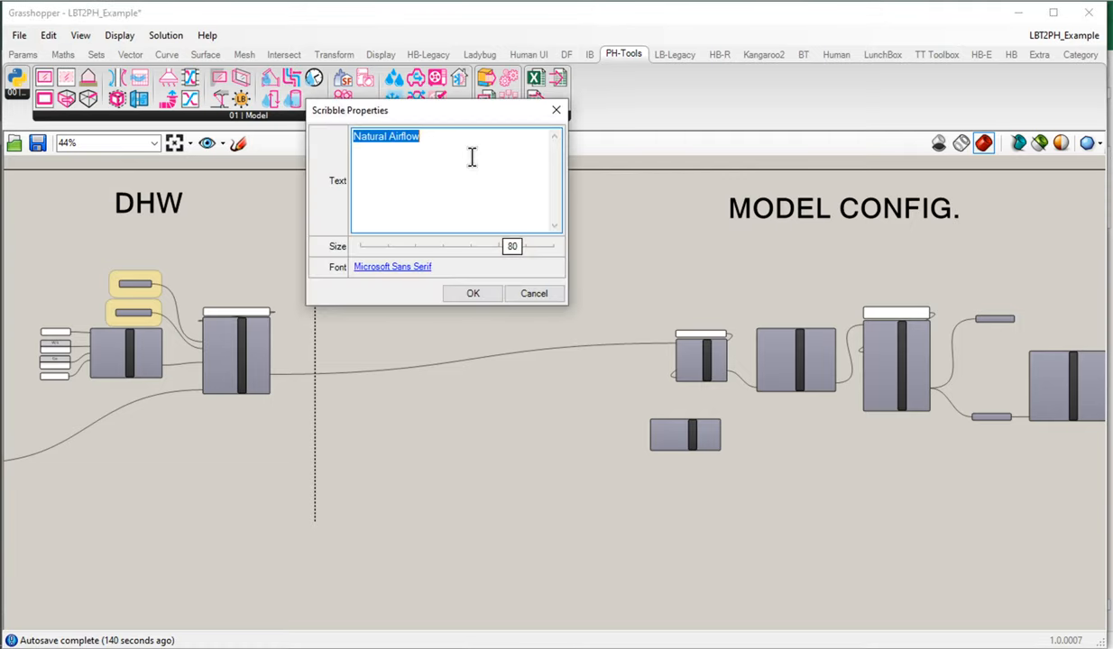
type("NAT.")
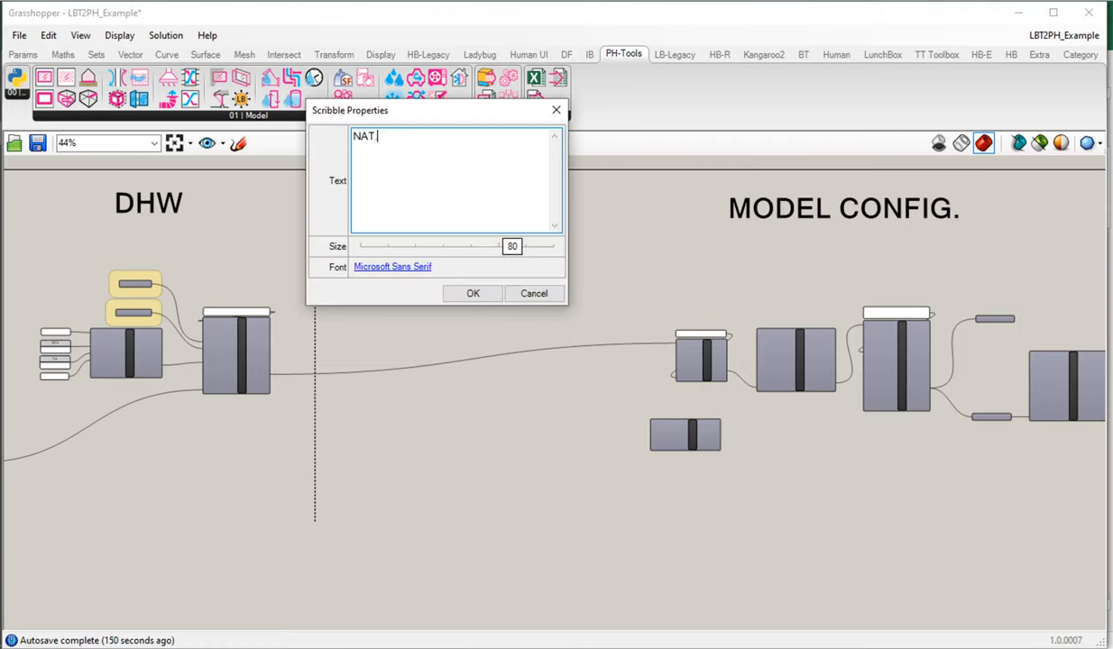
type("AI")
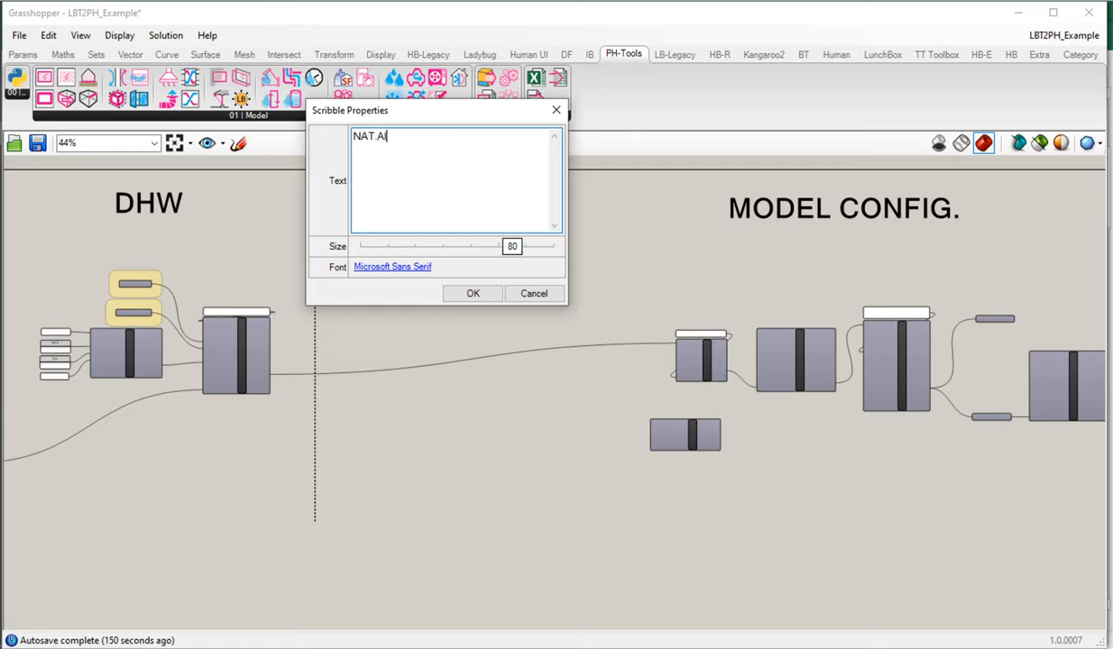
key("Backspace")
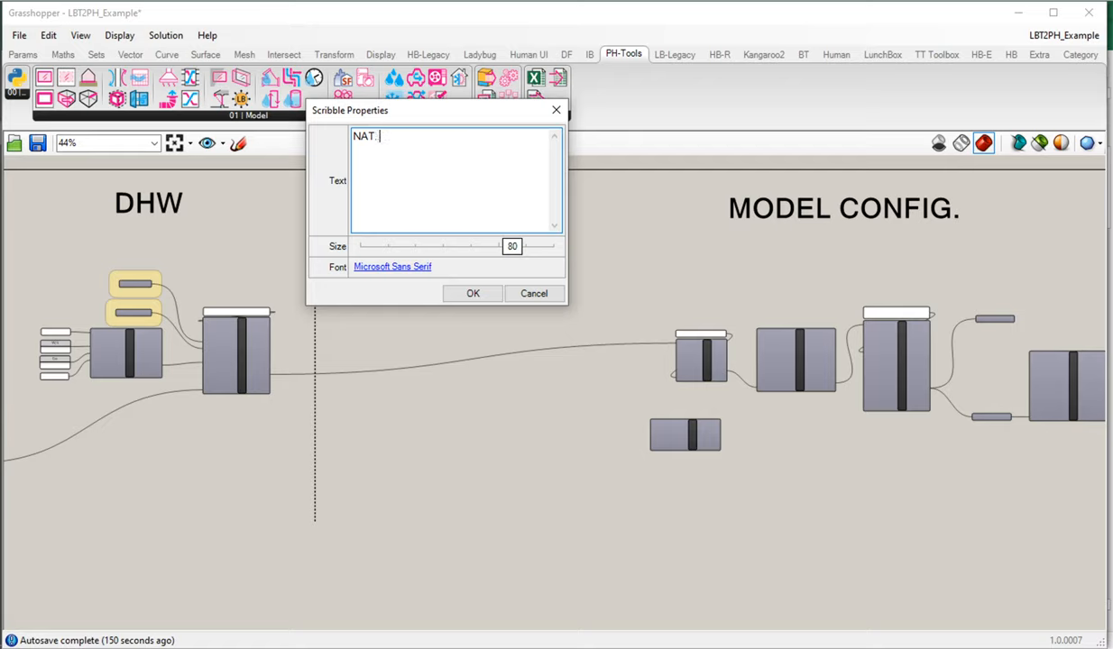
type("AIRFLOW")
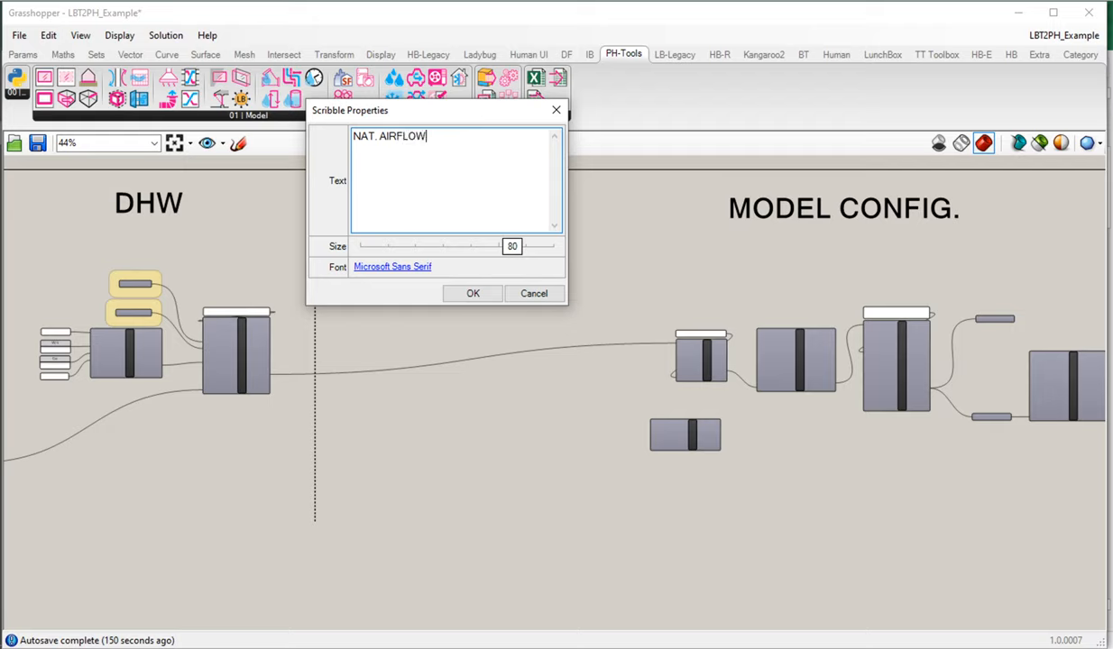
left_click(472, 292)
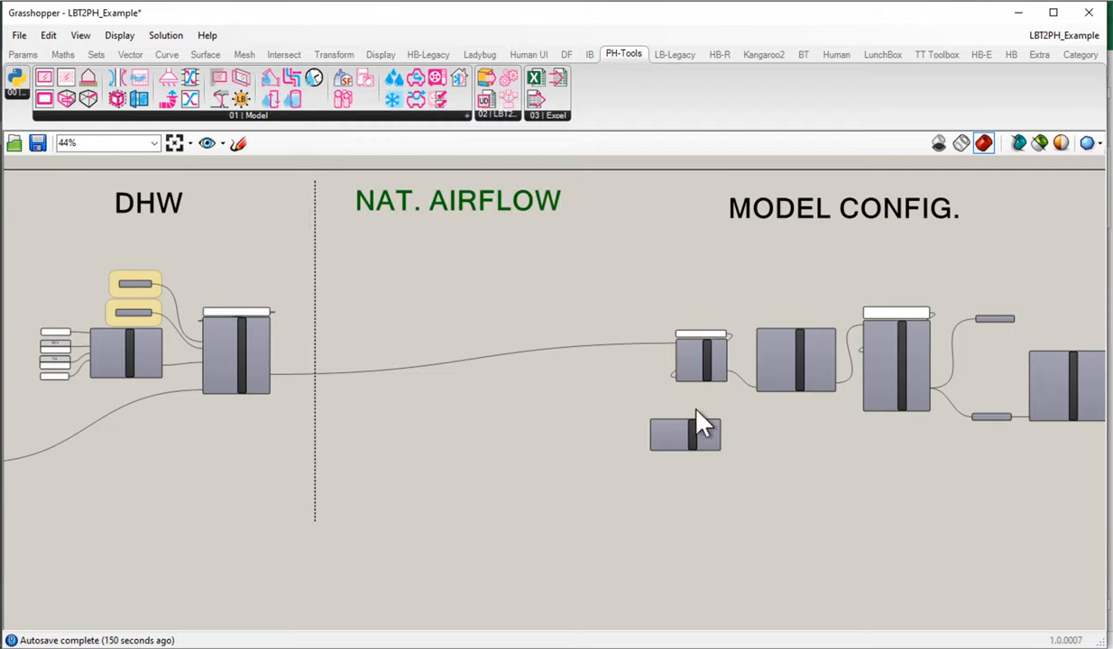
- Move the Airtightness component into the section and wire DHW HB_rooms_ into its _HB_rooms input
left_click_drag(685, 433, 451, 314)
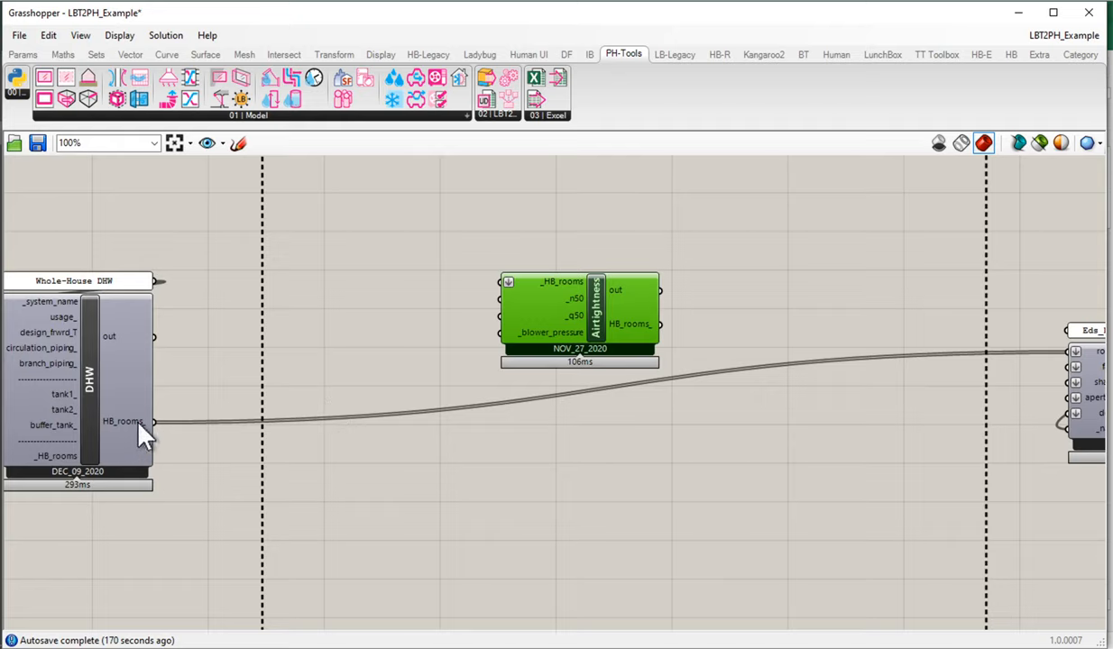
left_click_drag(153, 422, 460, 287)
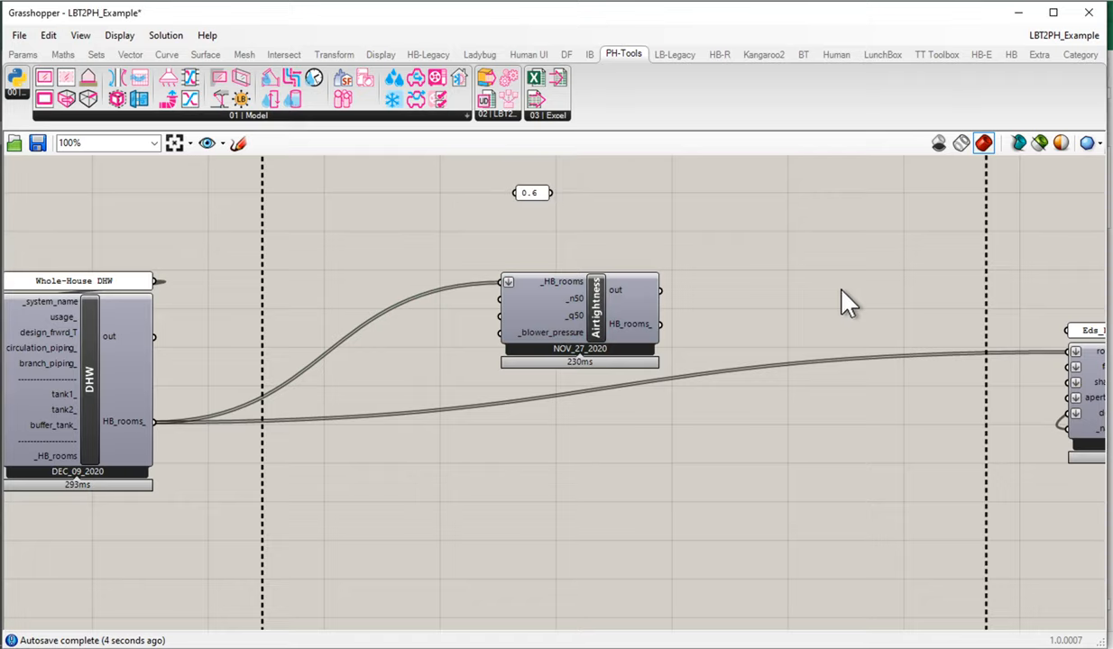
- Name the panels 'ACH@50' (0.6) and 'Pa' (50) and wire them into _n50 and _blower_pressure
left_click(530, 191)
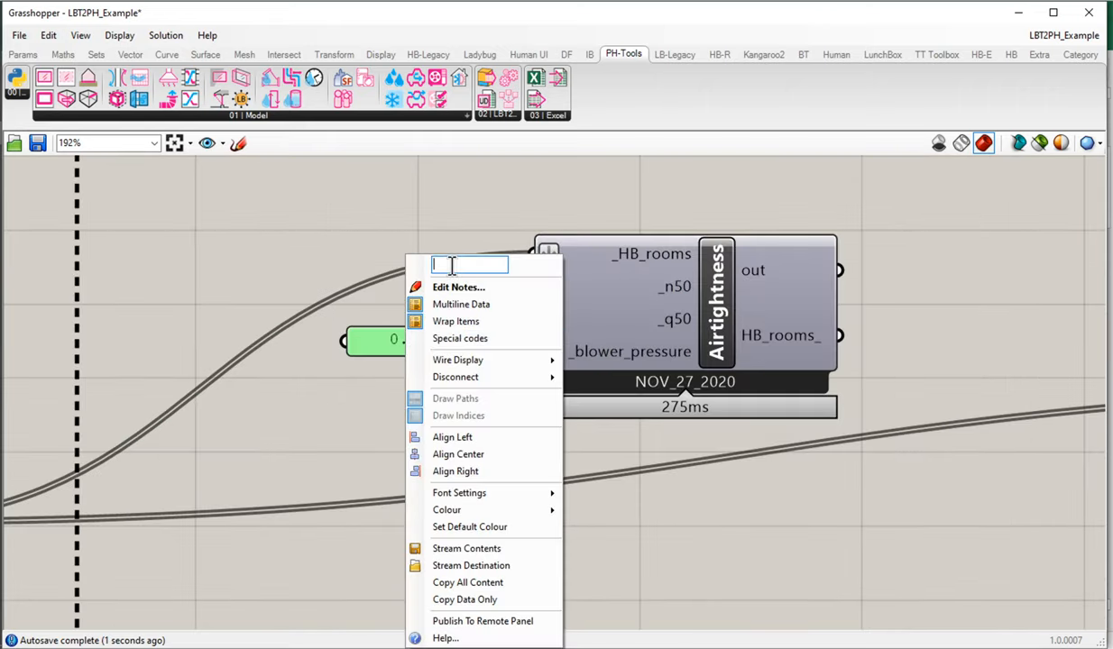
type("ACH@50")
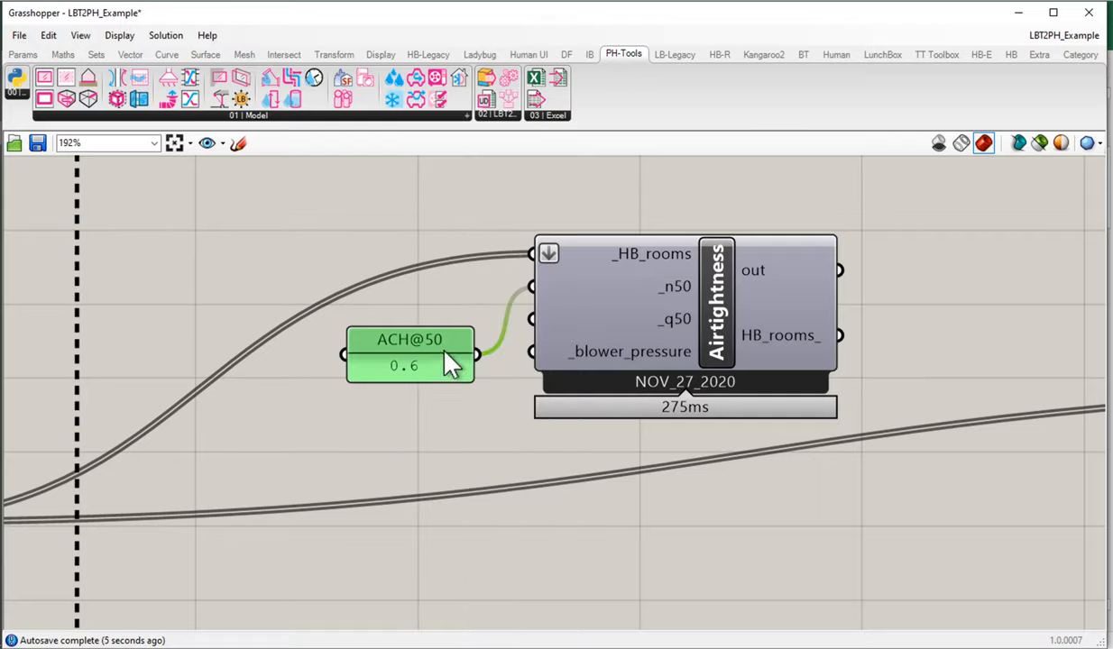
scroll("down", 3)
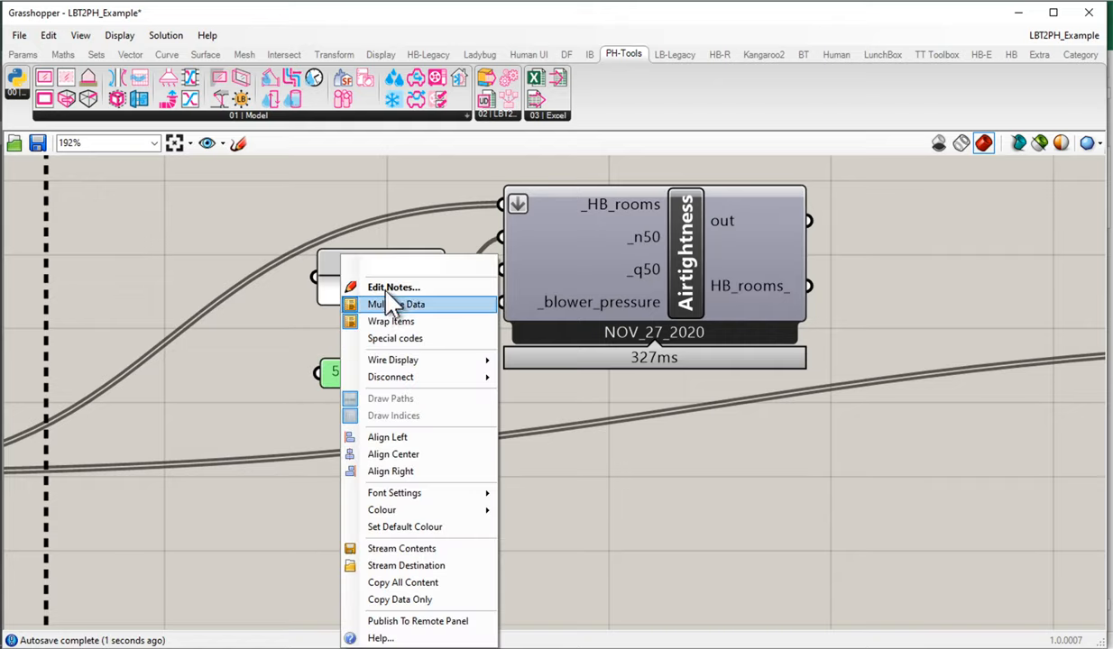
type("Pa")
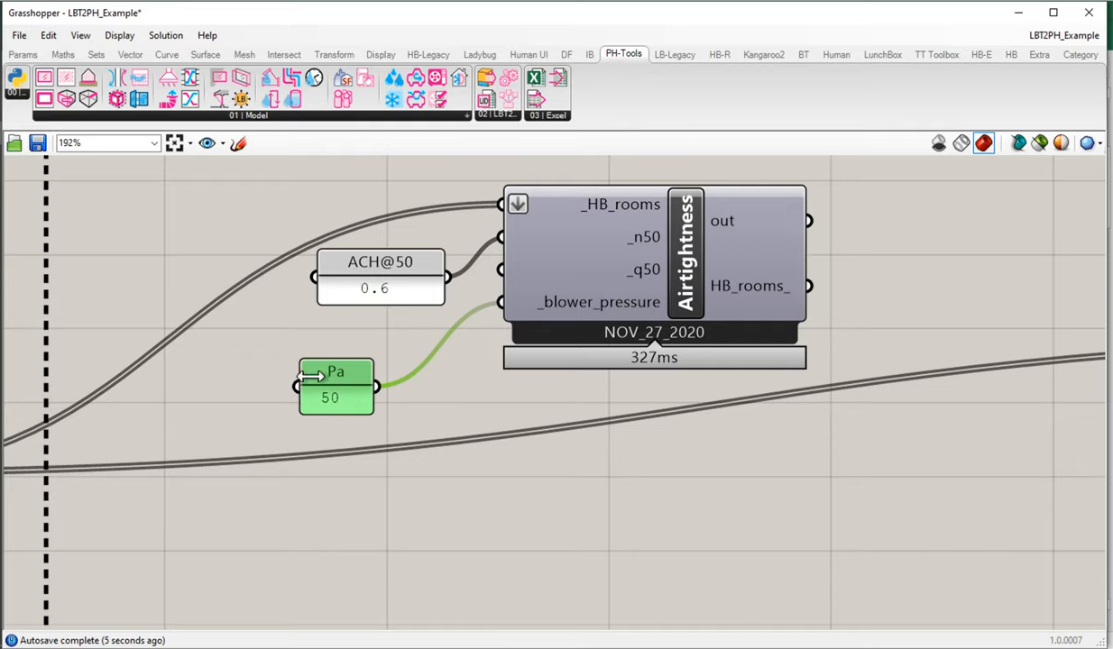
scroll("down", 3)
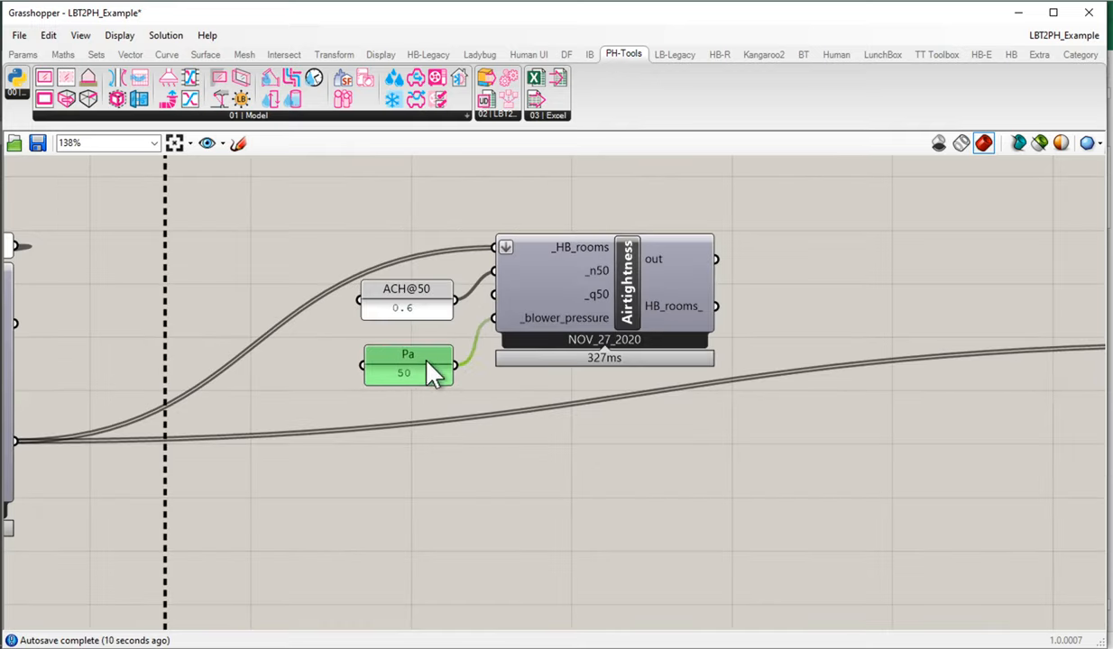
scroll("down", 3)
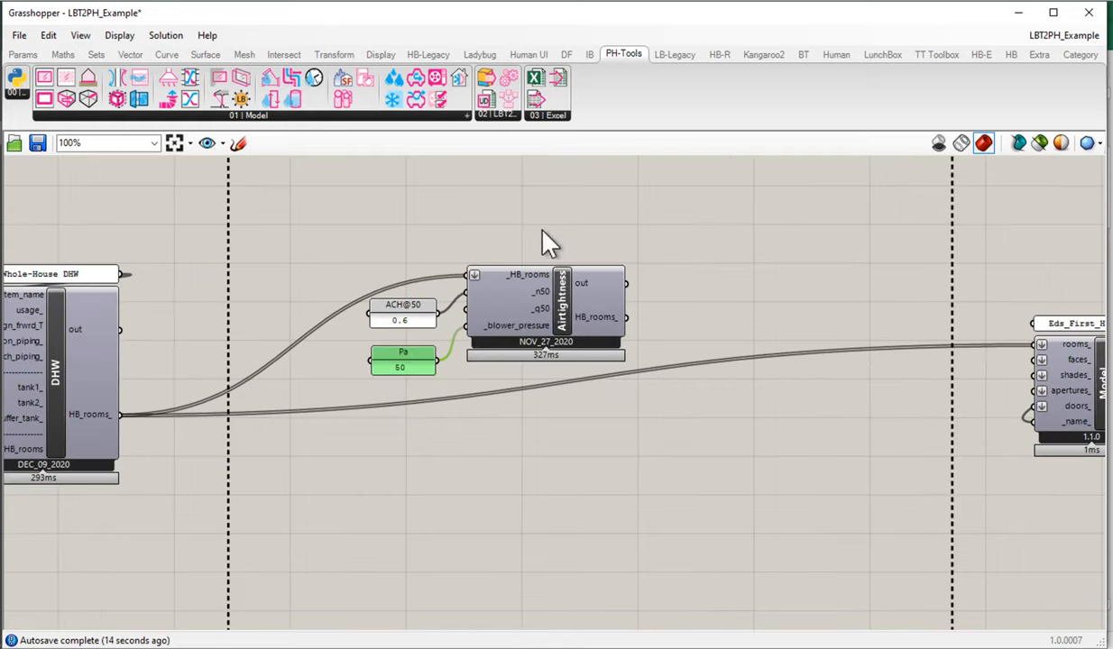
mouse_move(533, 336)
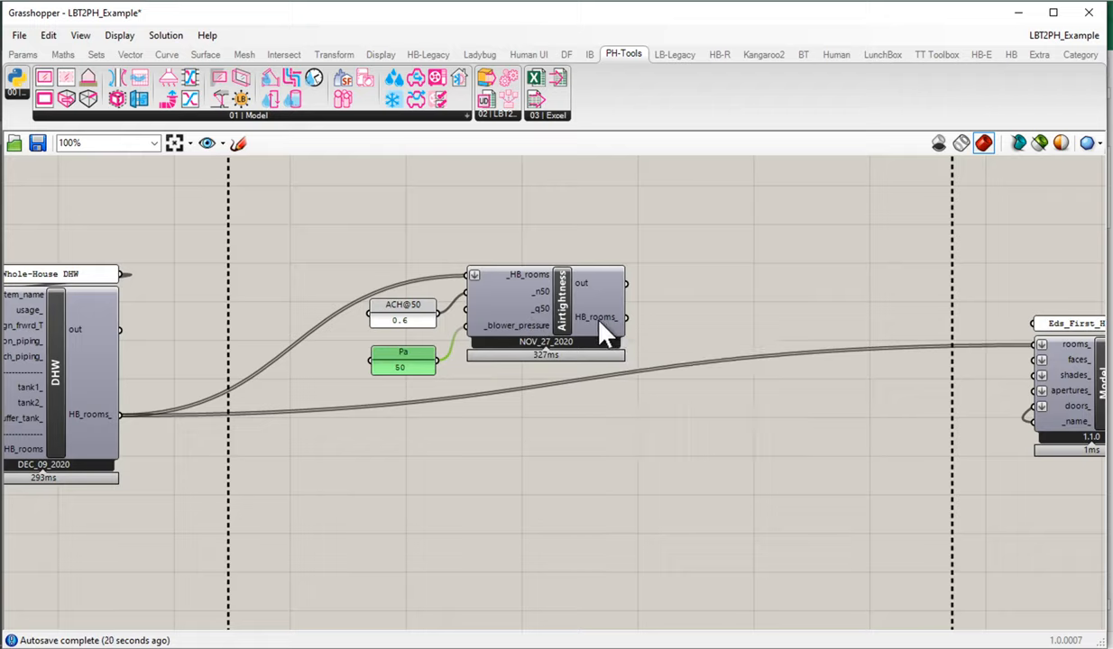
mouse_move(689, 365)
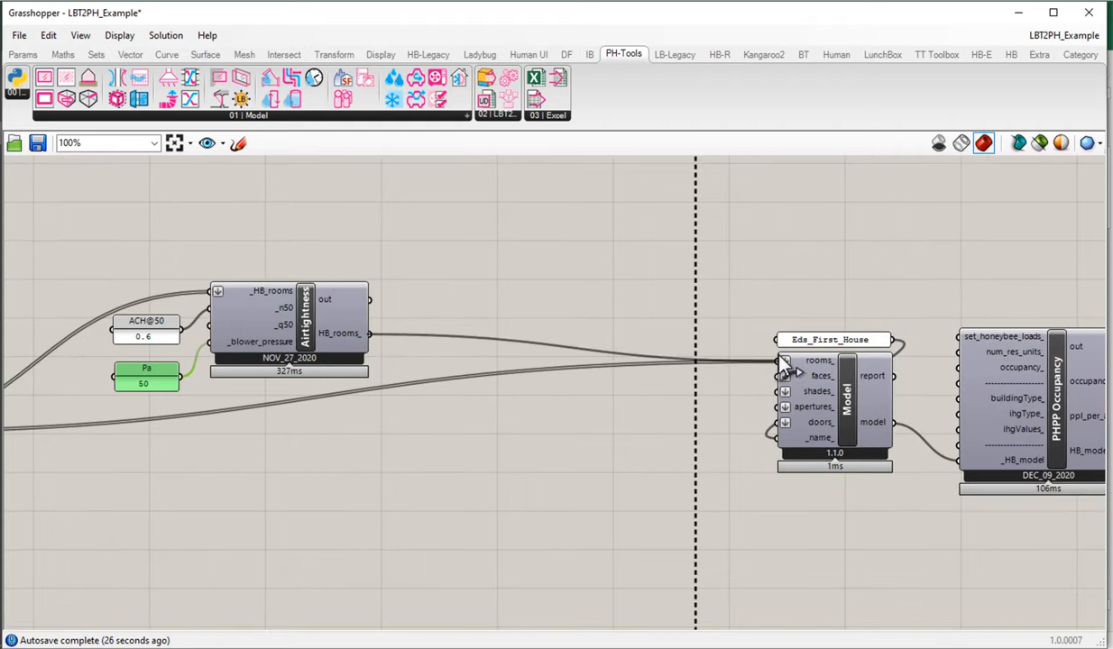
mouse_move(537, 370)
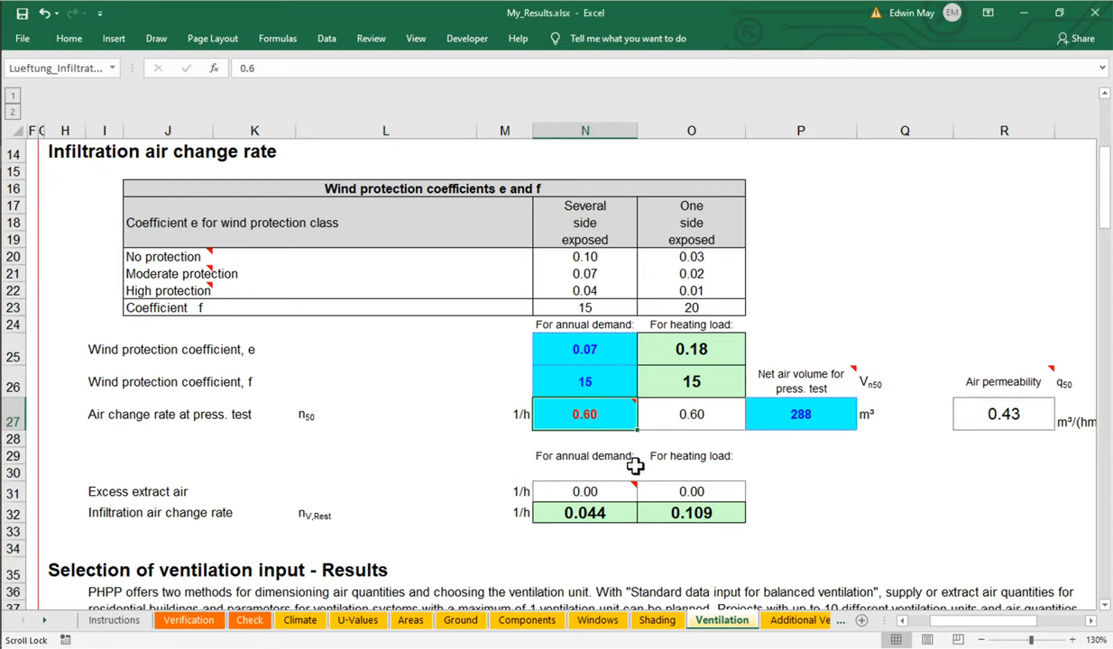
mouse_move(595, 415)
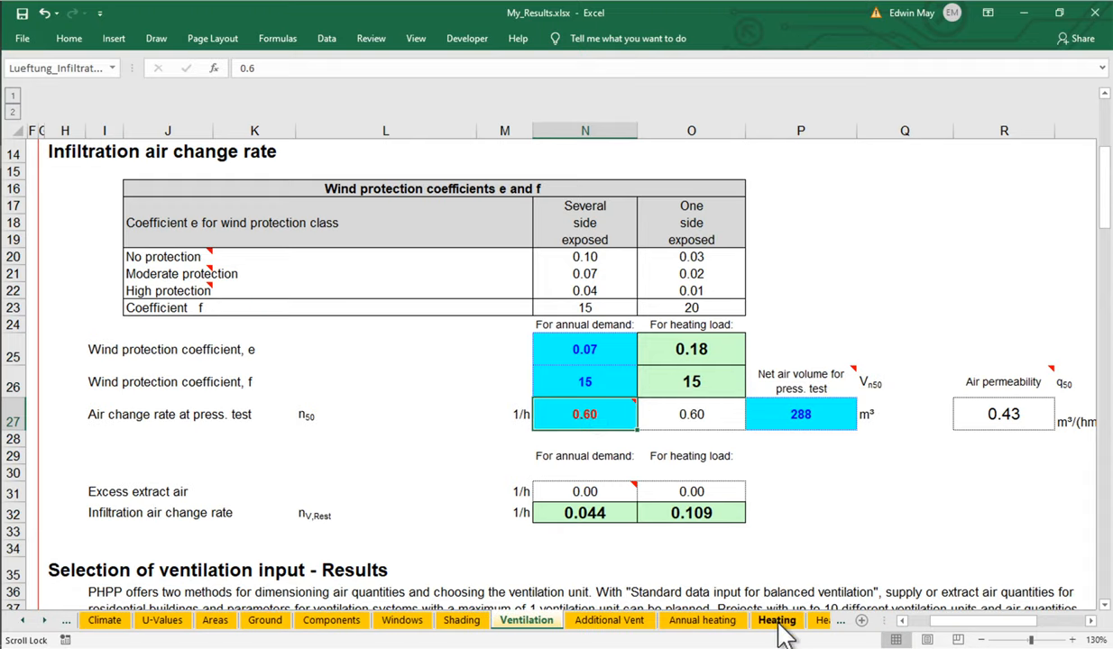
- Switch to the Heating sheet to see heating demand at 16.0 in the energy balance chart
left_click(775, 621)
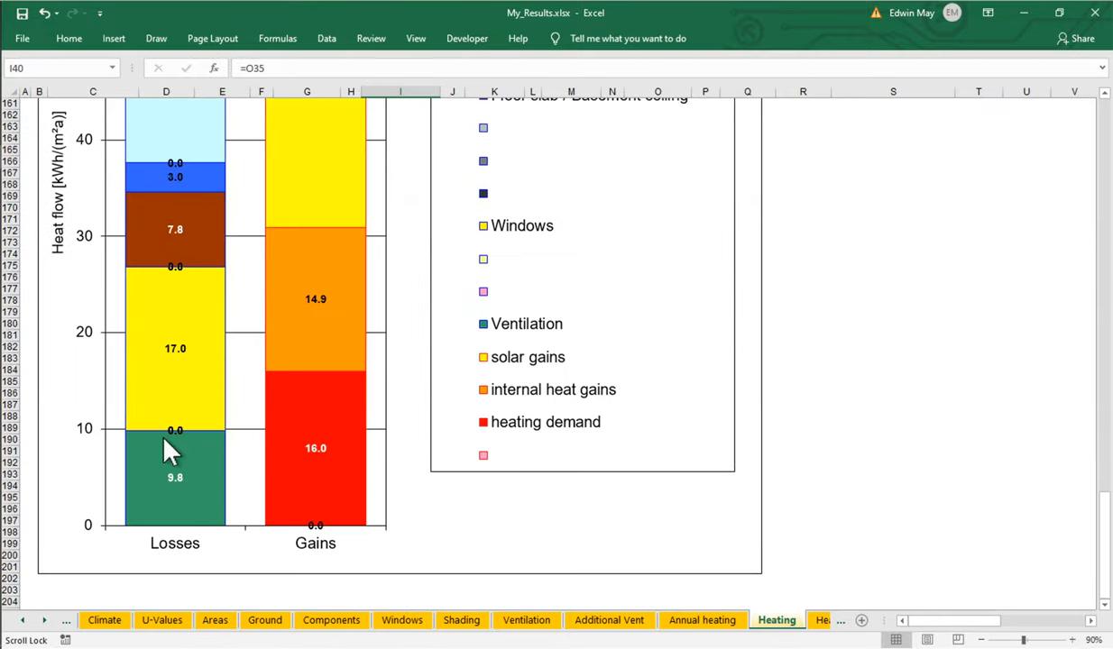
mouse_move(197, 449)
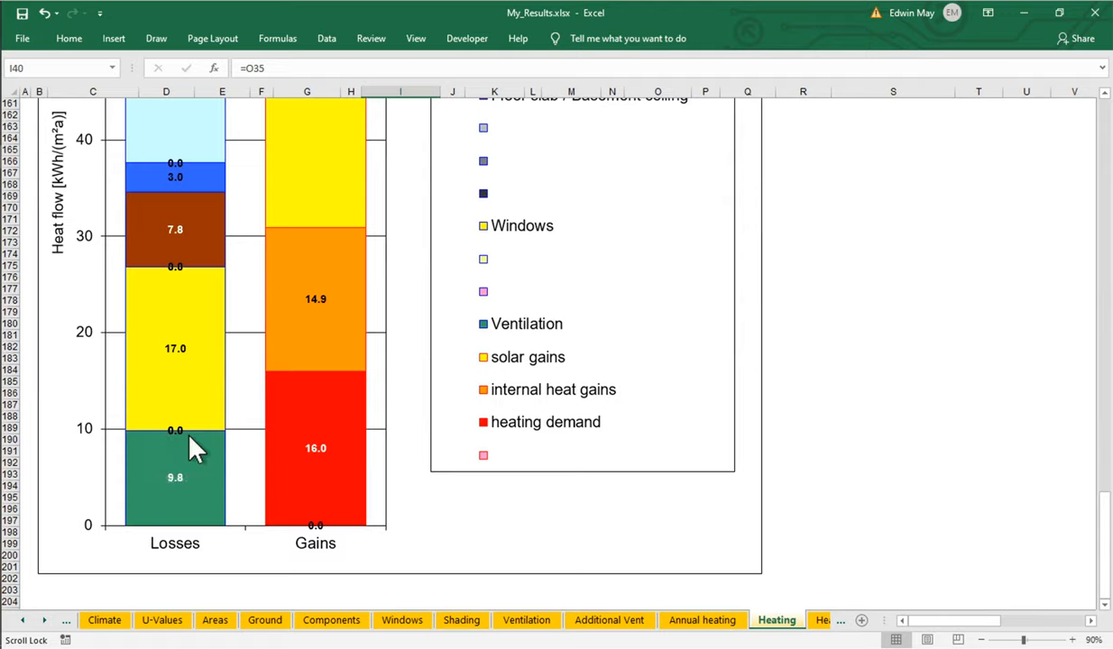
mouse_move(202, 506)
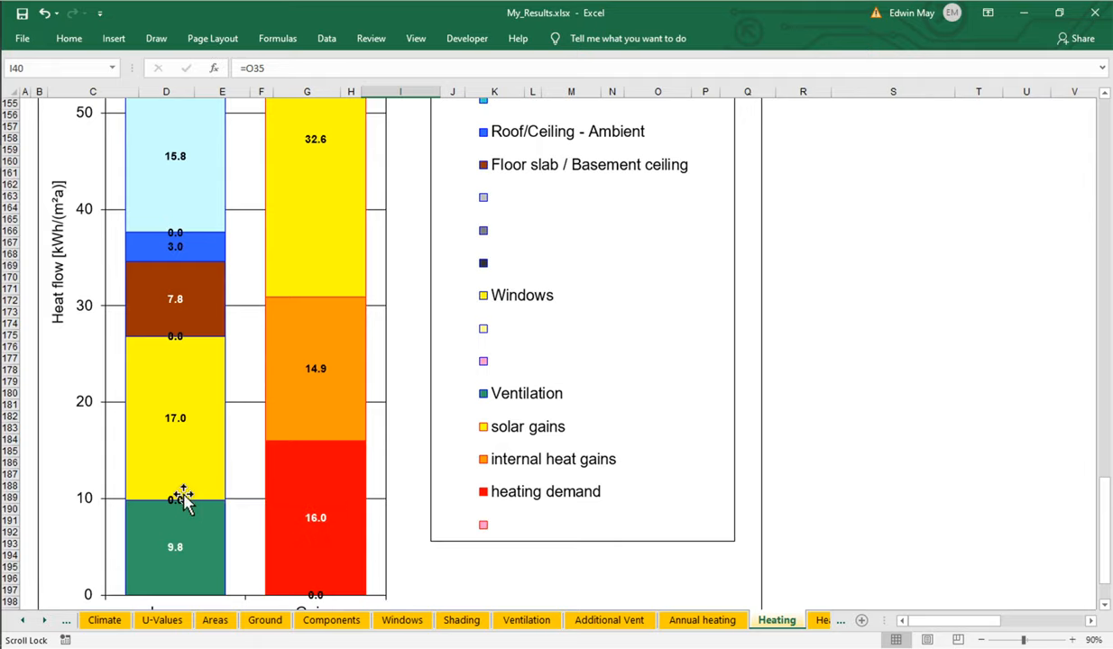
mouse_move(181, 498)
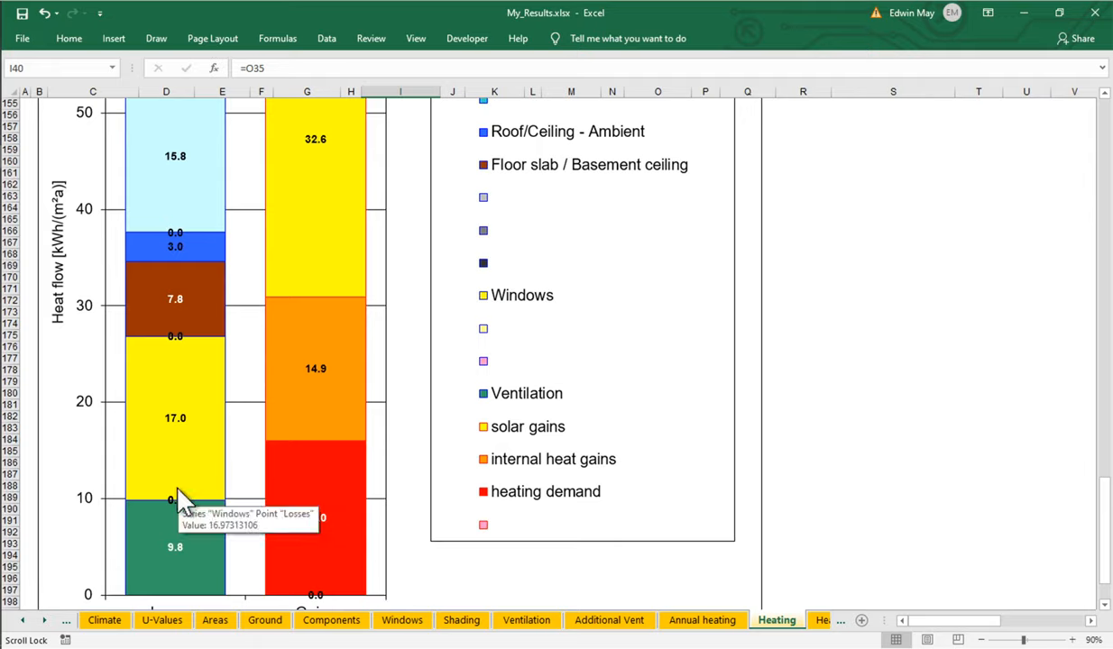
mouse_move(196, 545)
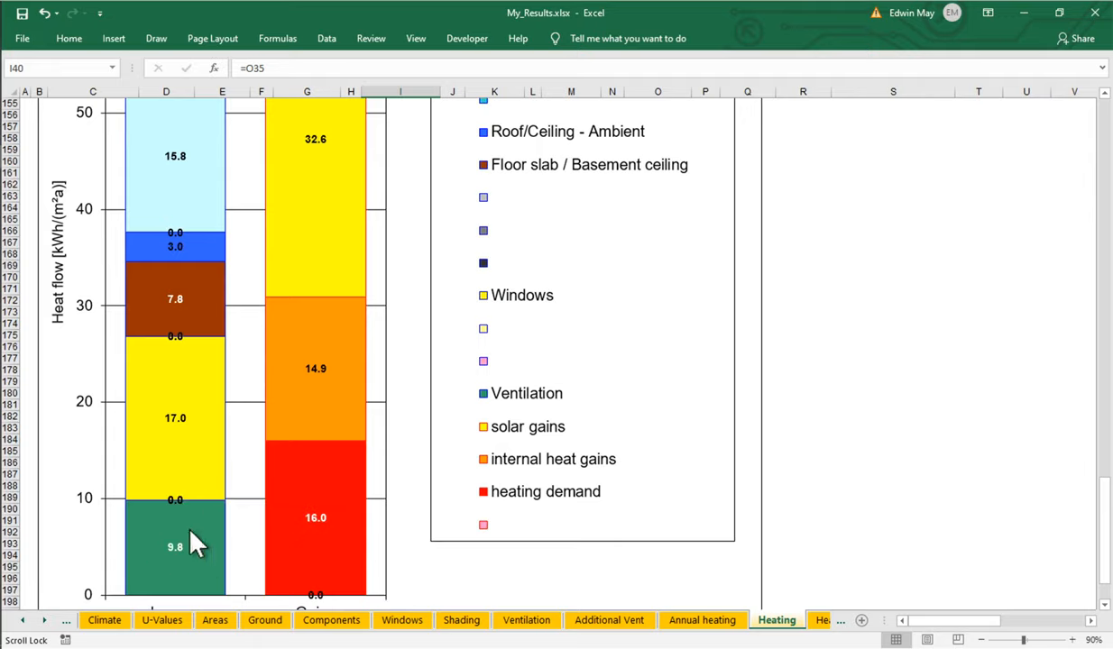
mouse_move(198, 532)
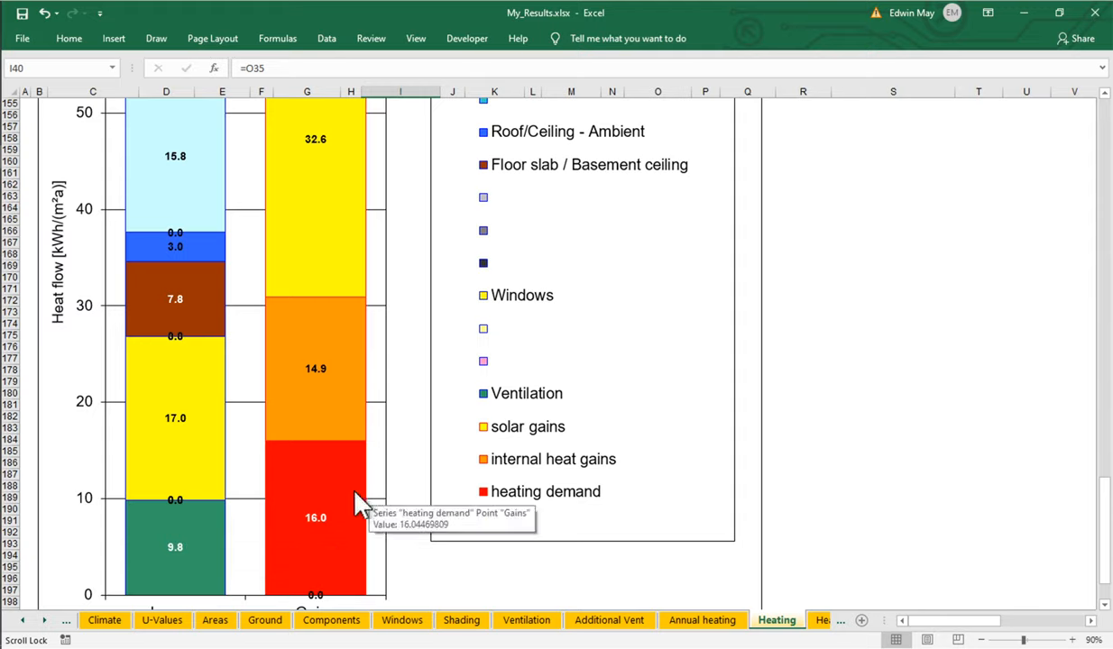
mouse_move(336, 484)
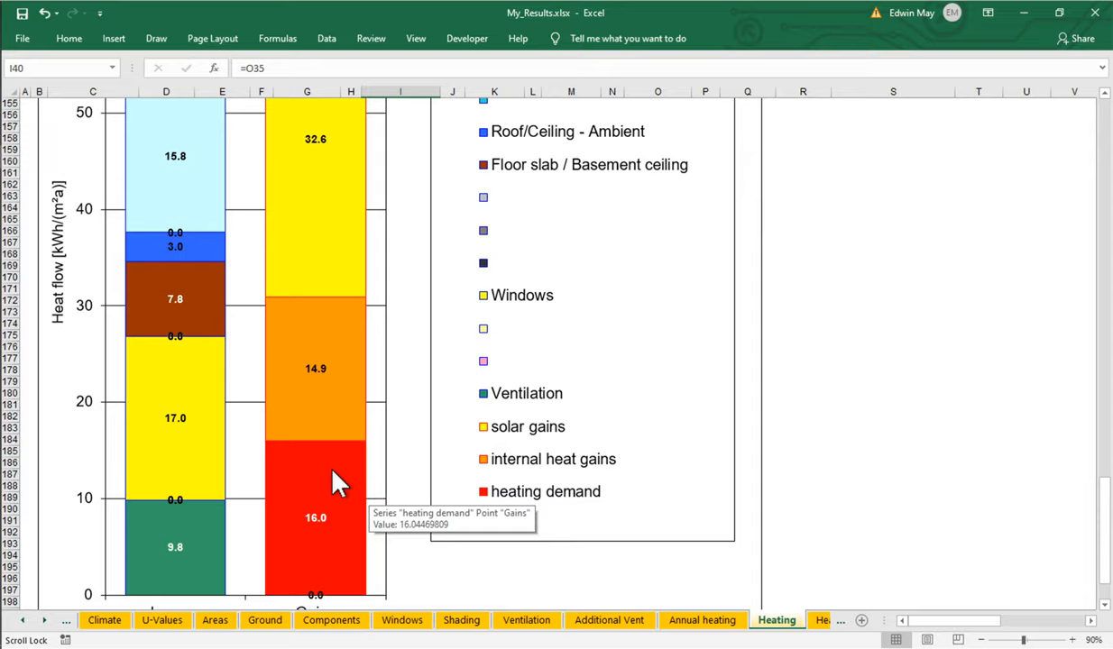
mouse_move(339, 487)
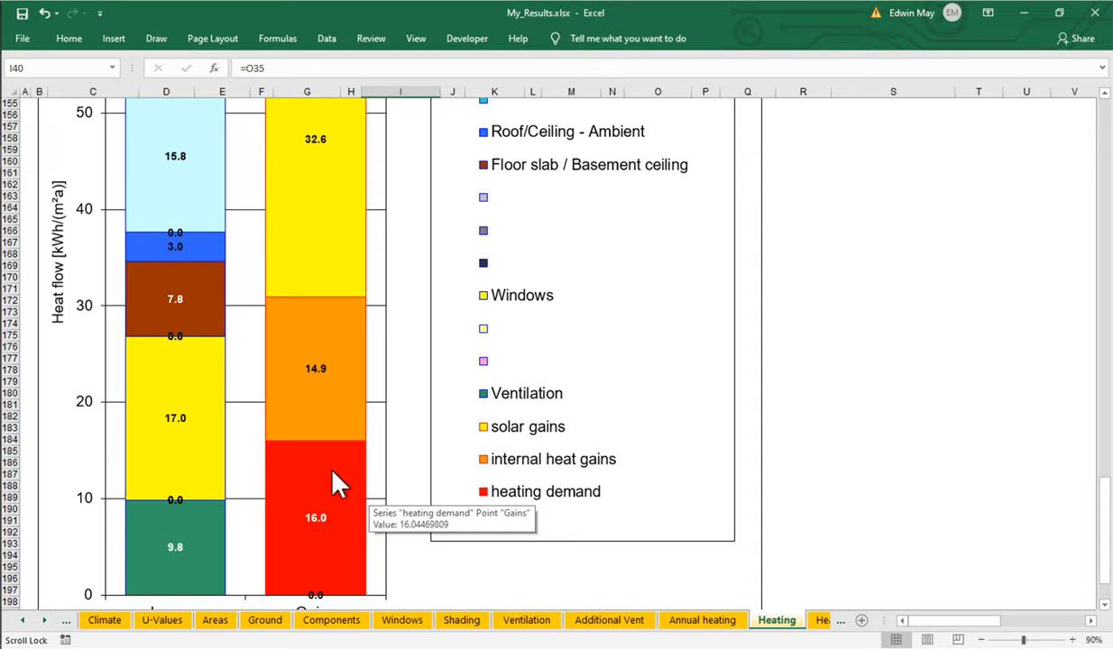
mouse_move(314, 523)
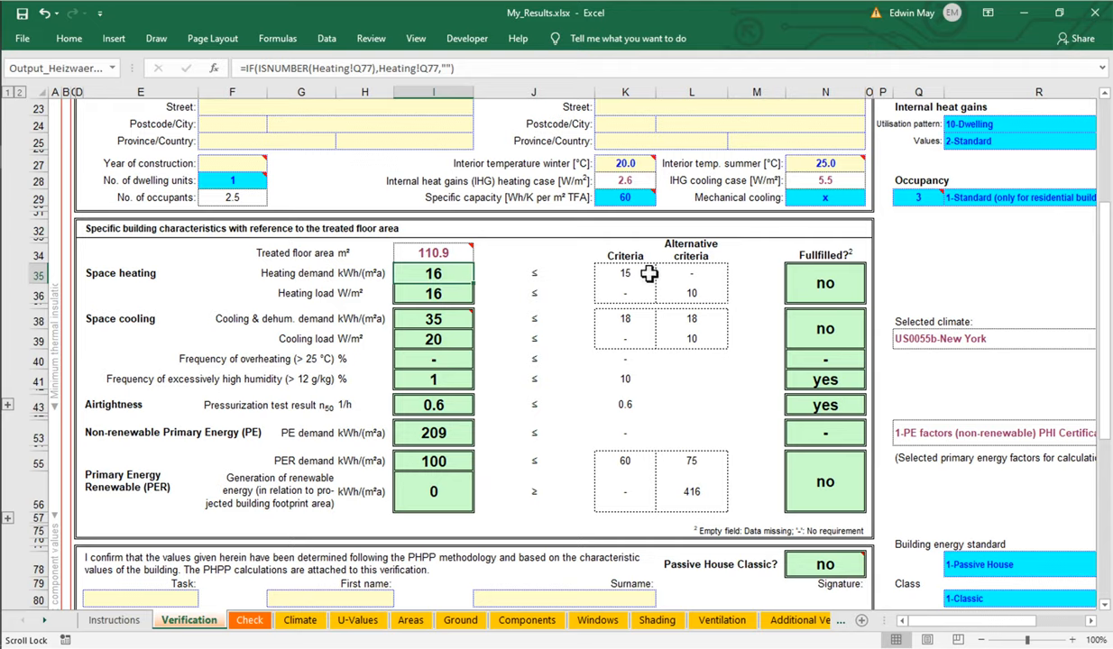
- Switch to the Verification sheet where space heating demand now reads 16
left_click(625, 274)
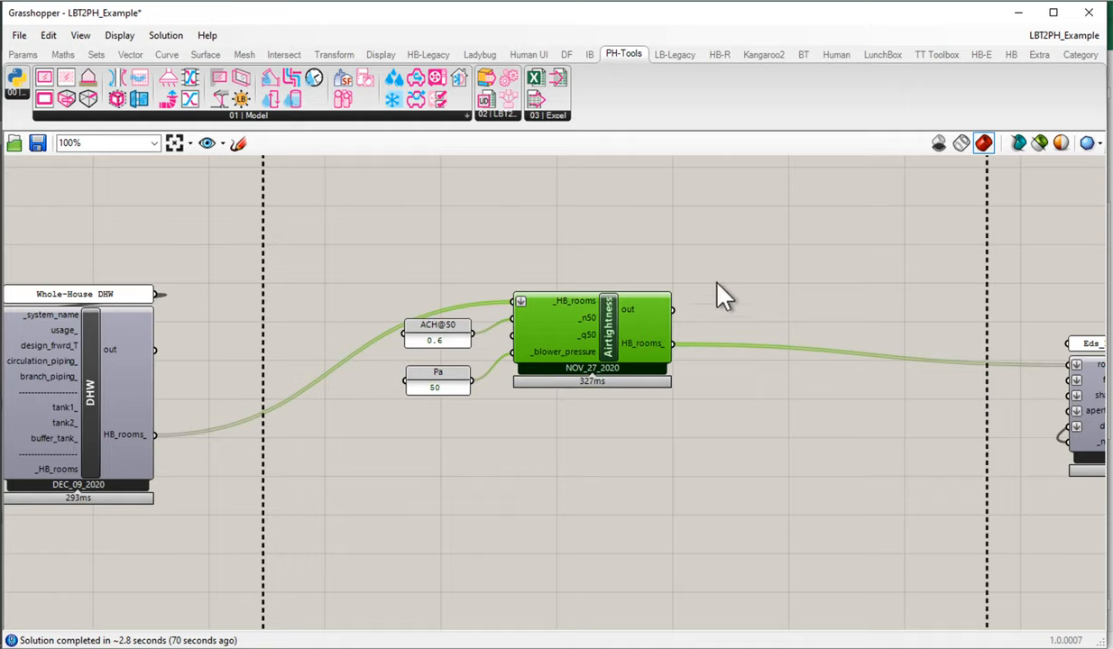
mouse_move(494, 274)
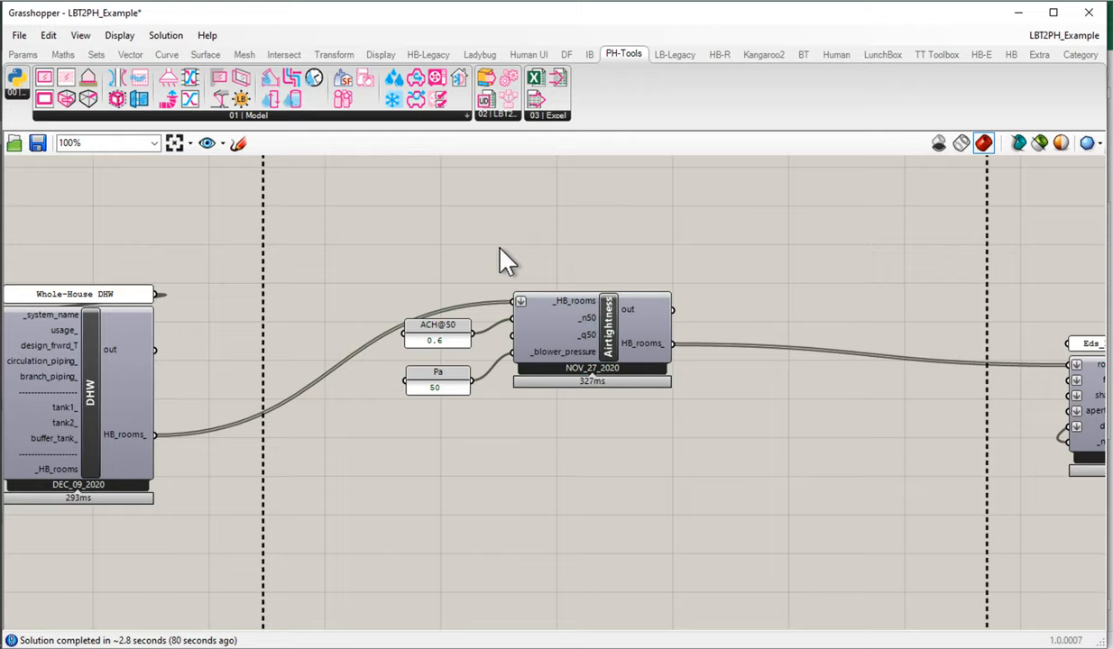
- Deselect the Airtightness component and bring the Excel Verification sheet back to the front
left_click(11, 643)
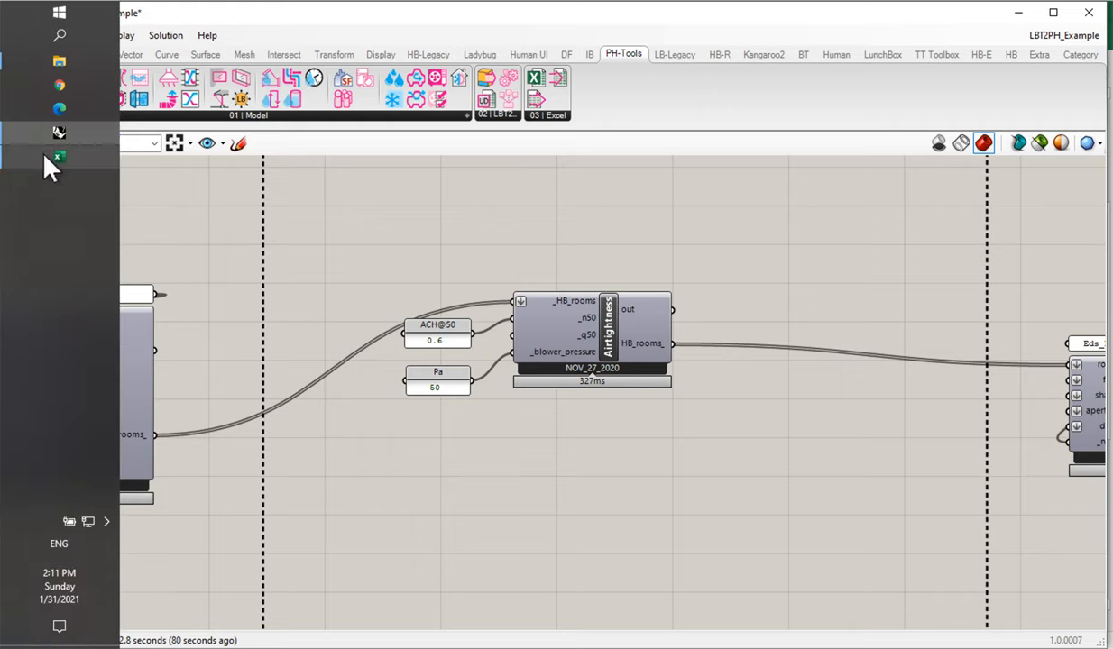
left_click(57, 159)
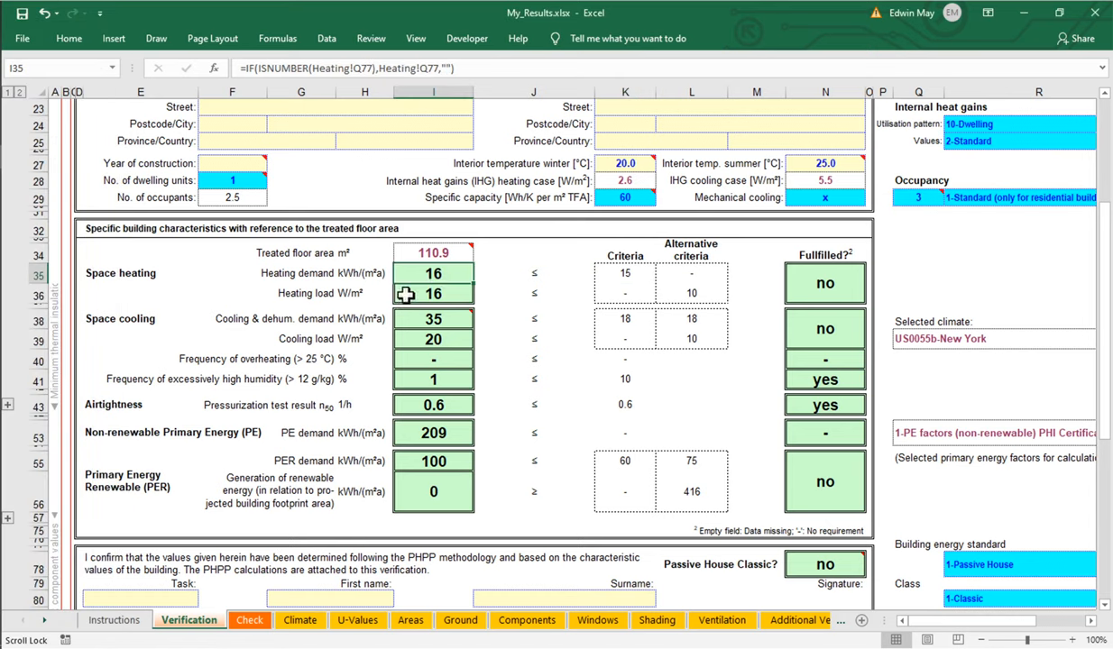